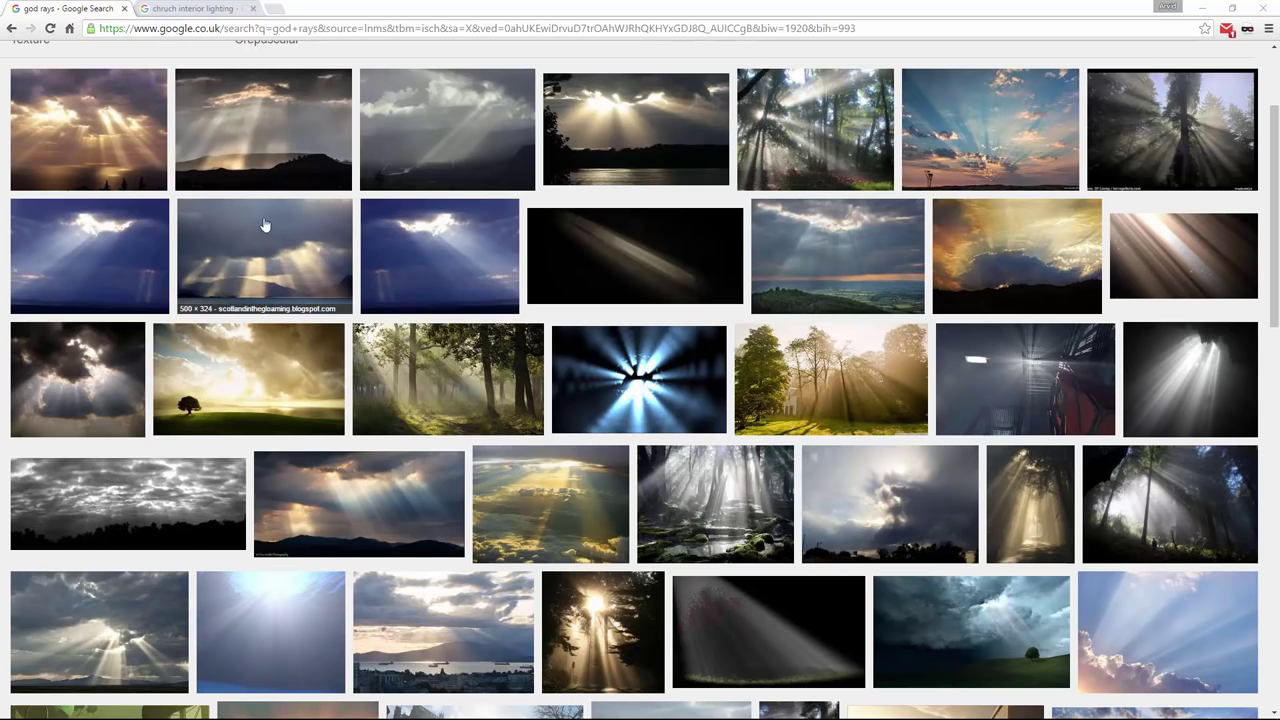
mouse_move(517, 280)
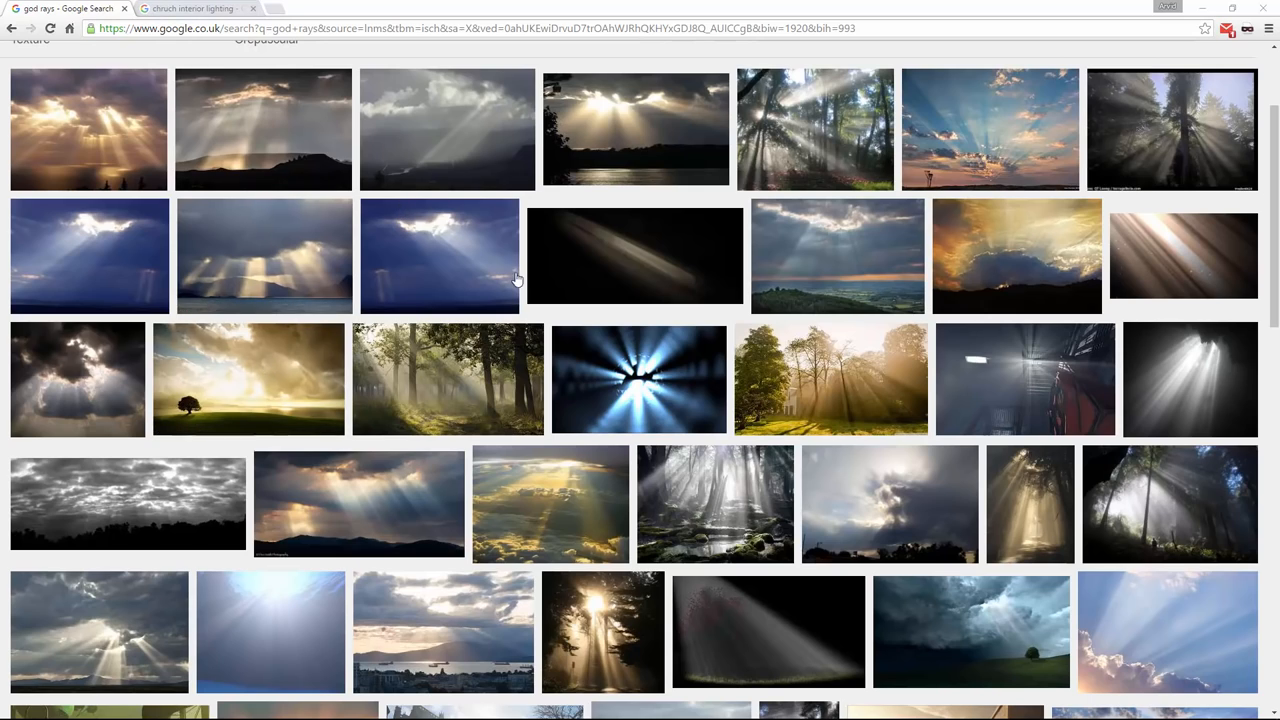
mouse_move(718, 188)
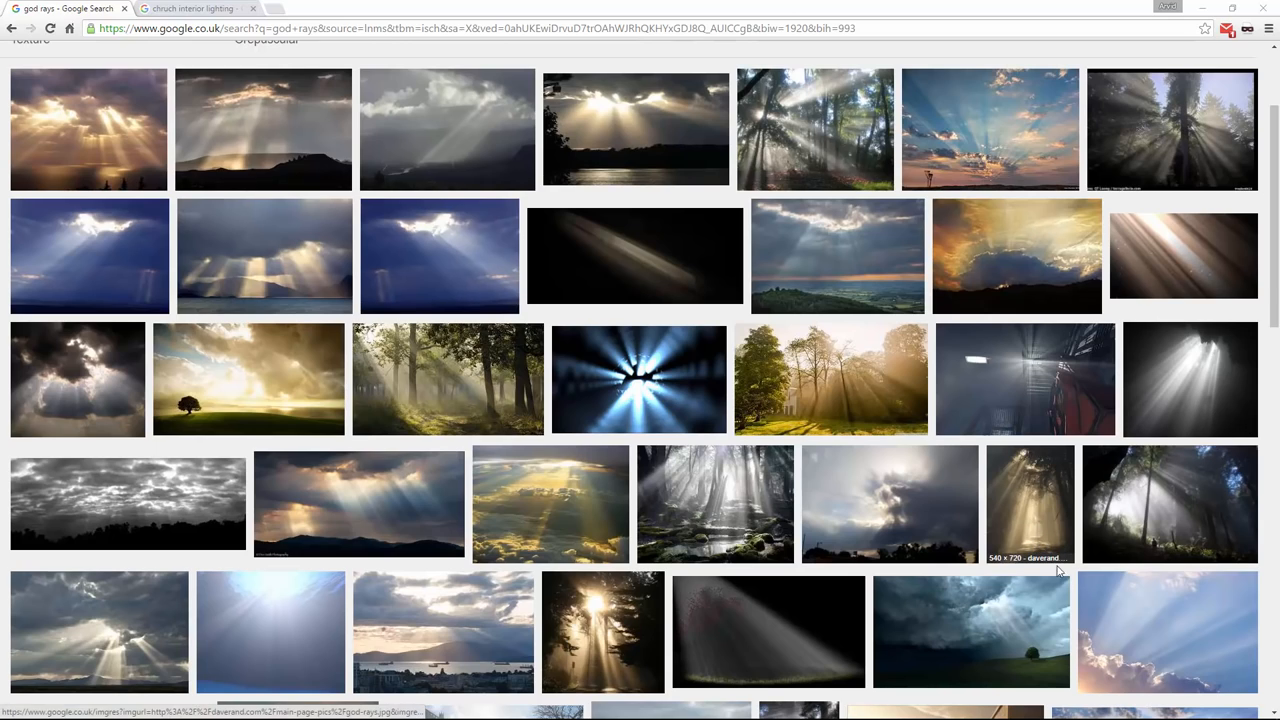
mouse_move(1059, 525)
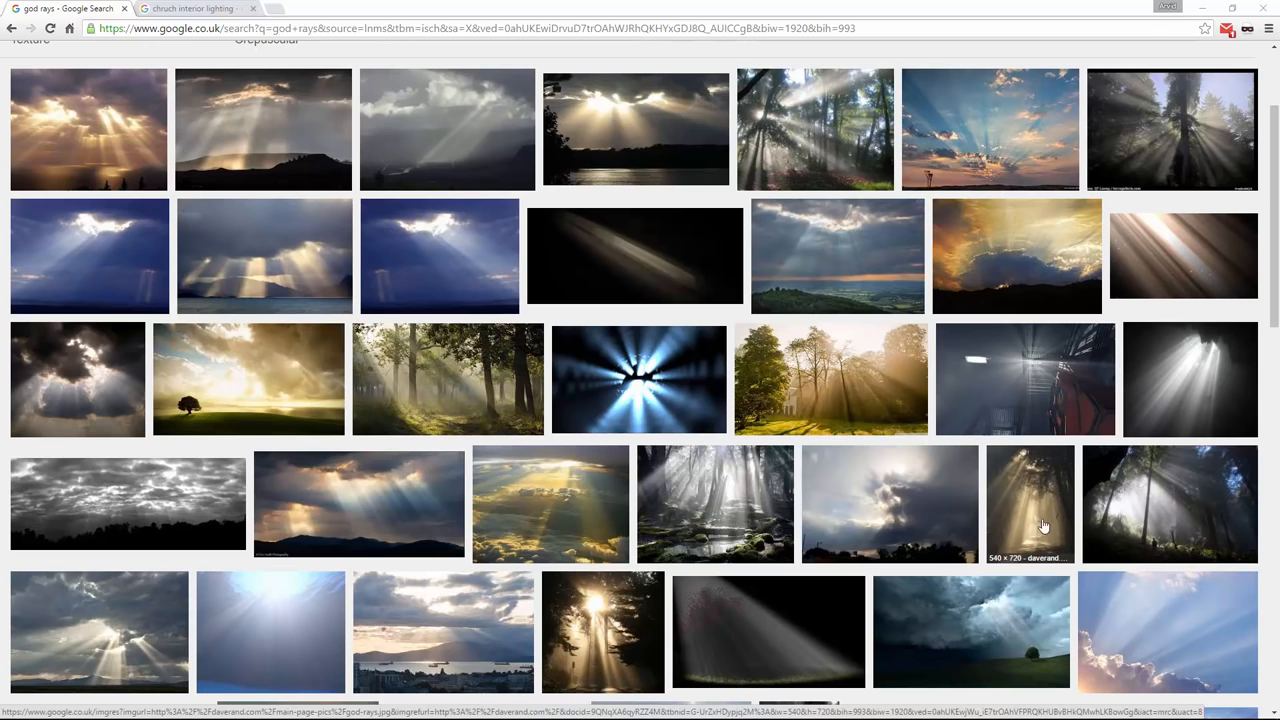
mouse_move(1165, 367)
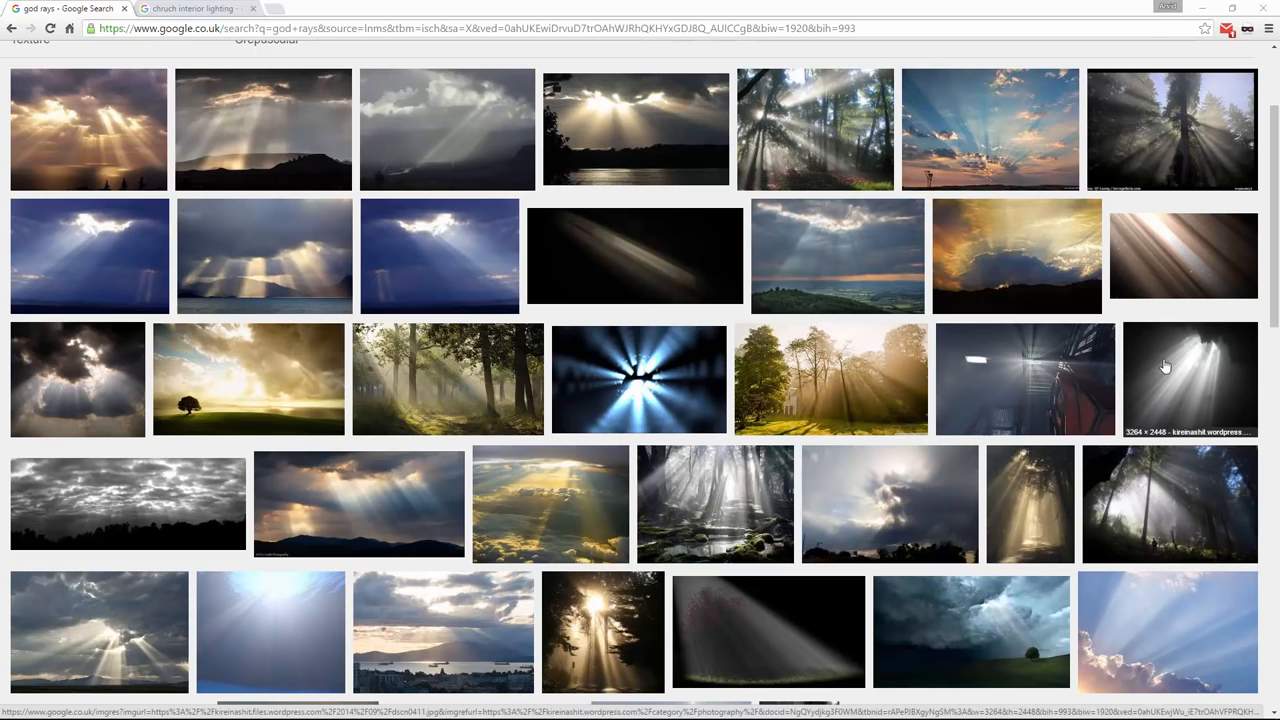
- Switch to the Chrome tab with church interior lighting image results
click(195, 9)
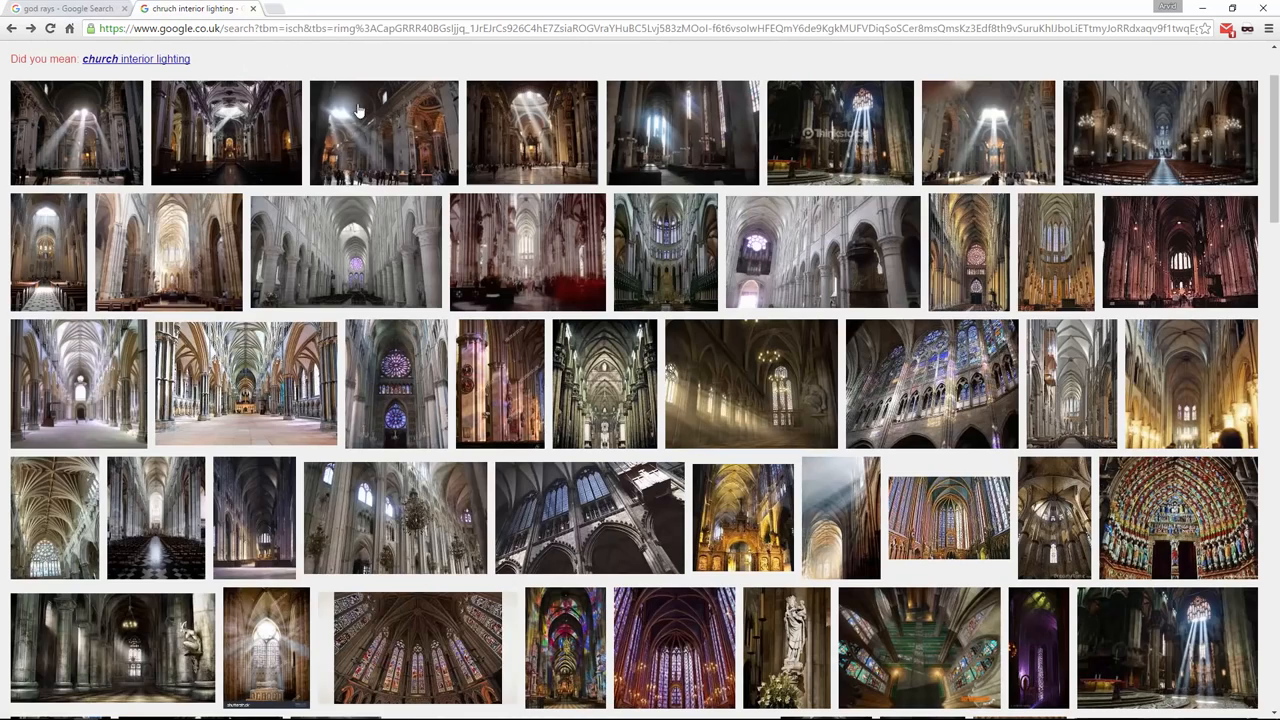
mouse_move(90, 124)
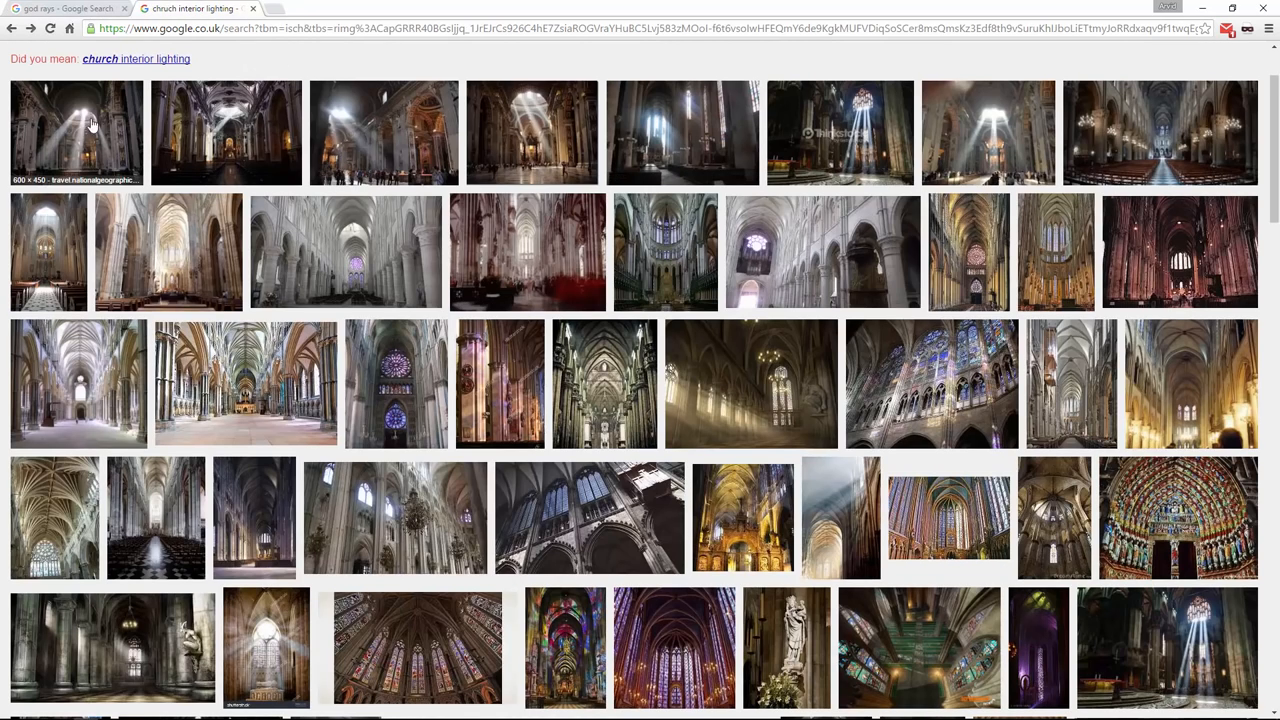
mouse_move(684, 155)
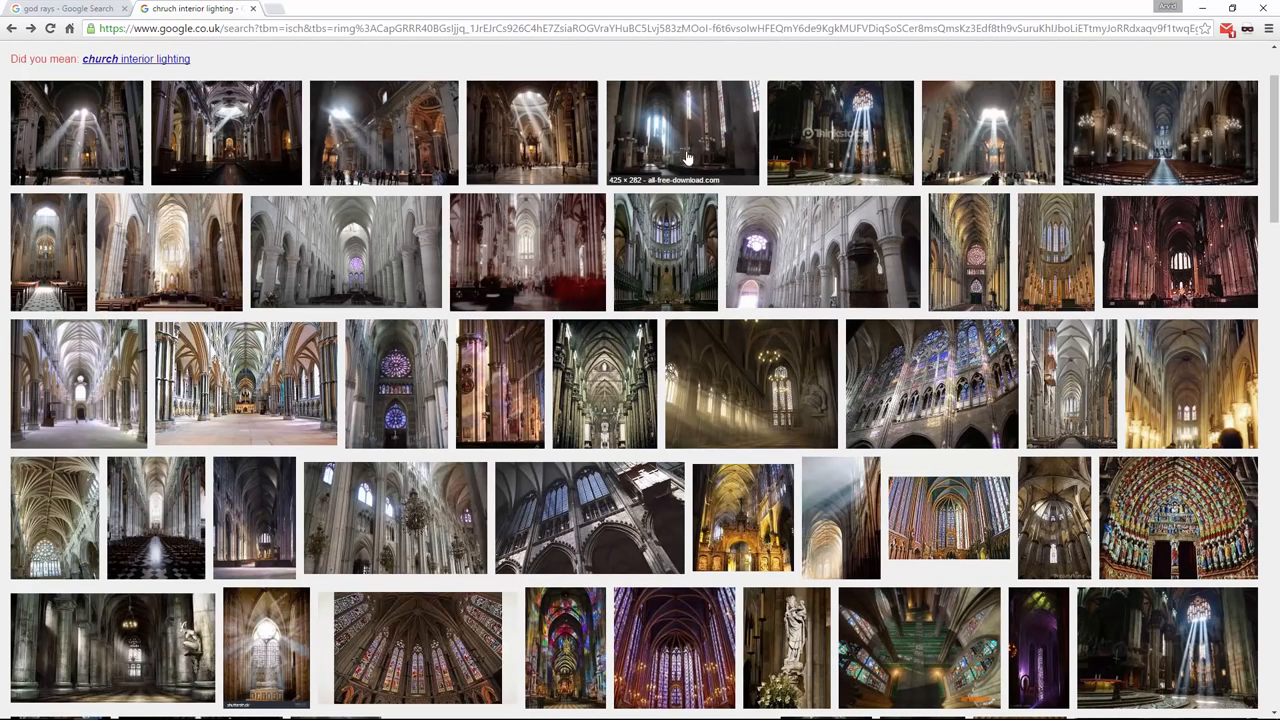
mouse_move(725, 213)
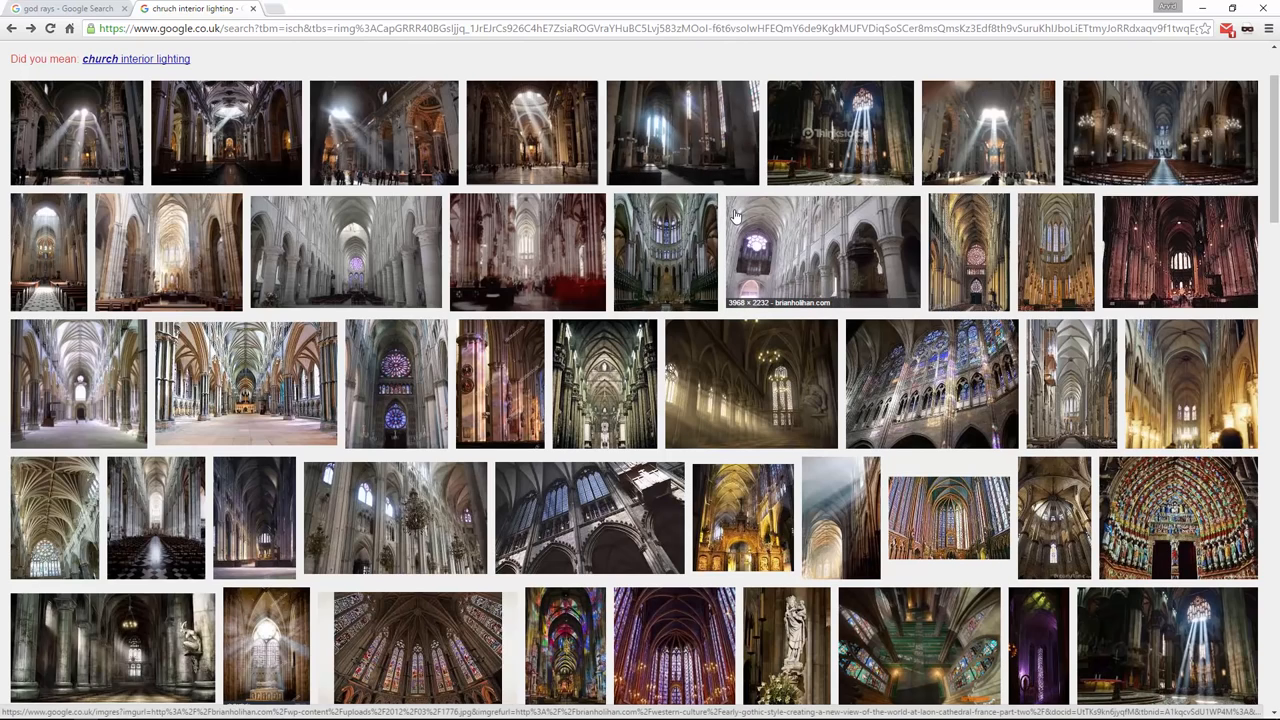
mouse_move(332, 451)
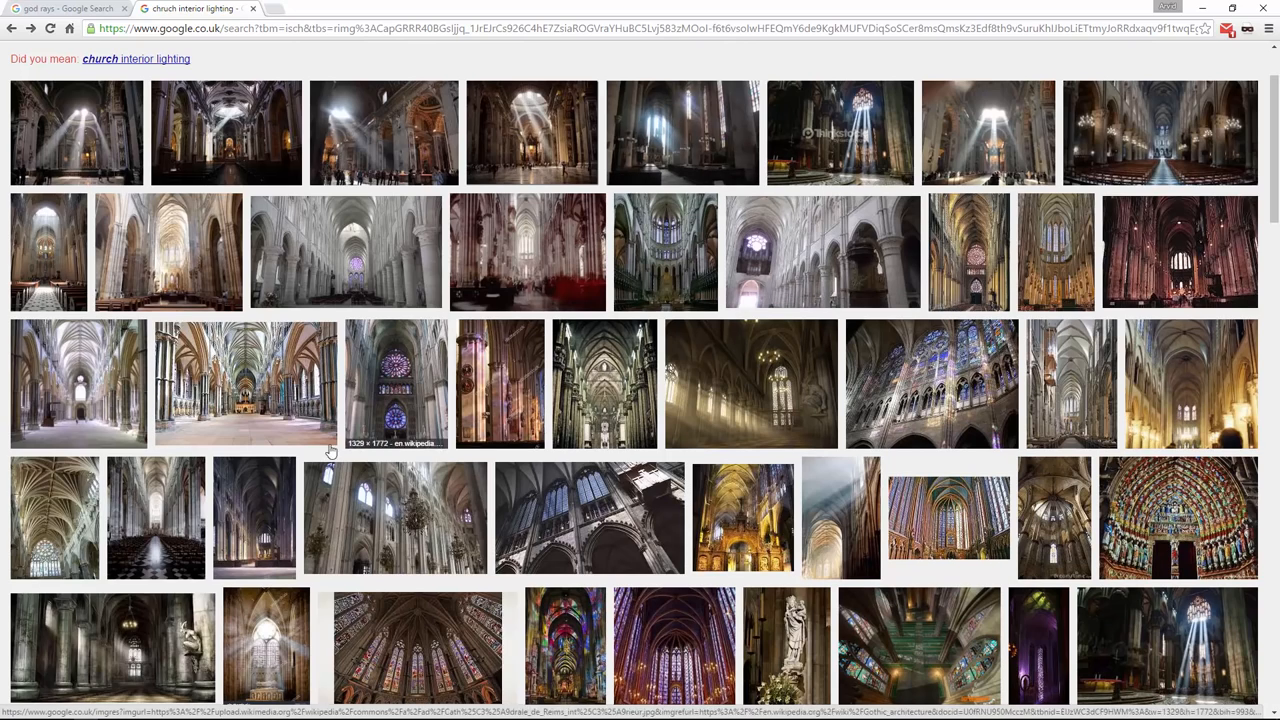
mouse_move(446, 592)
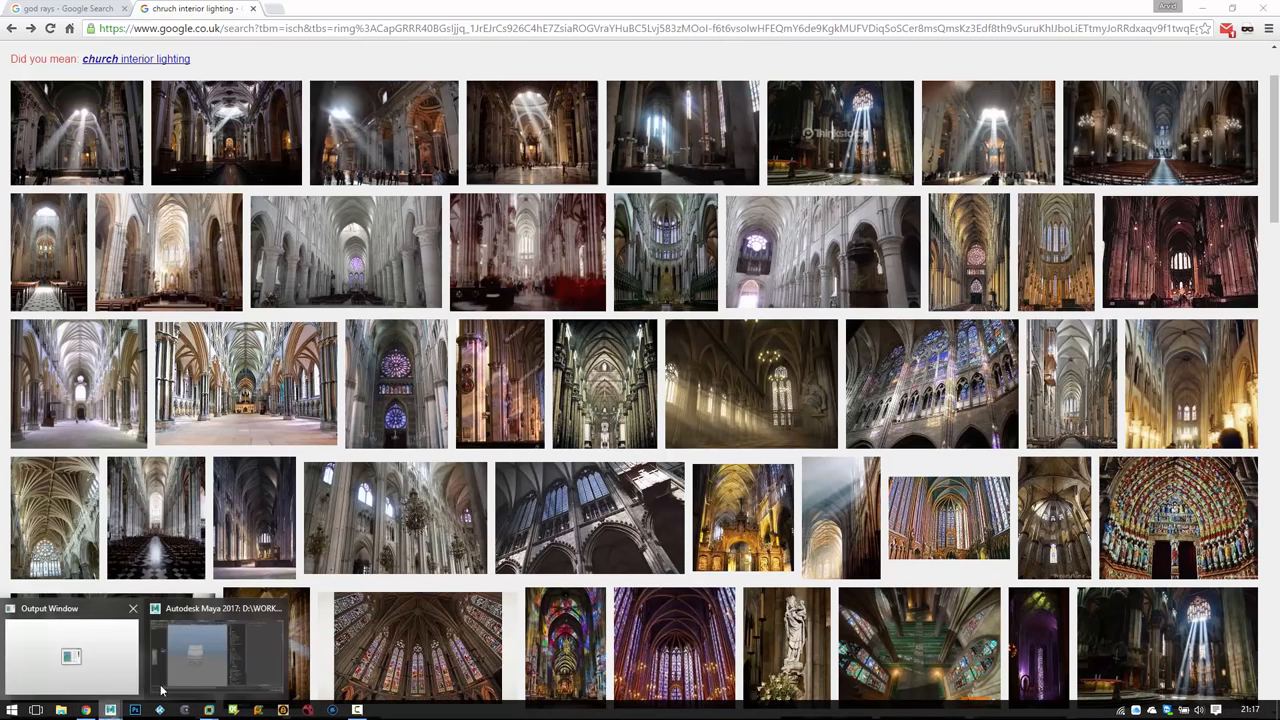
- Bring up the Maya chair scene, expand the __LIGHT__ group and select its spot light
click(220, 650)
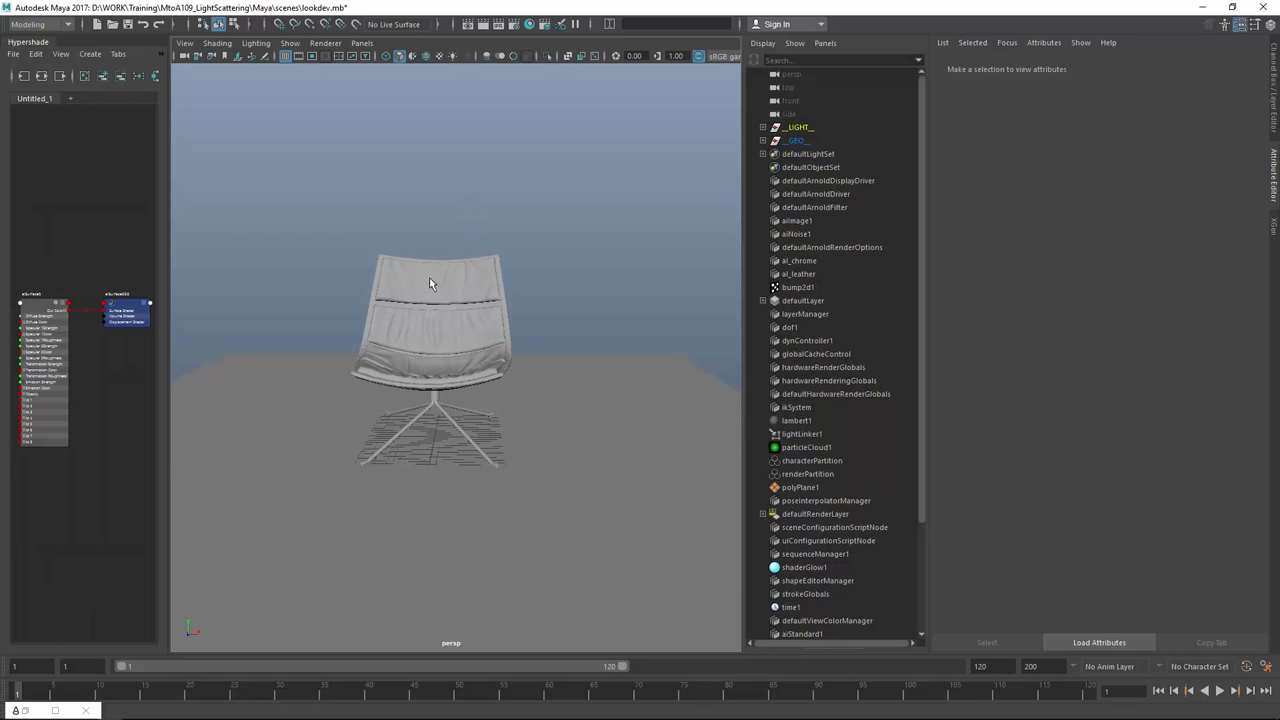
drag(430, 283, 407, 217)
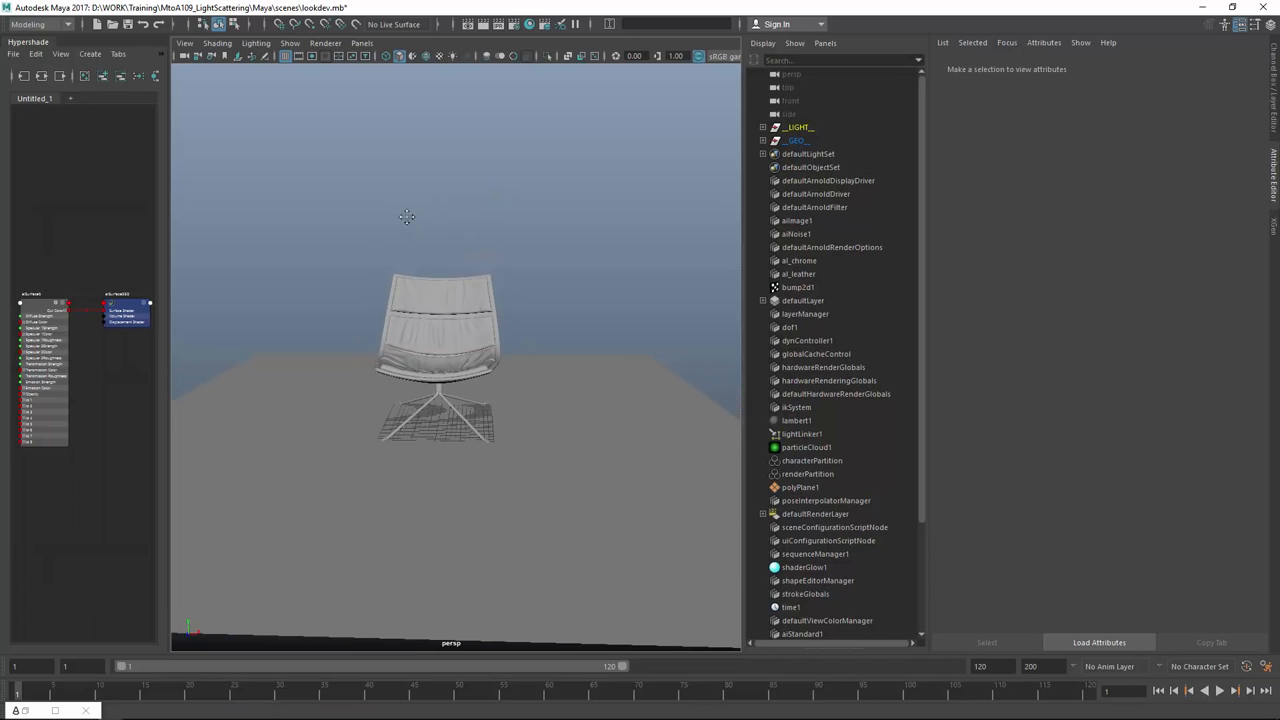
click(763, 127)
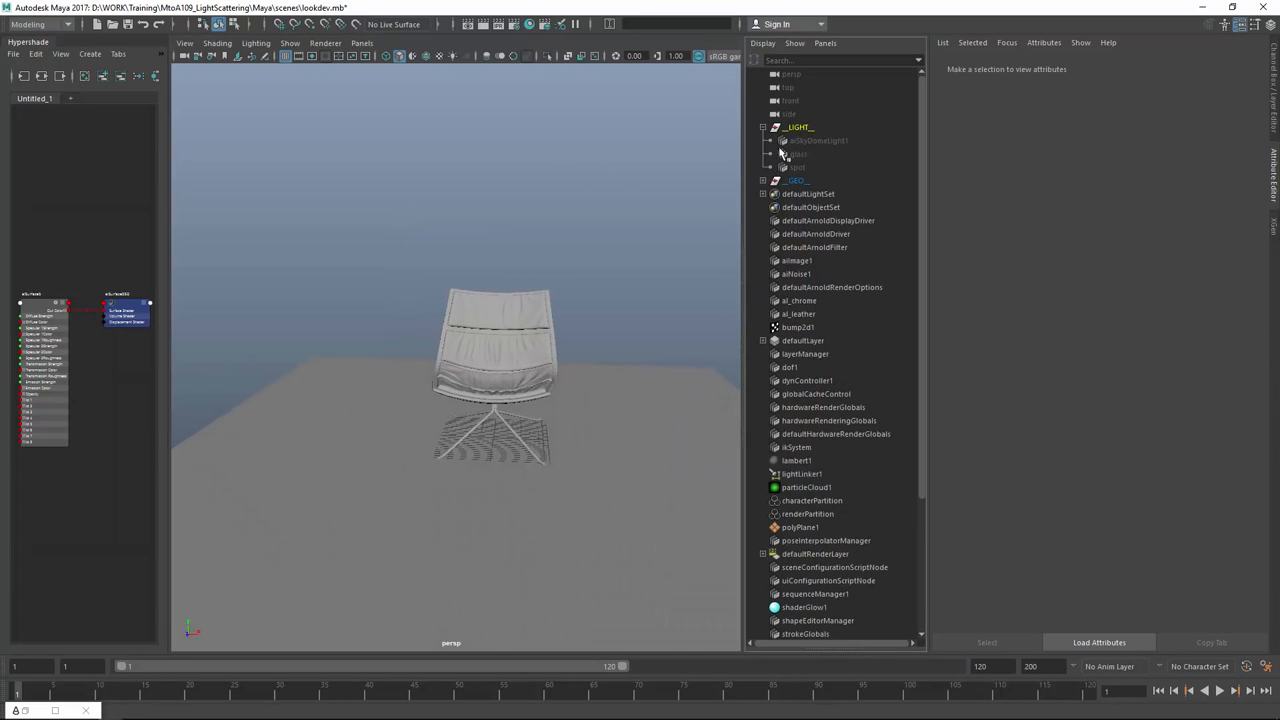
click(797, 167)
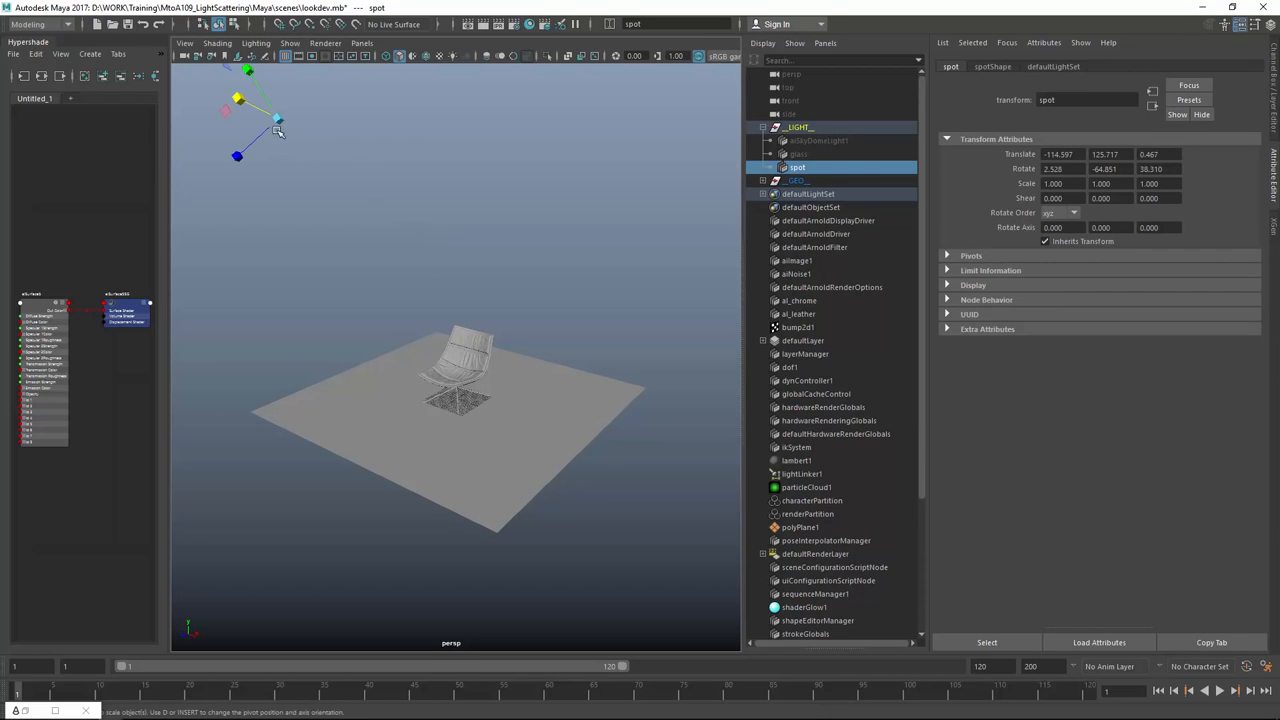
drag(277, 120, 335, 137)
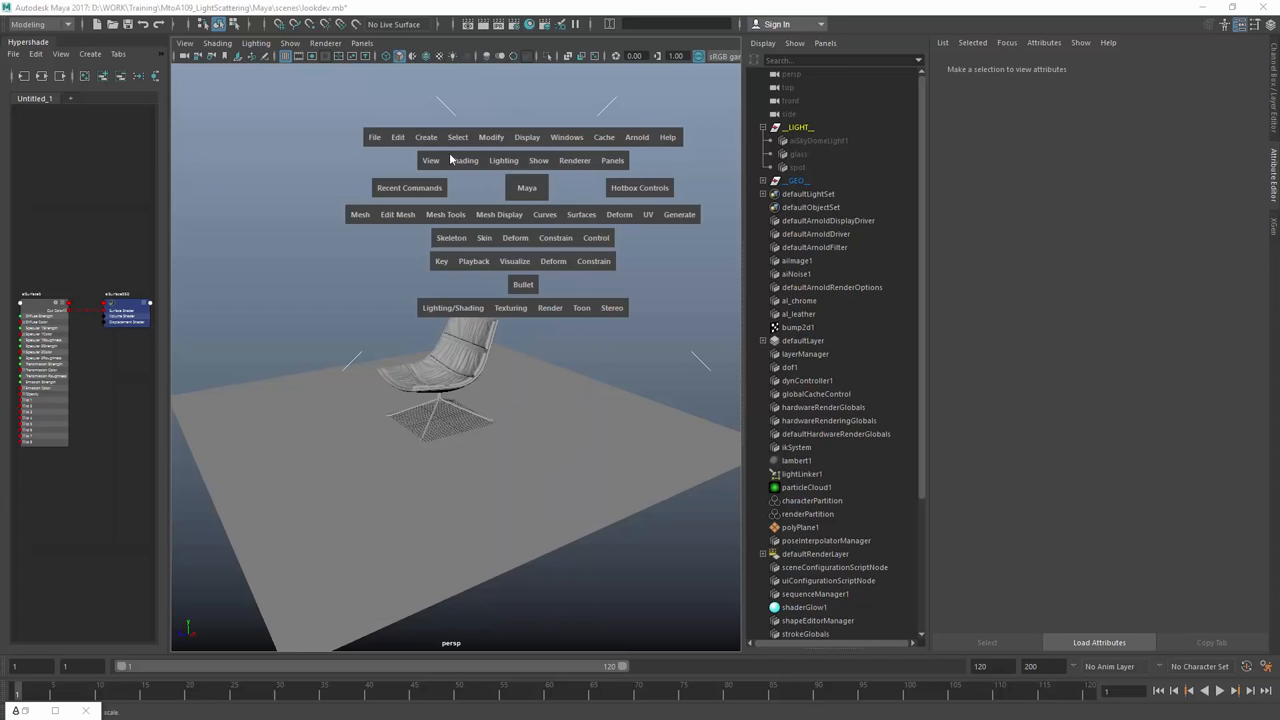
- Create a new spot light, spotLight1, from the Create > Lights menu
click(426, 137)
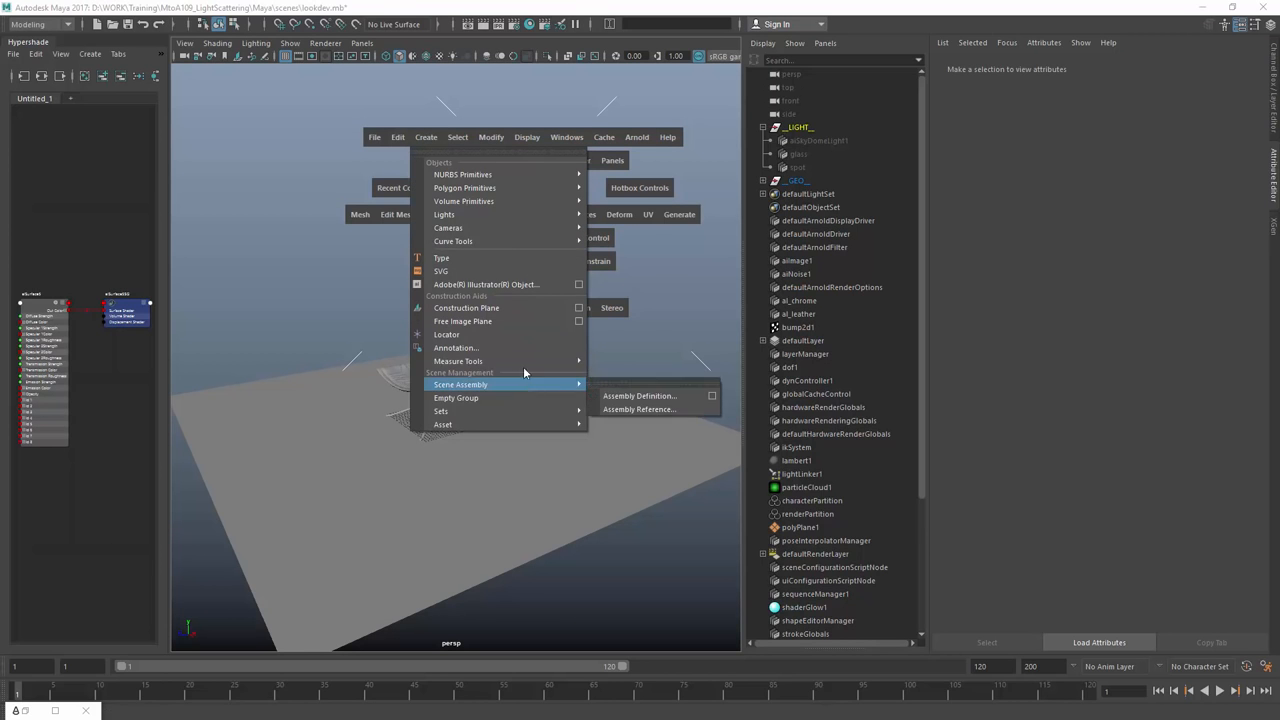
mouse_move(443, 214)
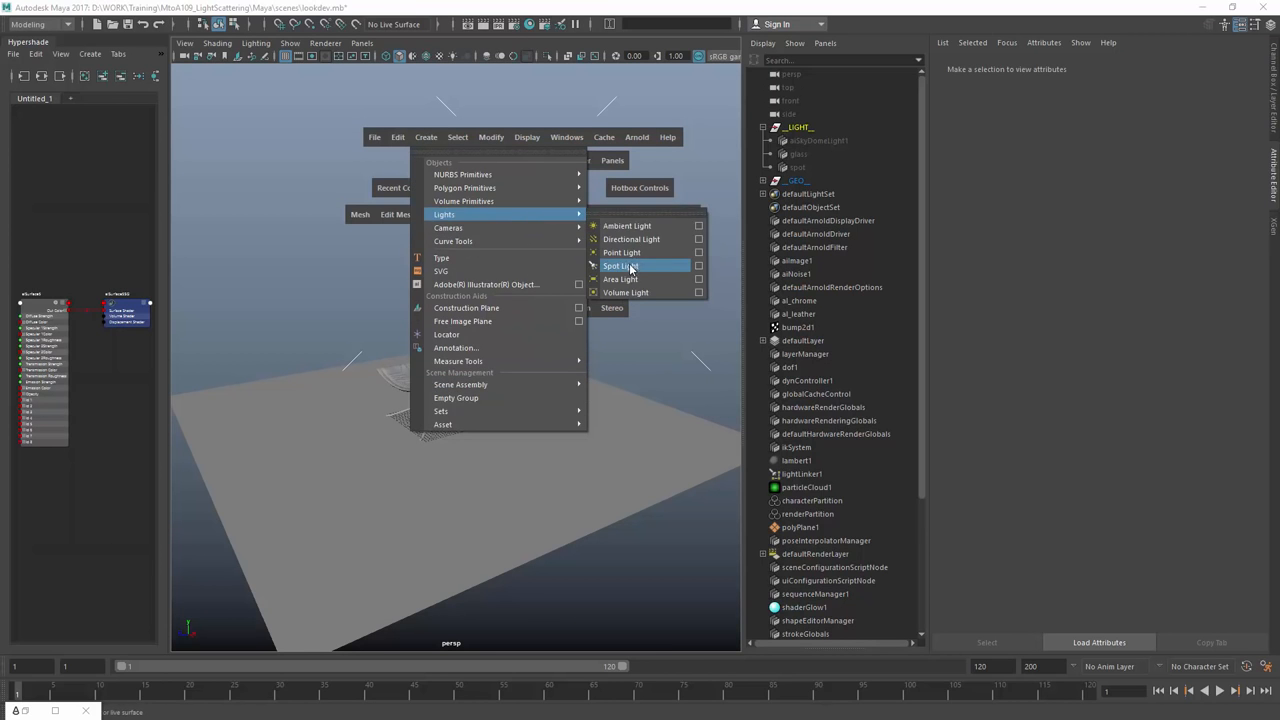
click(620, 265)
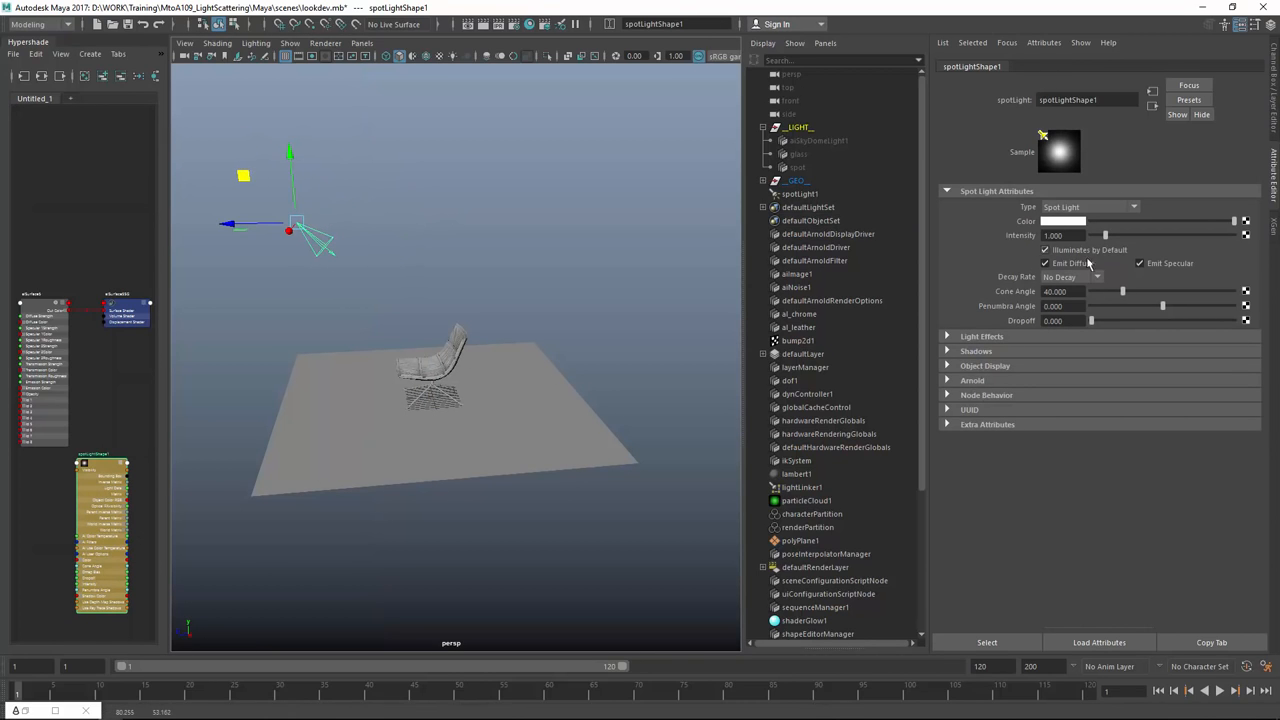
- Set the spot light's Arnold exposure to 5, then raise it to about 11.54
triple_click(1070, 235)
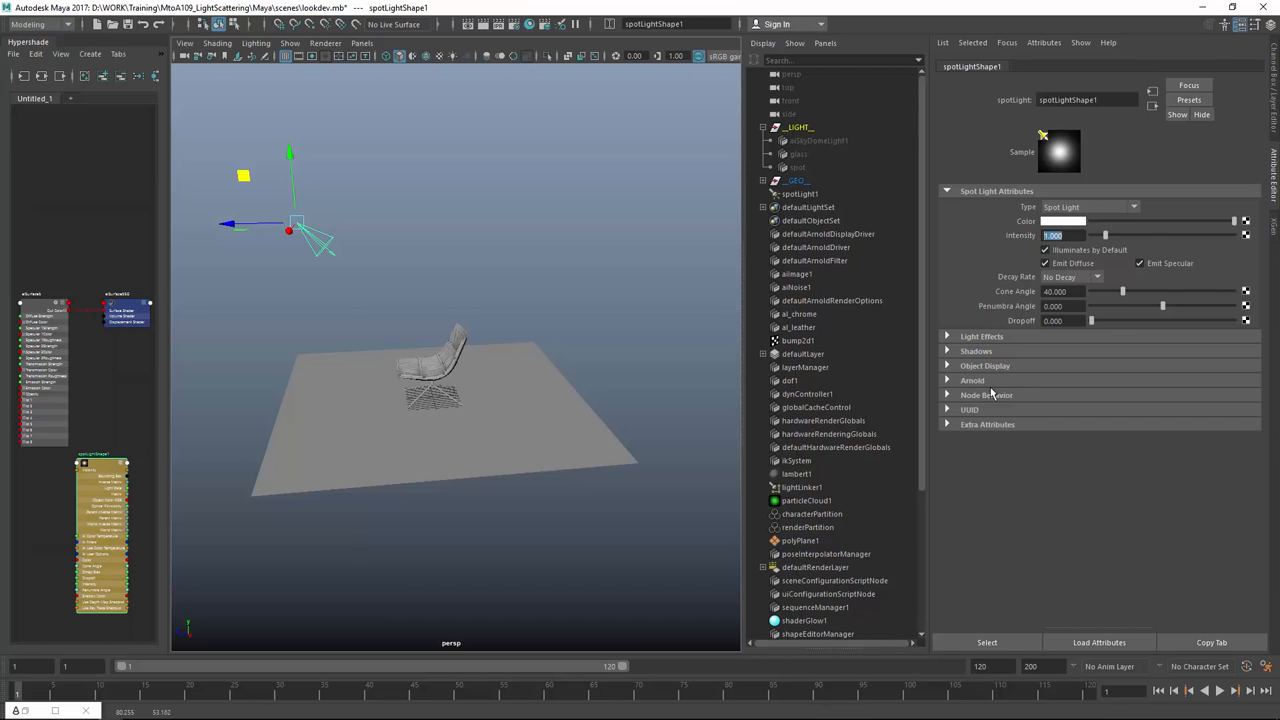
click(972, 380)
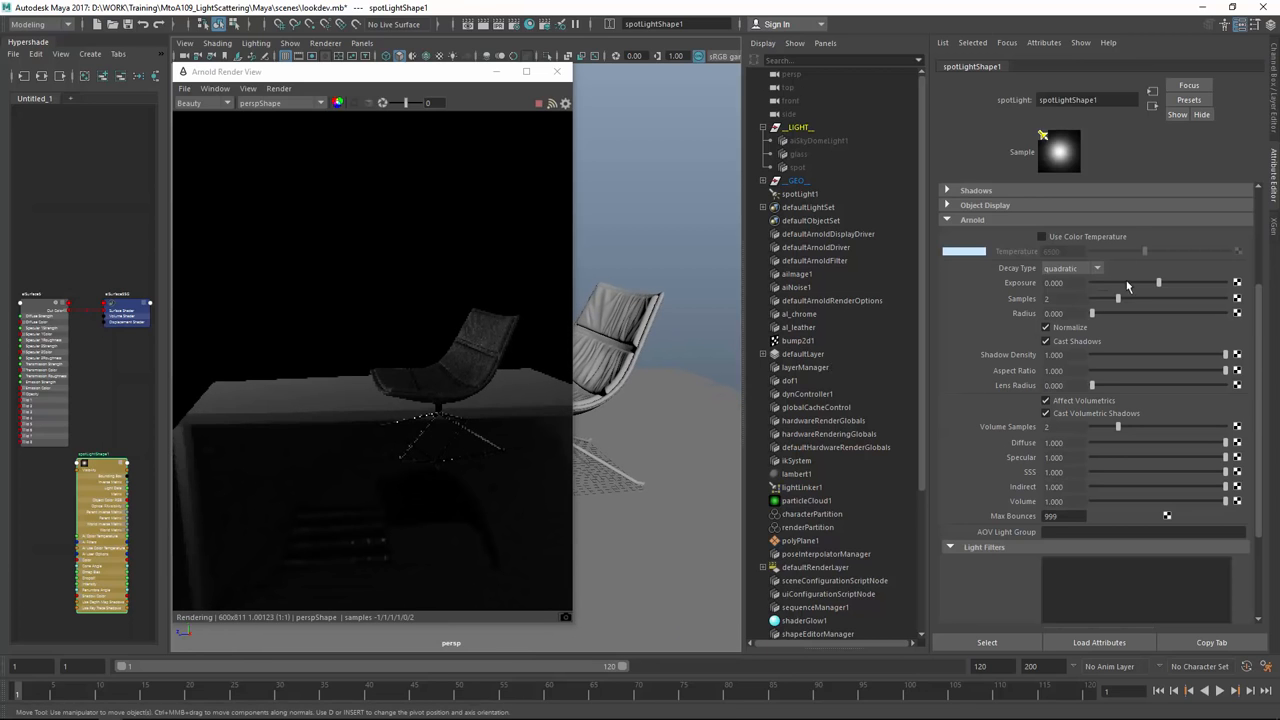
text(5.000)
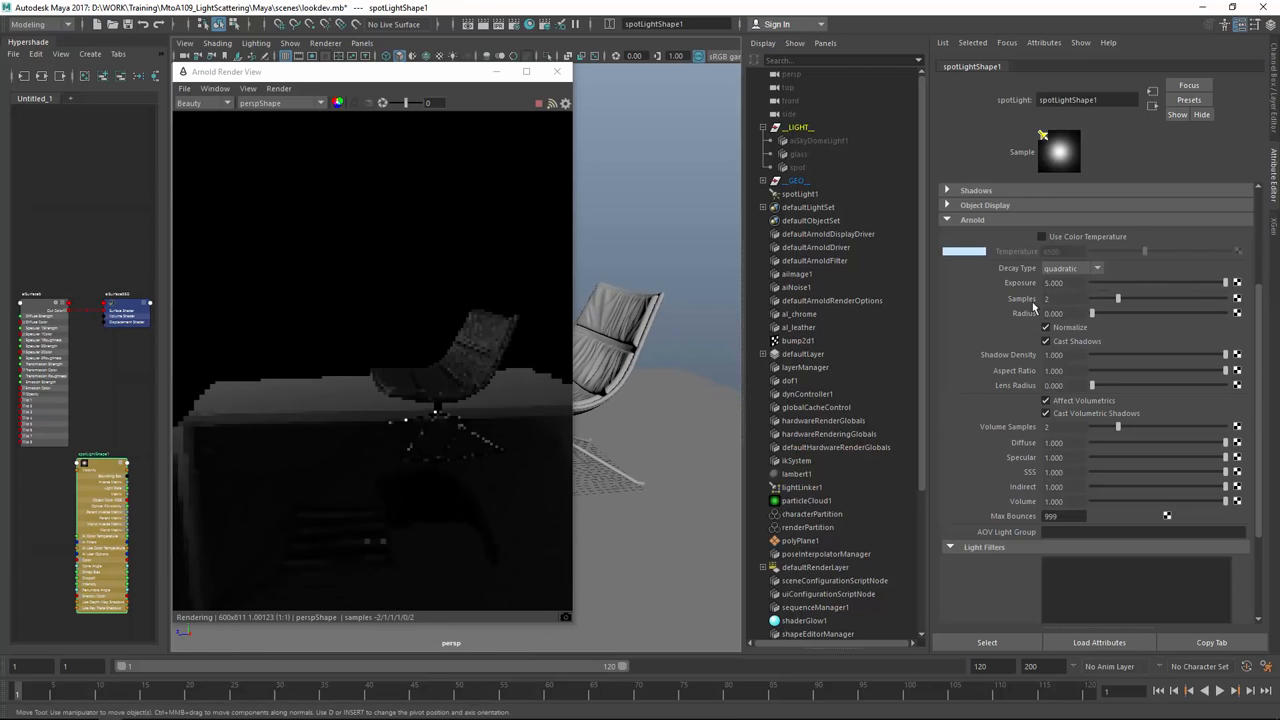
triple_click(1055, 282)
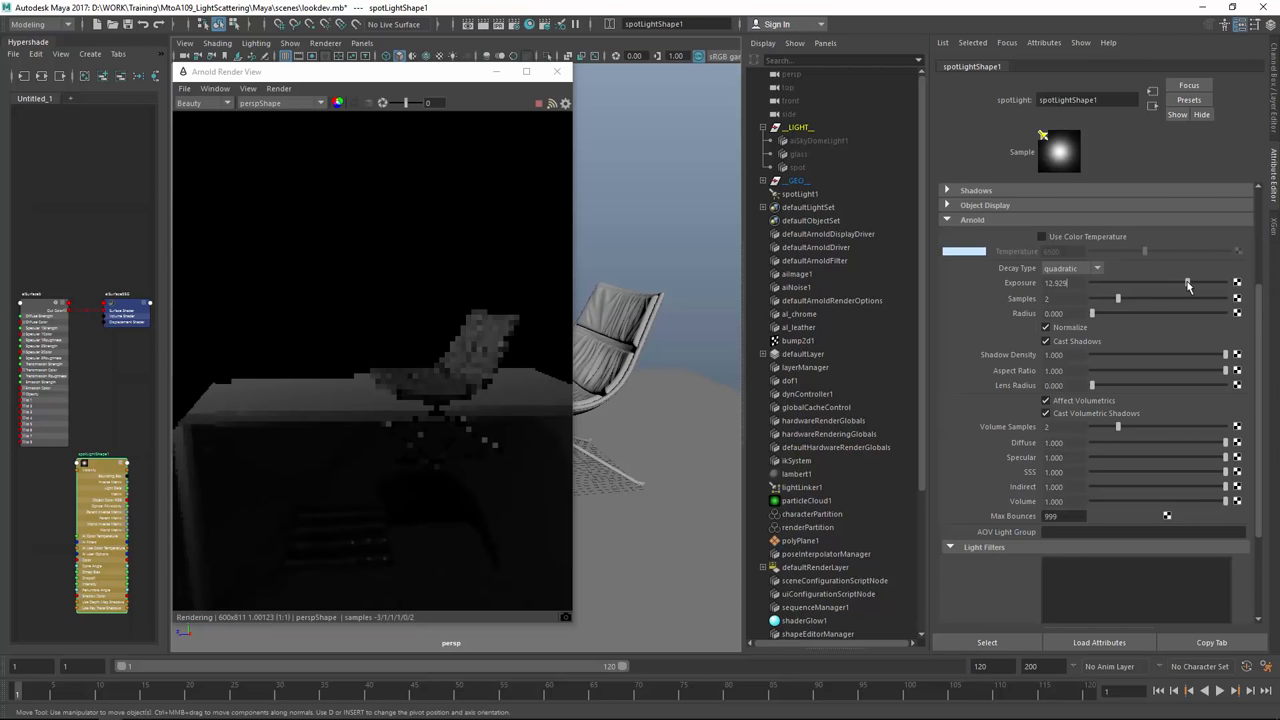
drag(1175, 284, 1190, 284)
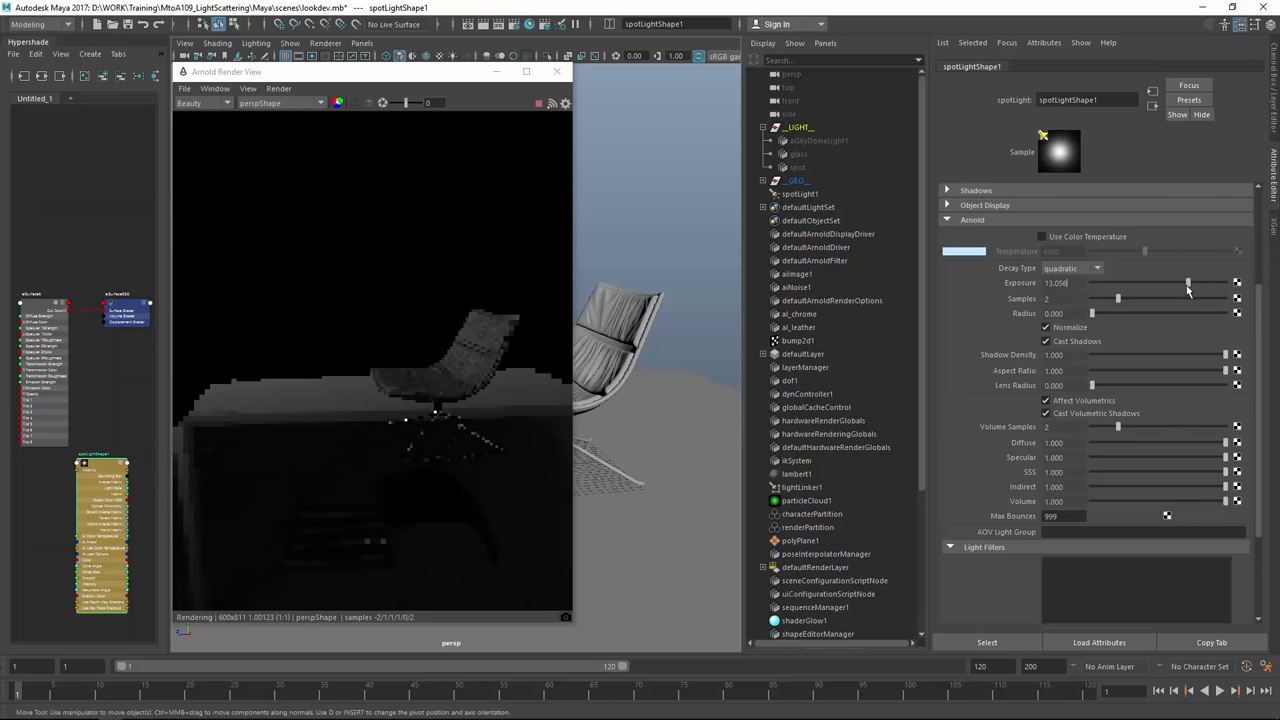
drag(1188, 283, 1178, 283)
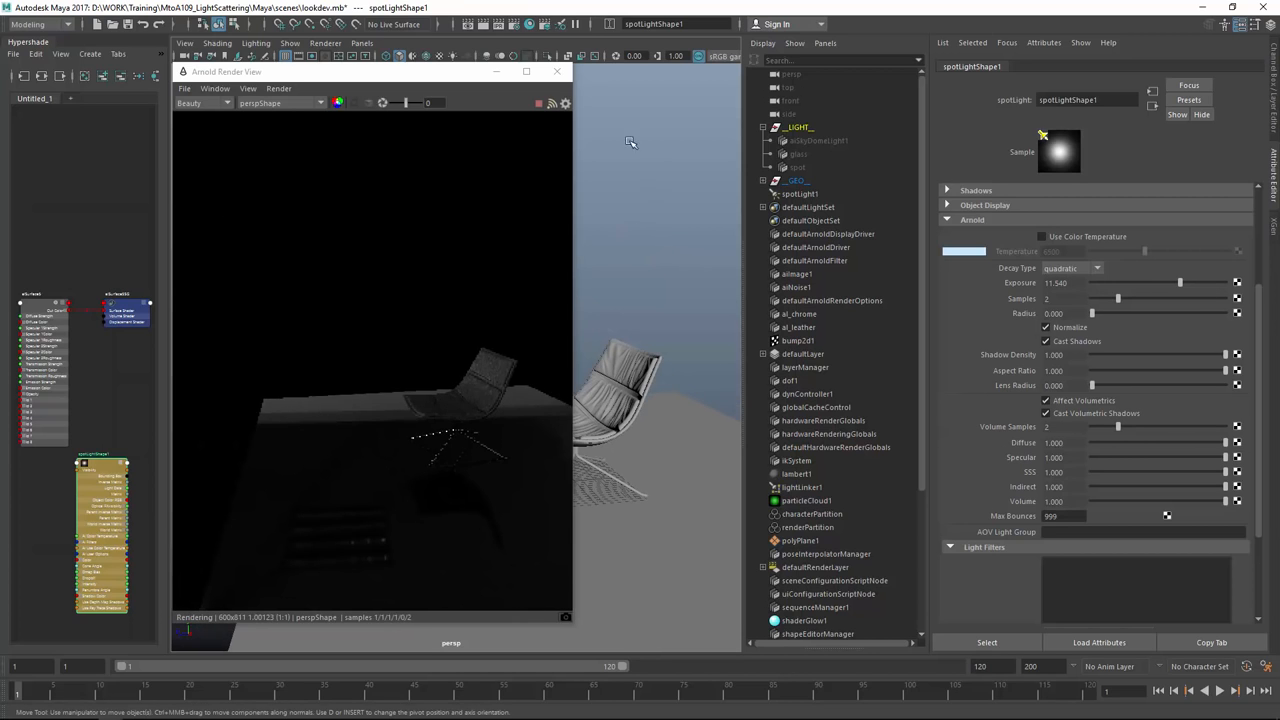
- Add an aiVolumeScattering atmosphere with density 0.010 in Render Settings
click(564, 56)
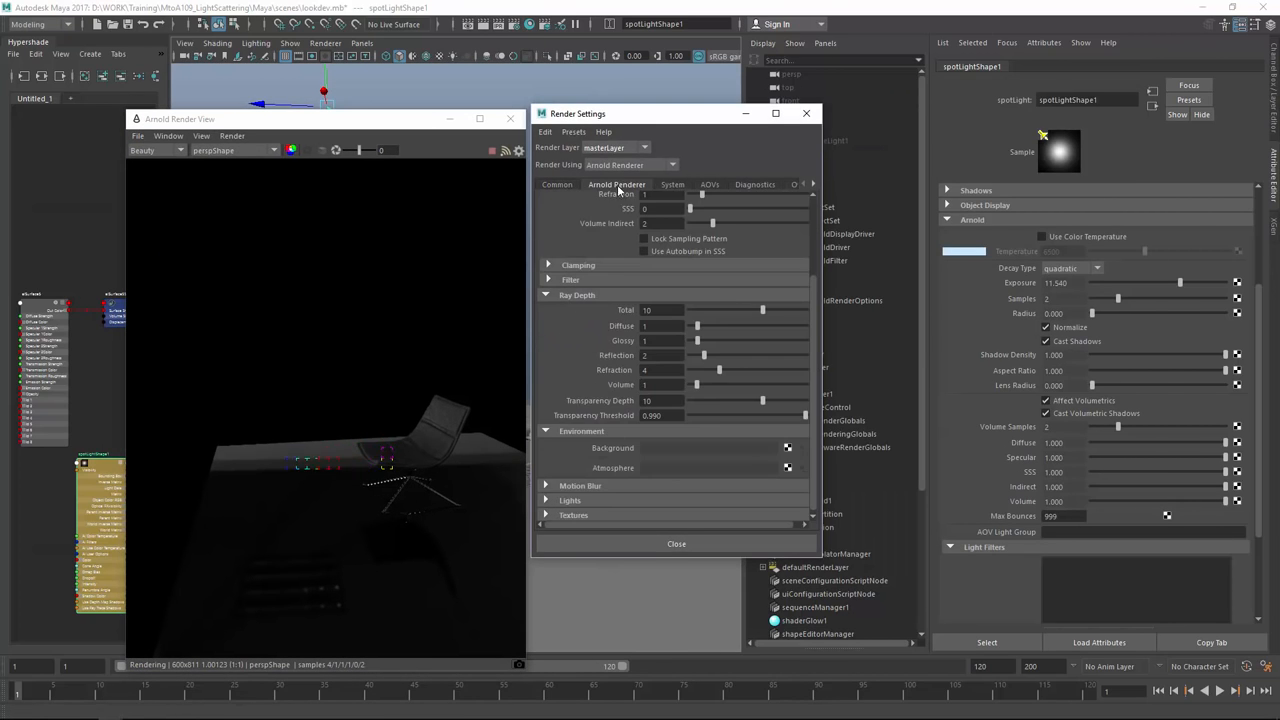
click(575, 199)
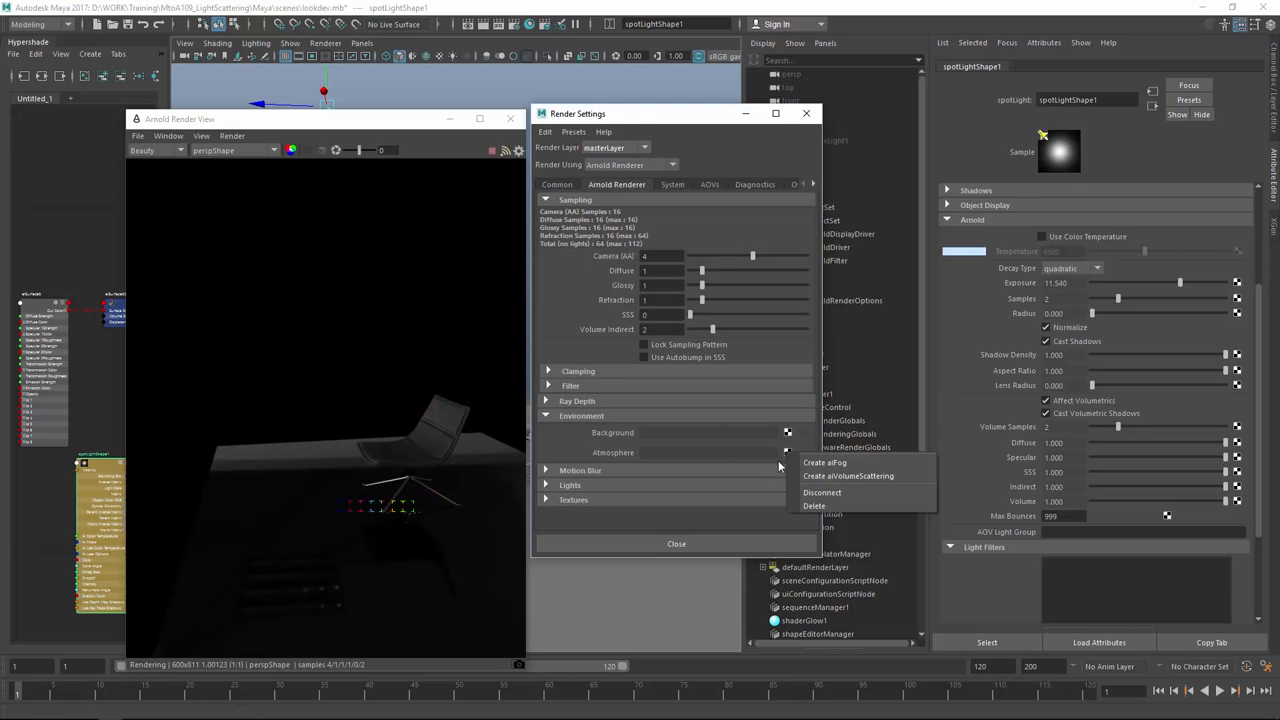
click(848, 475)
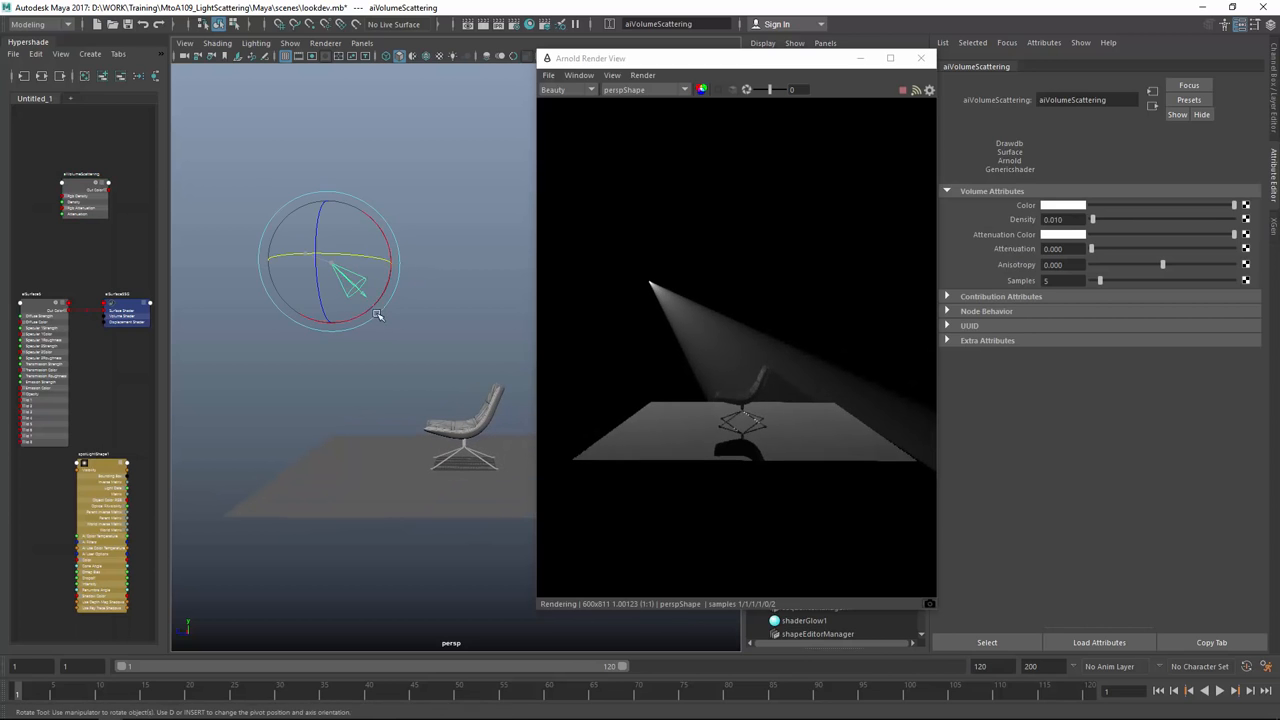
- Move the RenderView aside and show the spotLightShape1 attributes
drag(378, 315, 390, 250)
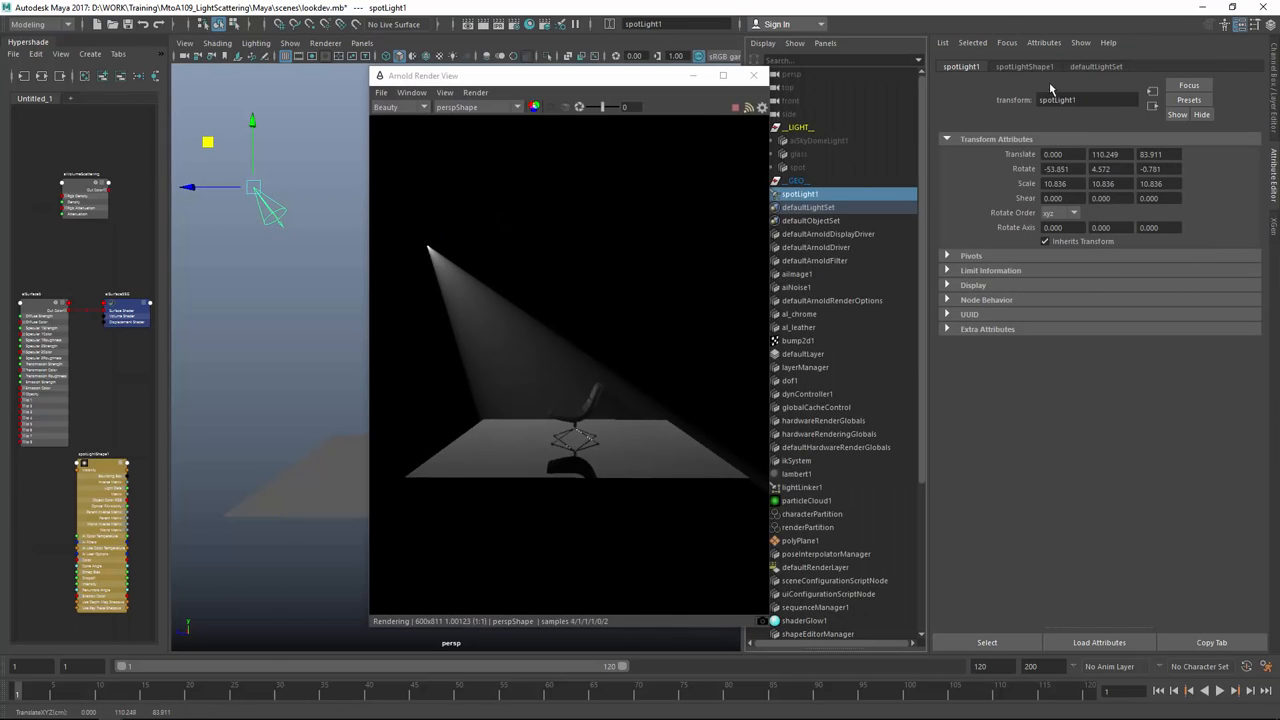
click(1023, 66)
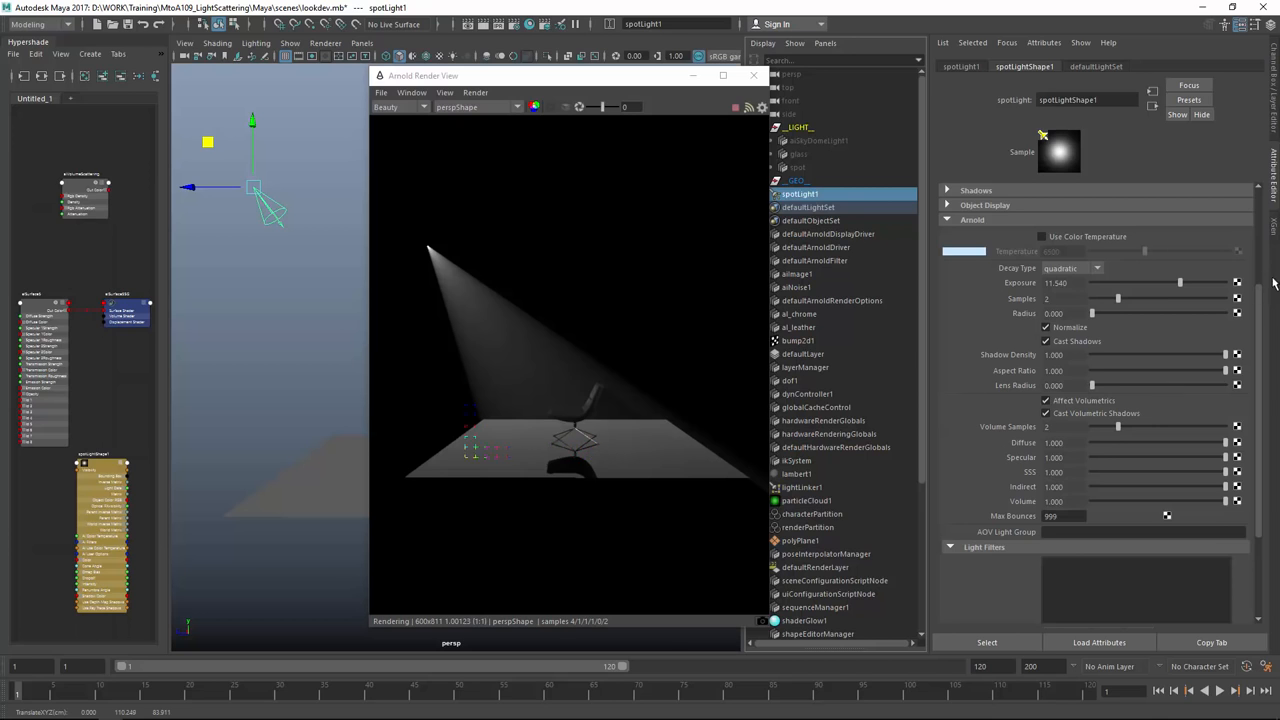
- Set the spot light to a ~41-degree cone, penumbra 5.8 and dropoff 3.825
scroll(down, 3)
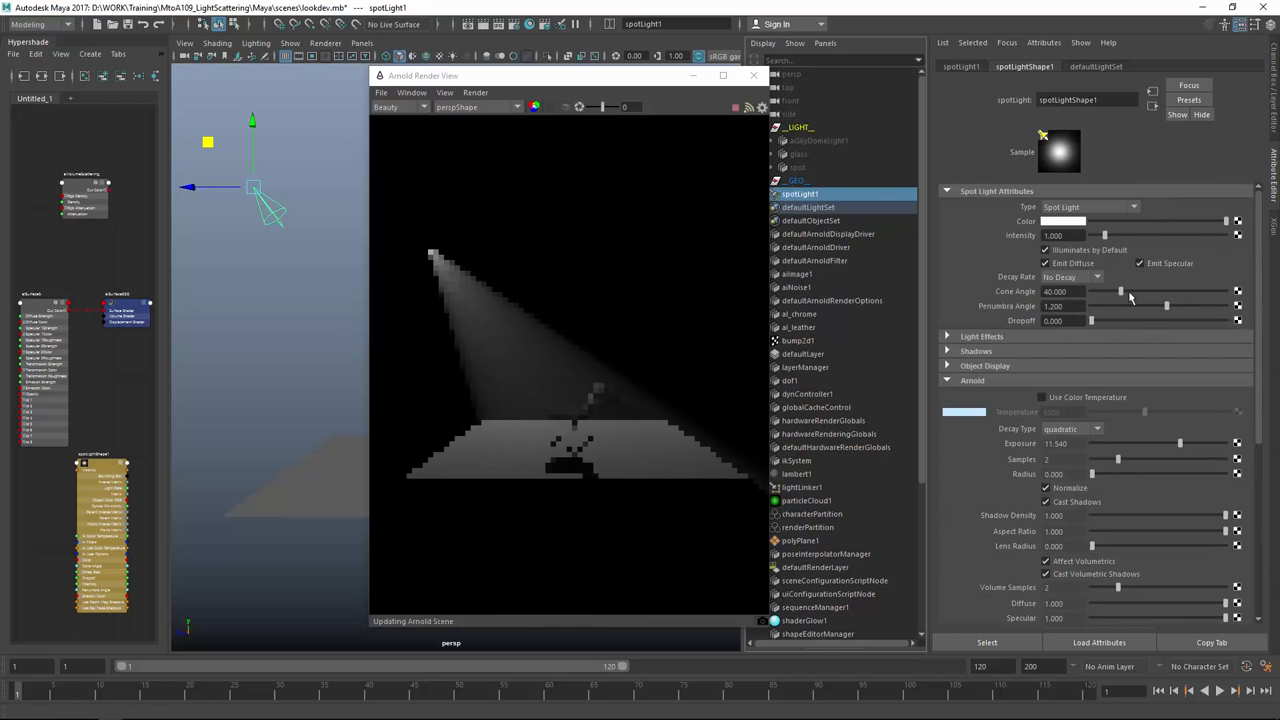
drag(1120, 291, 1105, 291)
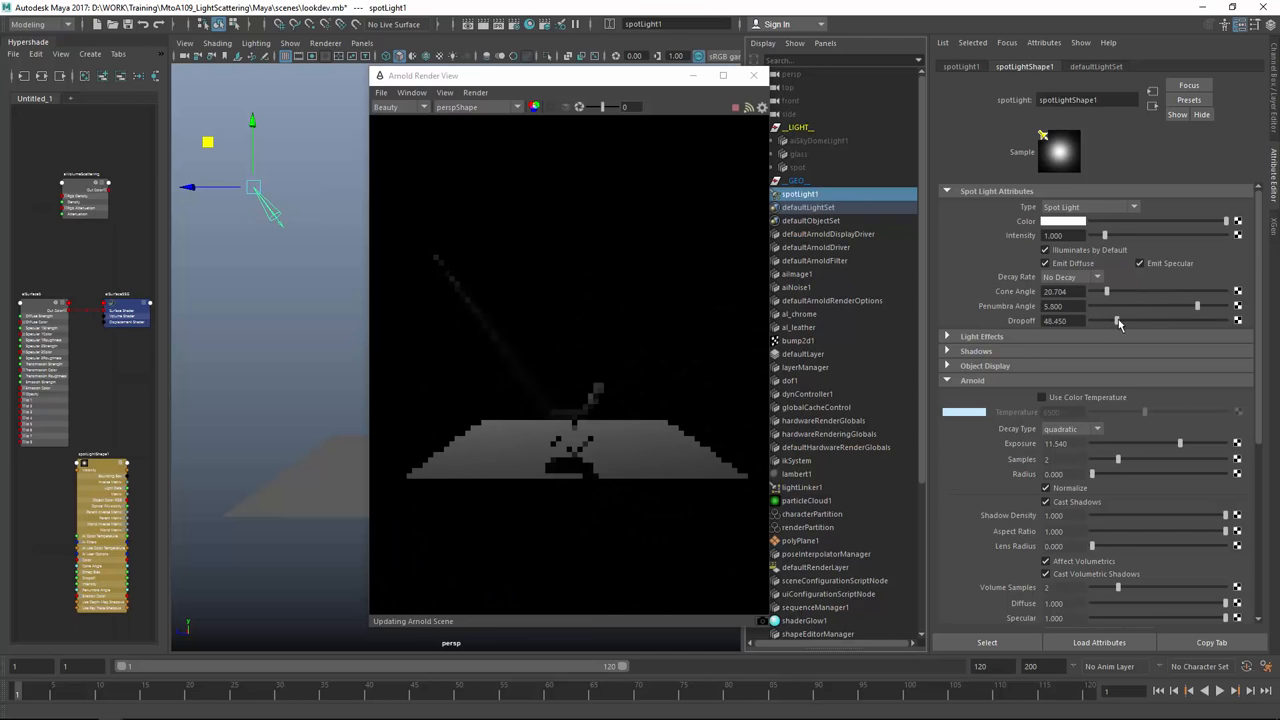
drag(1119, 321, 1091, 321)
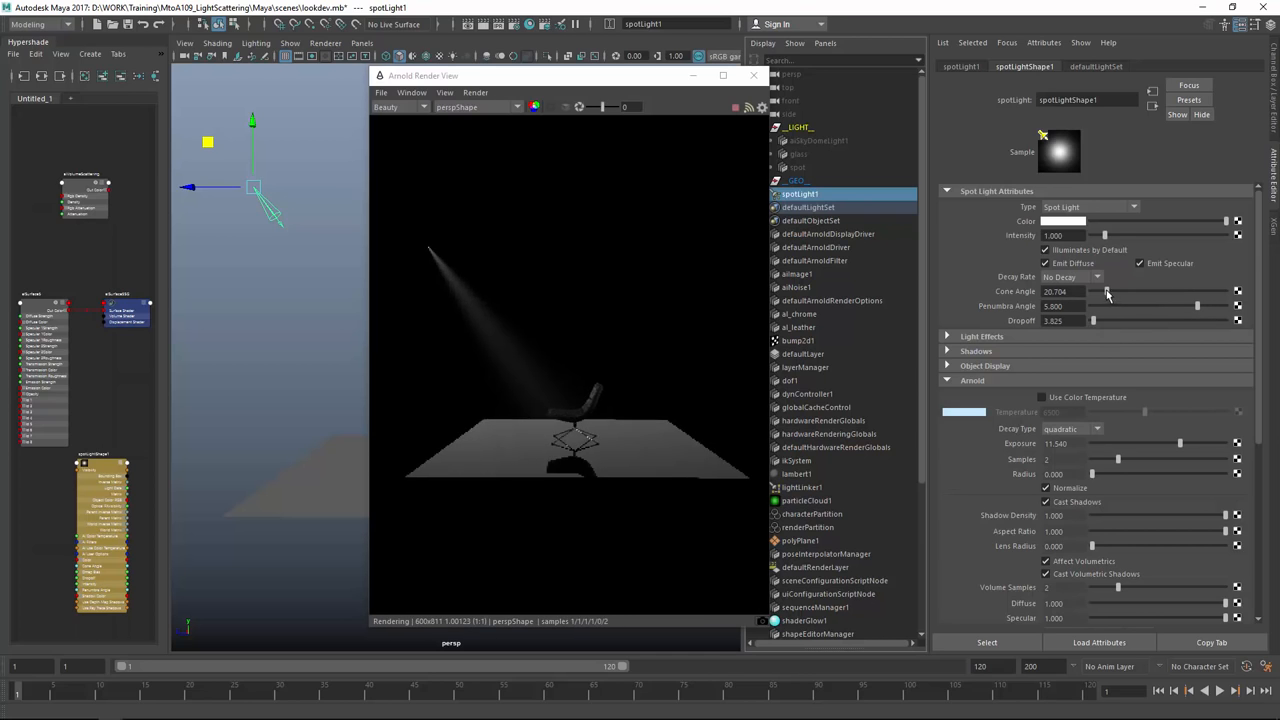
drag(1107, 291, 1120, 291)
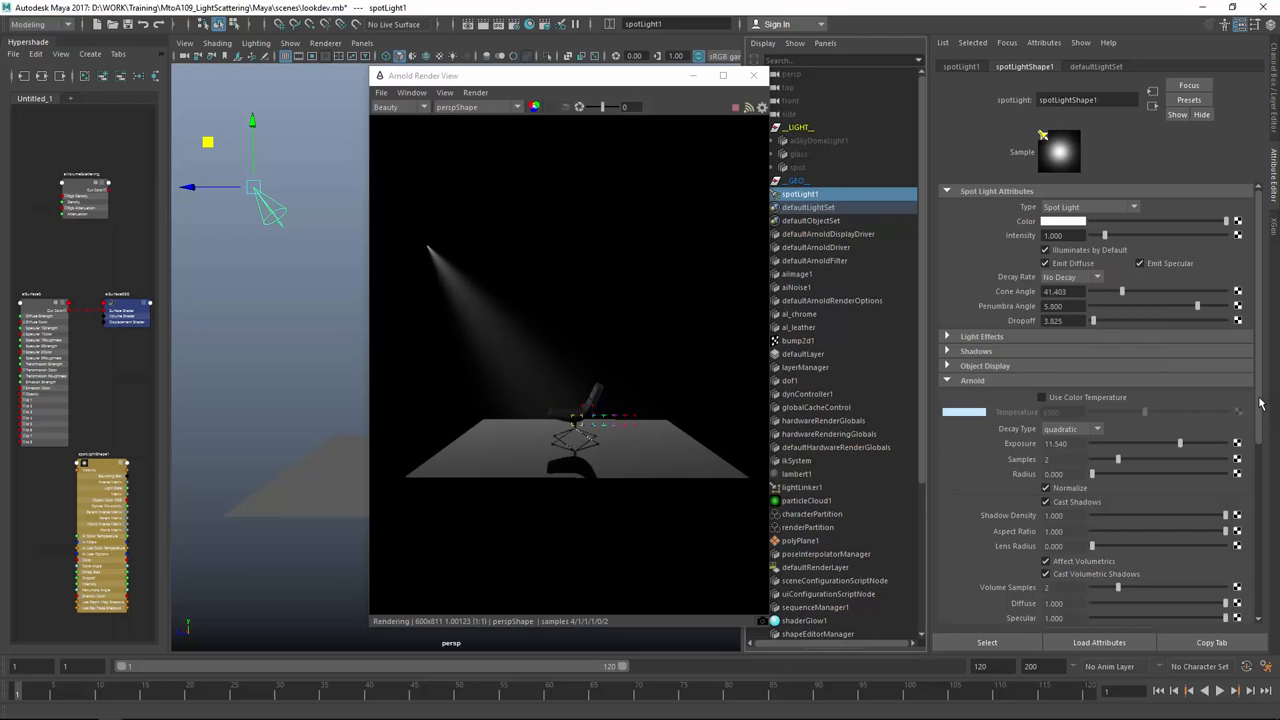
scroll(down, 3)
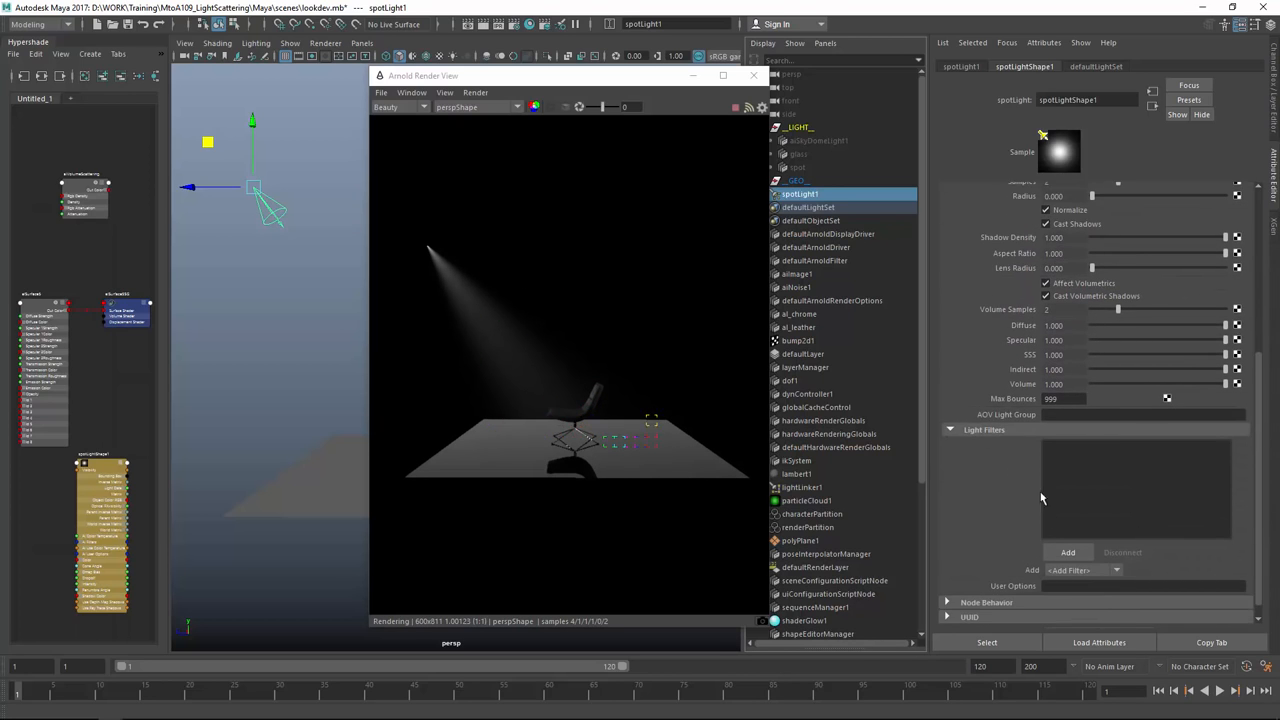
- Add a Gobo light filter, aiGobo1, under the spot light's Light Filters
click(1067, 552)
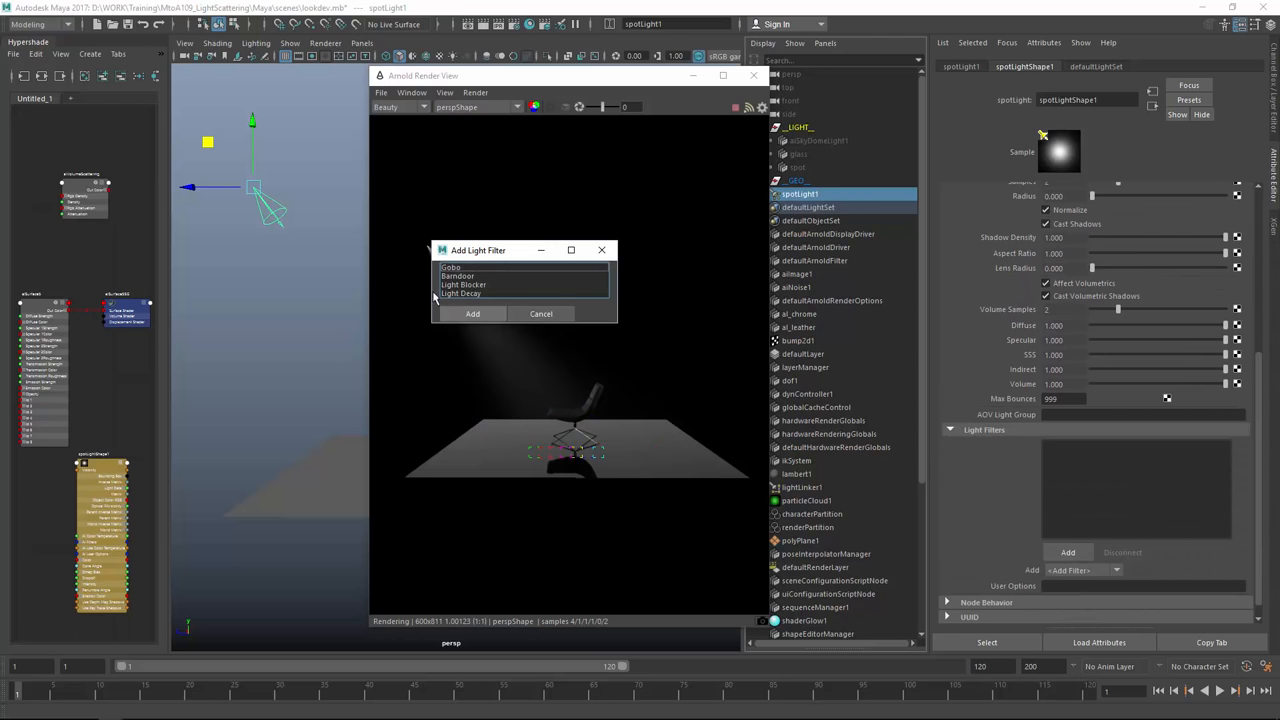
click(451, 267)
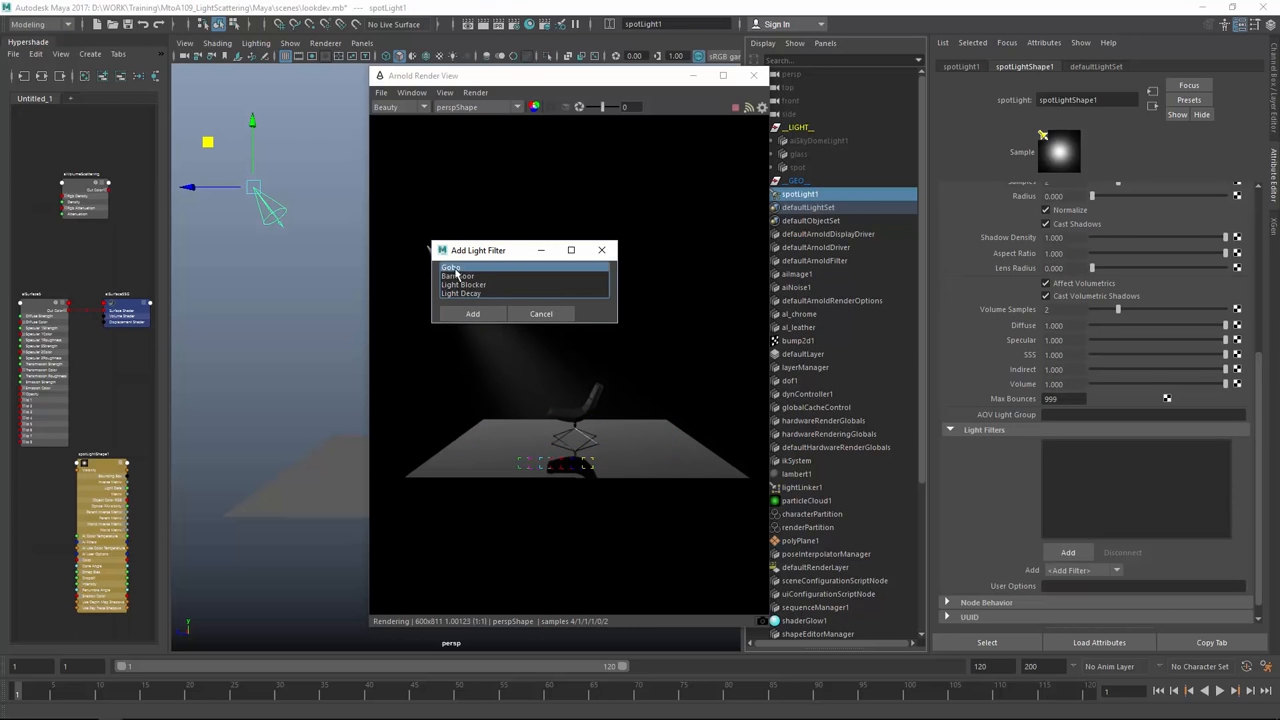
click(472, 313)
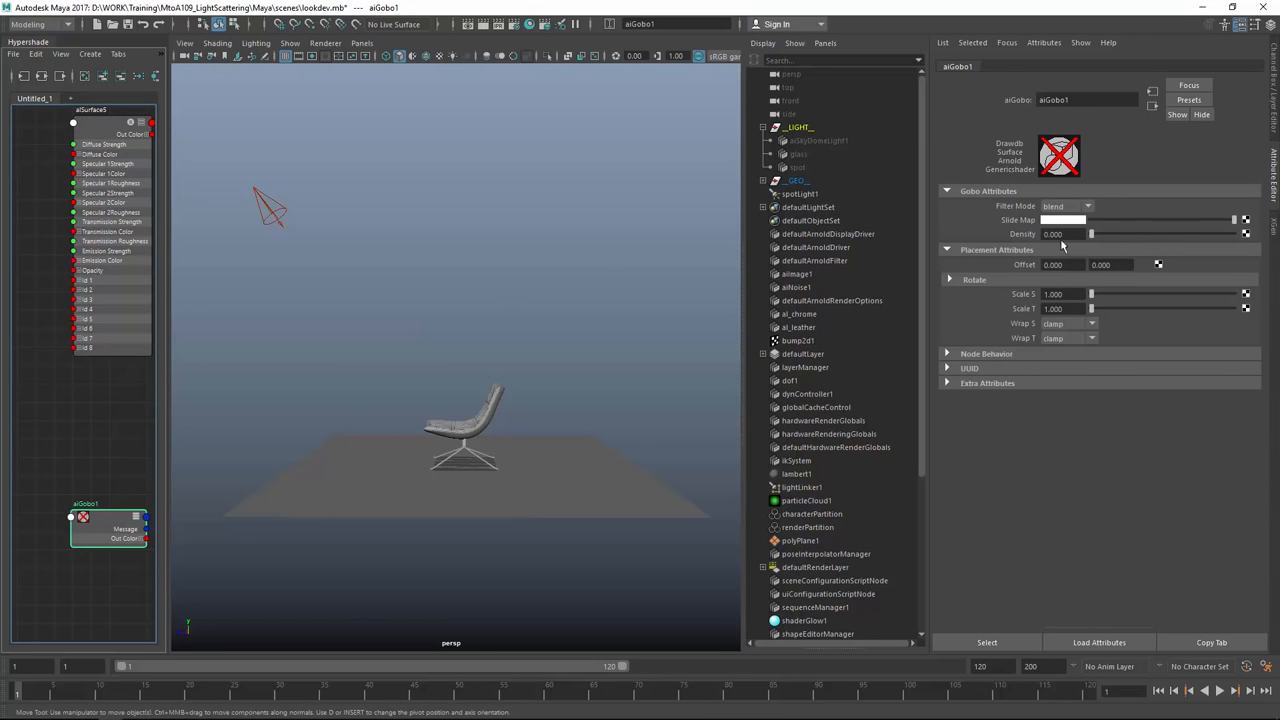
mouse_move(1267, 238)
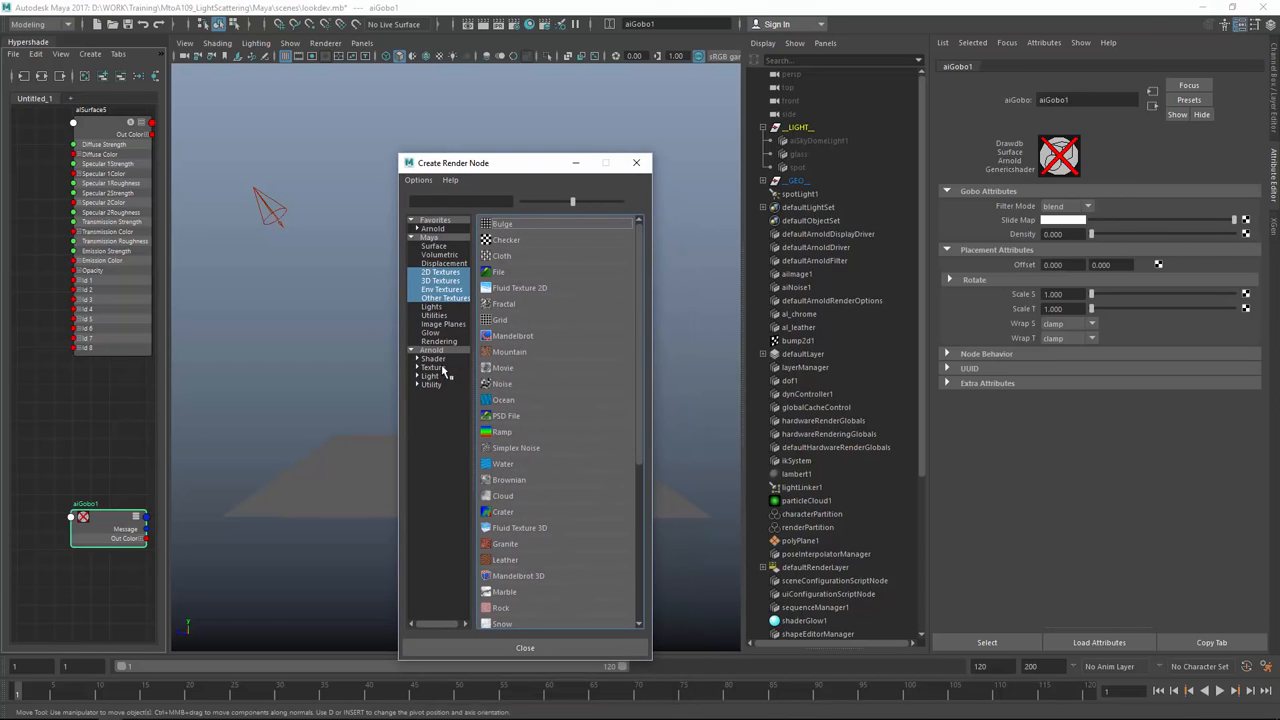
- Connect a new Arnold aiNoise2 texture to the aiGobo1 Slide Map
click(432, 349)
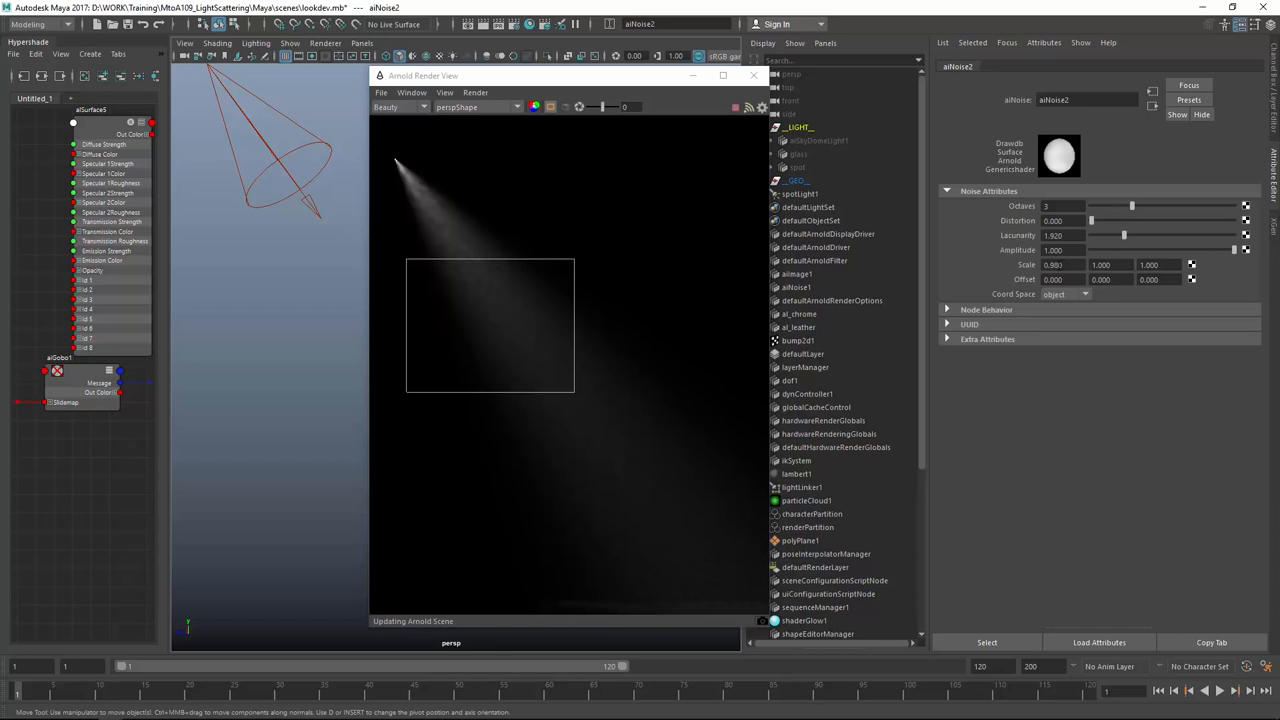
- Set aiNoise2 scale to about -0.12, 0.05, 0.09 with offset X 1.47
text(-0.140)
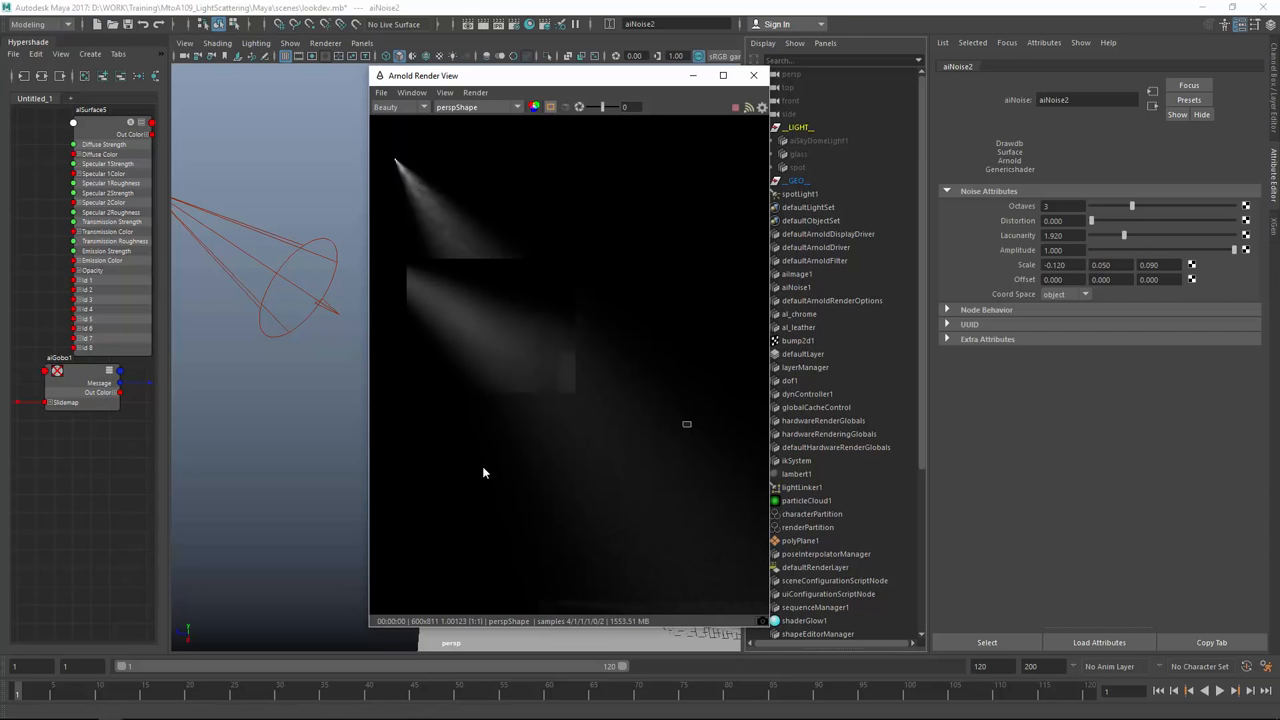
drag(485, 473, 259, 475)
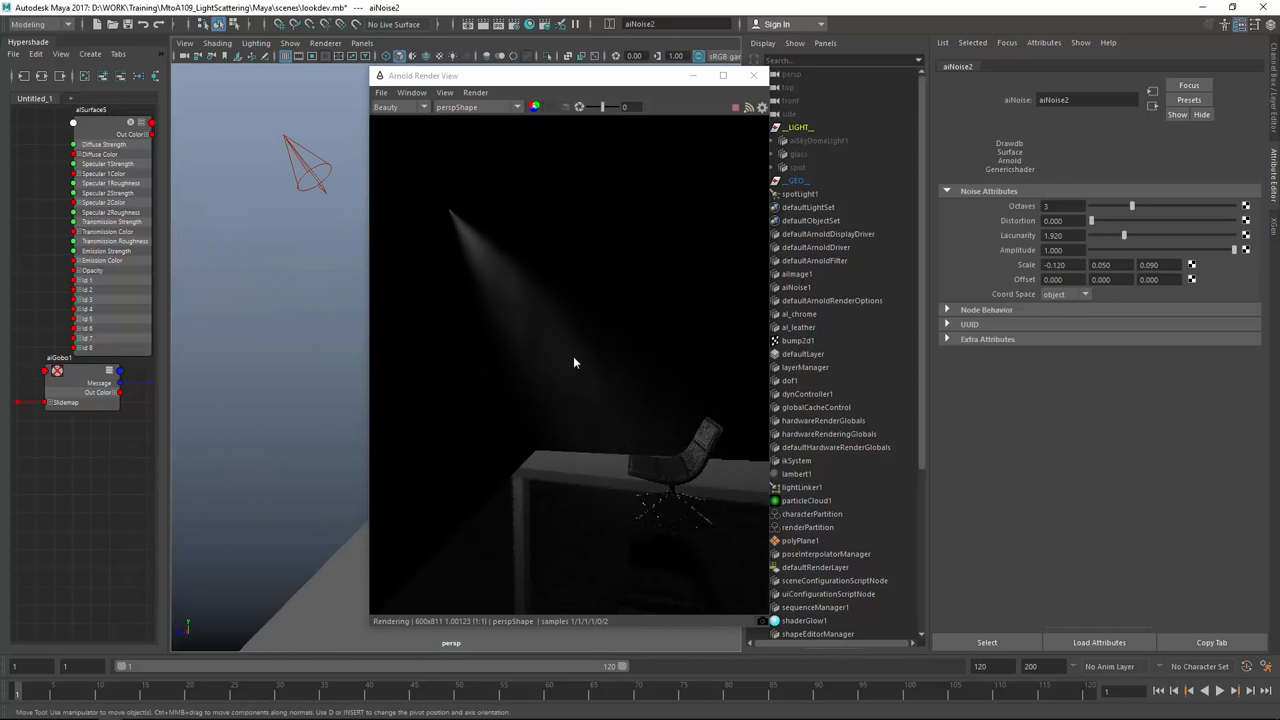
drag(575, 363, 327, 386)
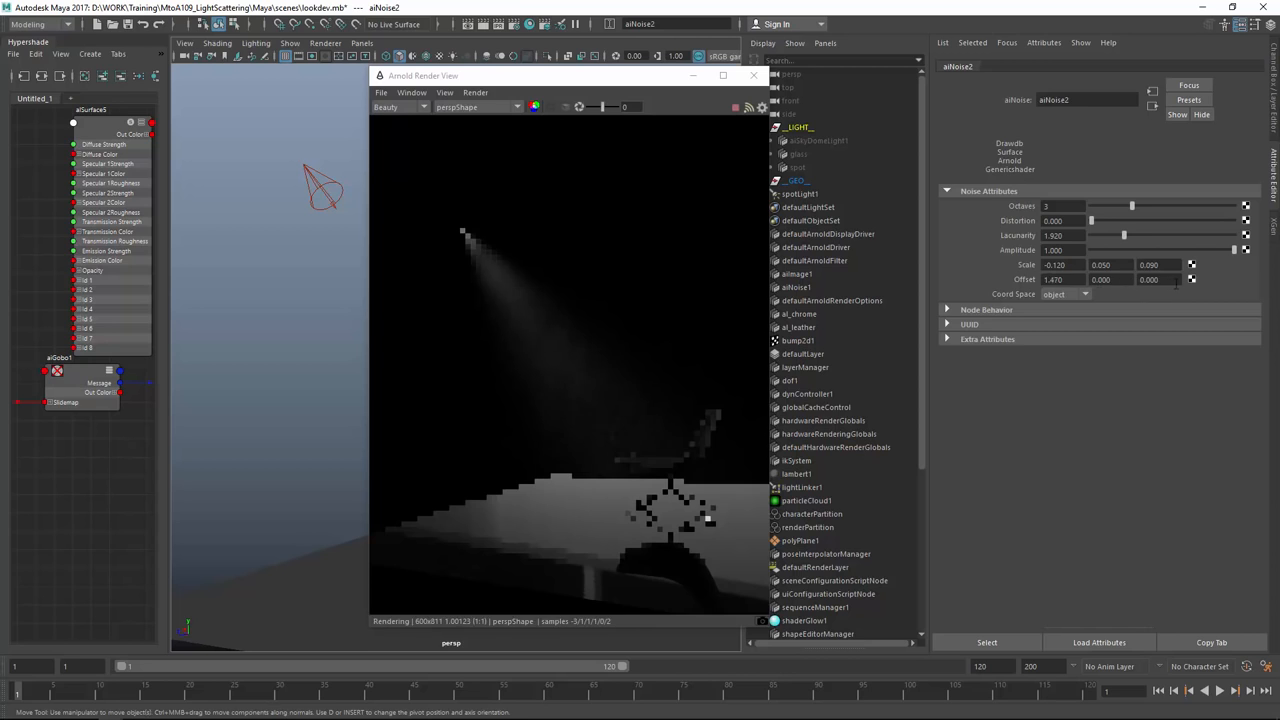
text(3.960)
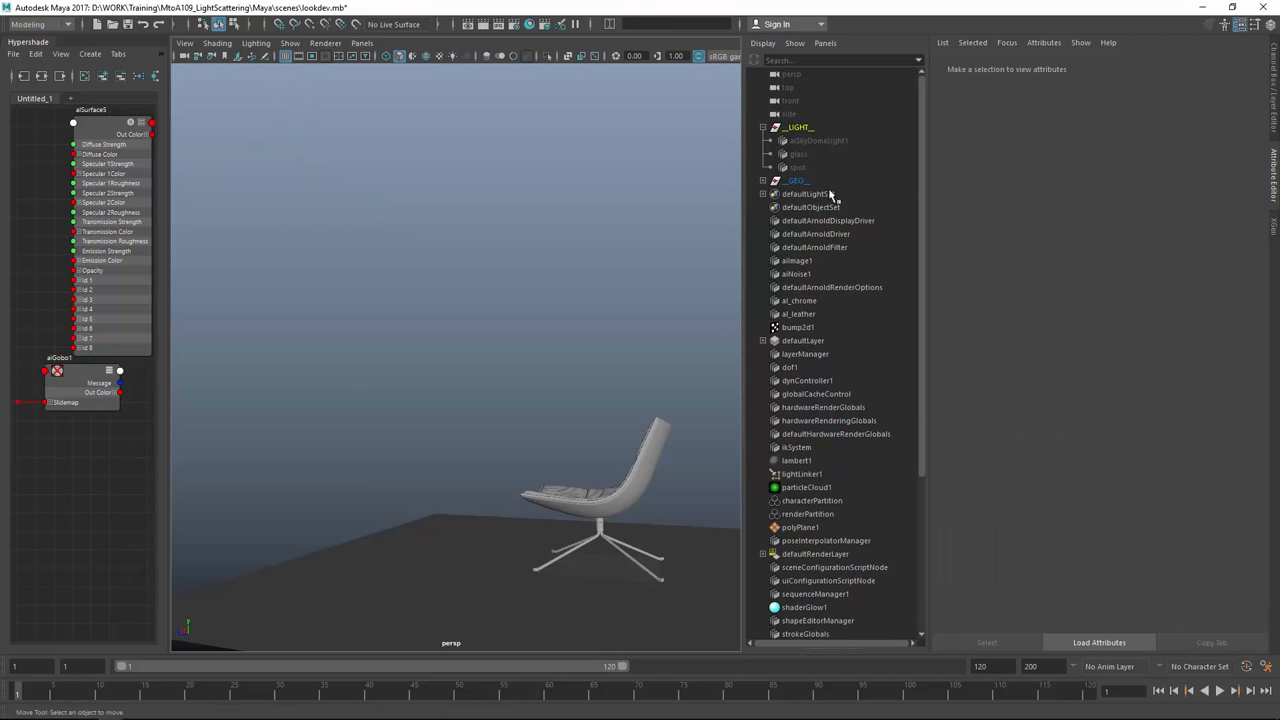
- Briefly show the spot light, then create an Arnold photometric light and start setting its photometry file
click(795, 167)
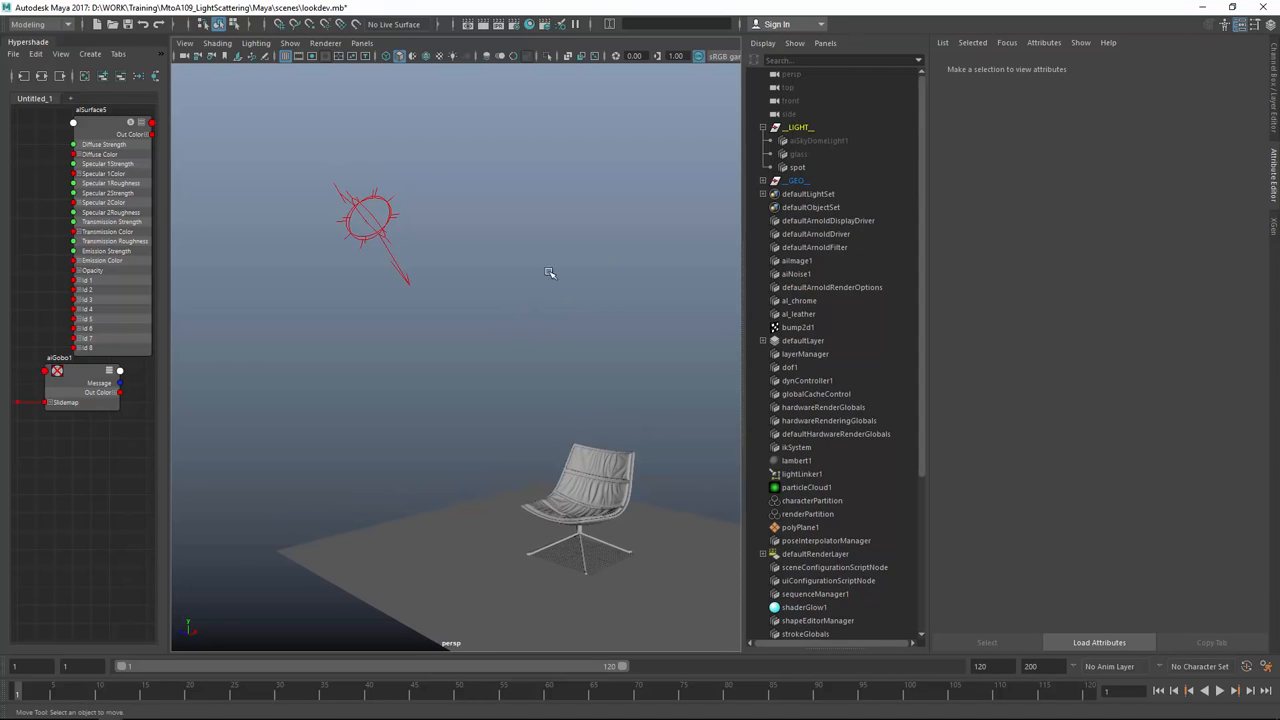
click(797, 154)
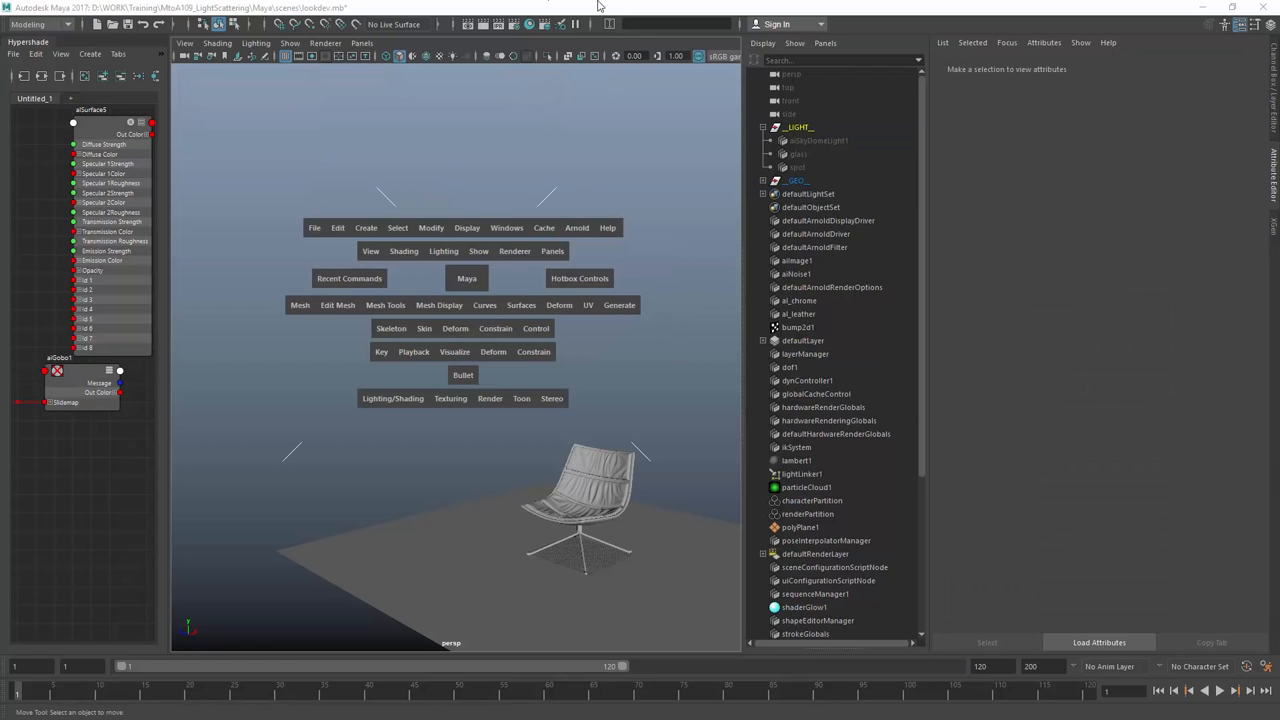
click(577, 227)
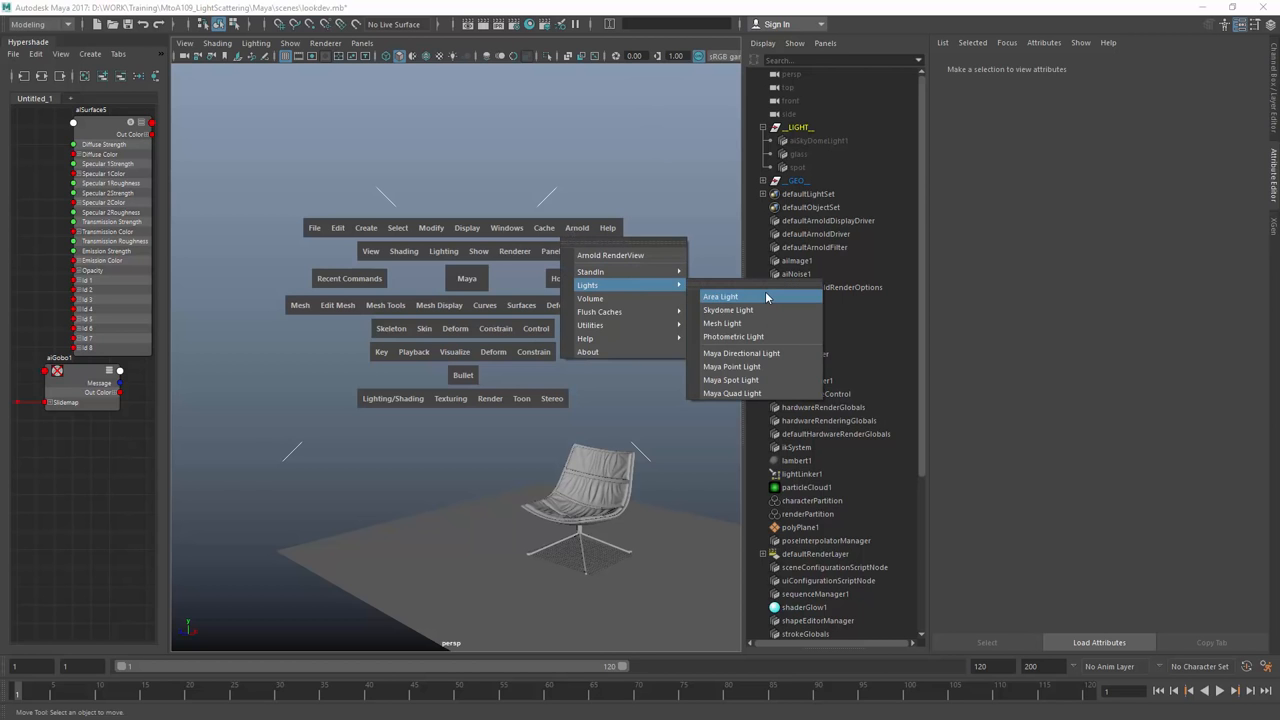
click(733, 336)
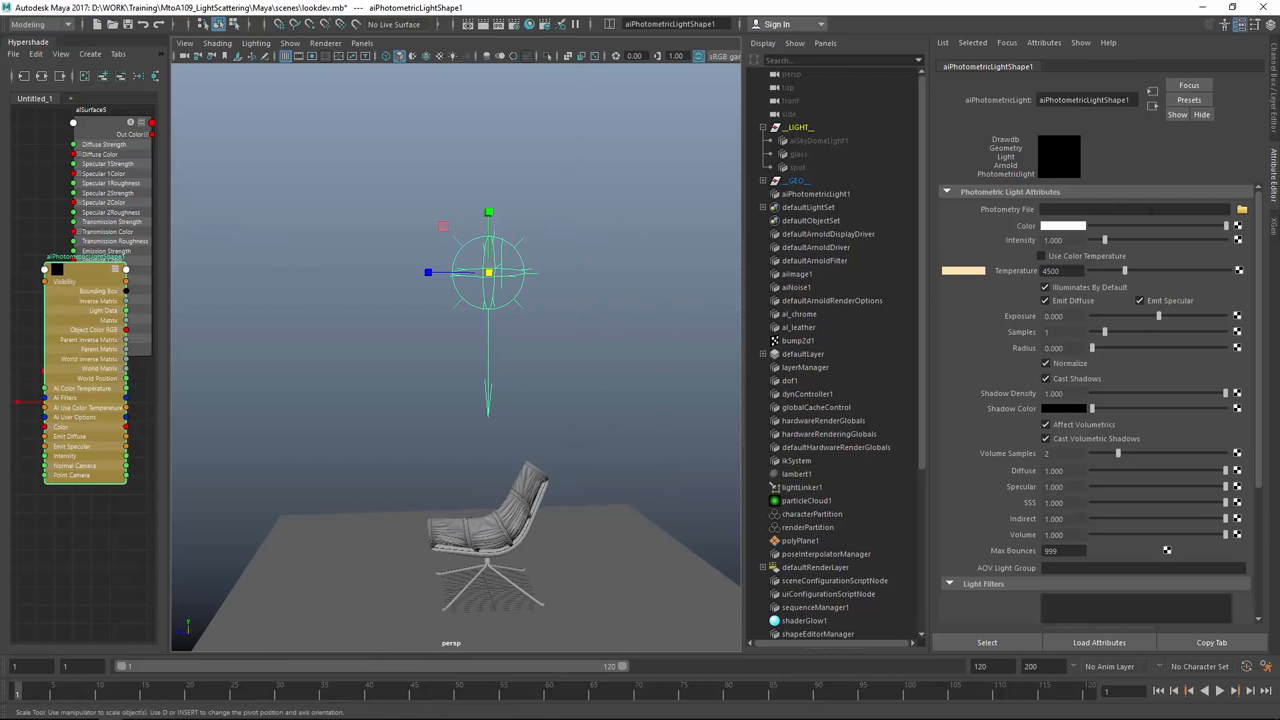
click(1140, 209)
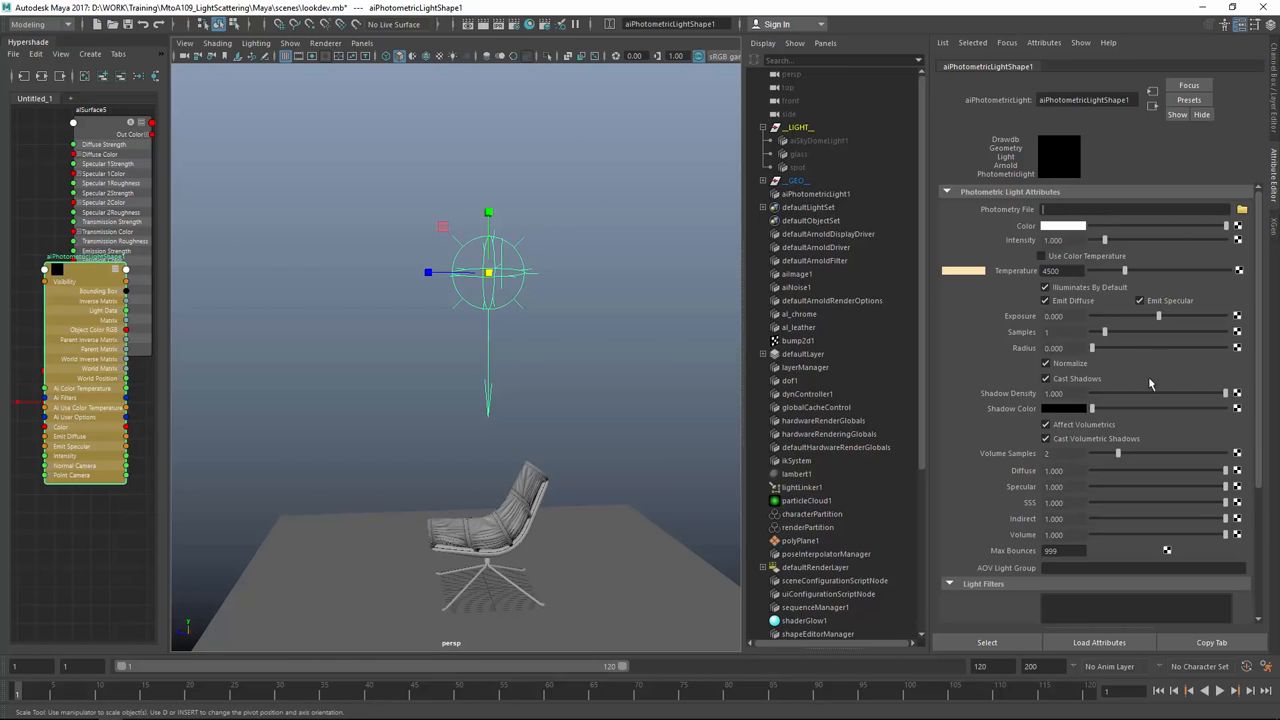
click(815, 193)
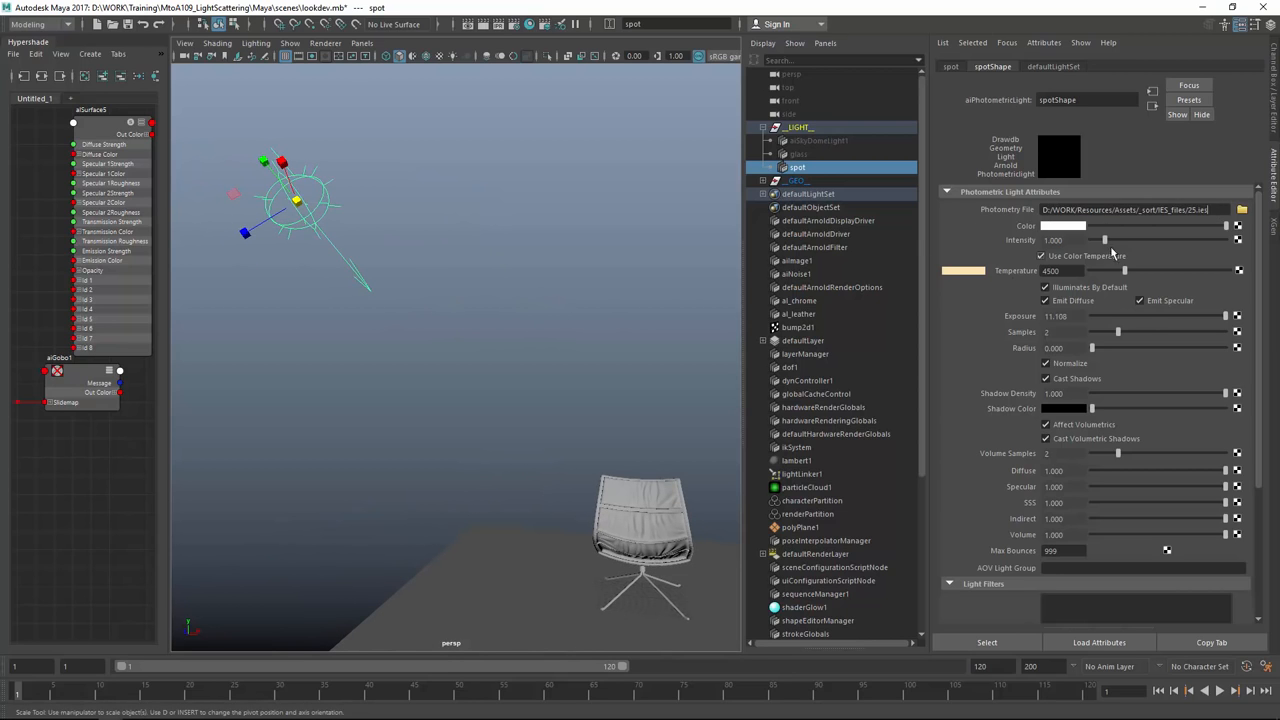
mouse_move(558, 253)
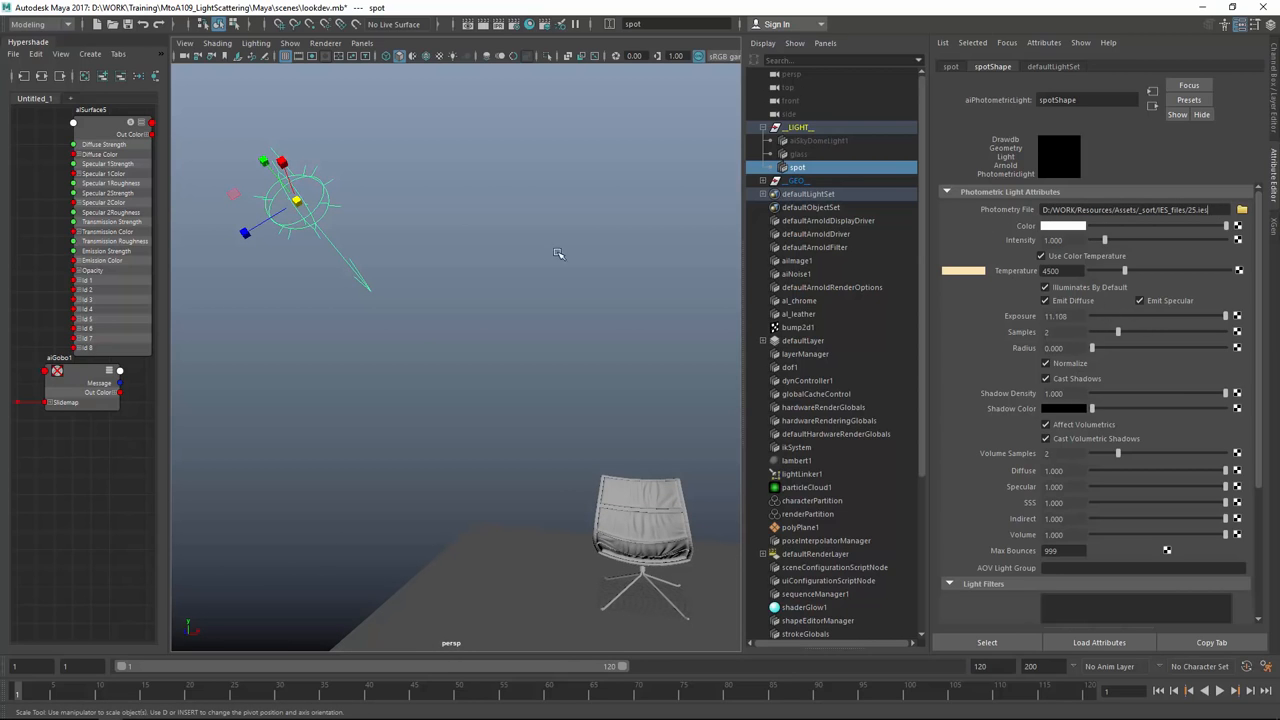
- Drag in the viewport to work with the existing spot light above the chair
drag(558, 253, 513, 193)
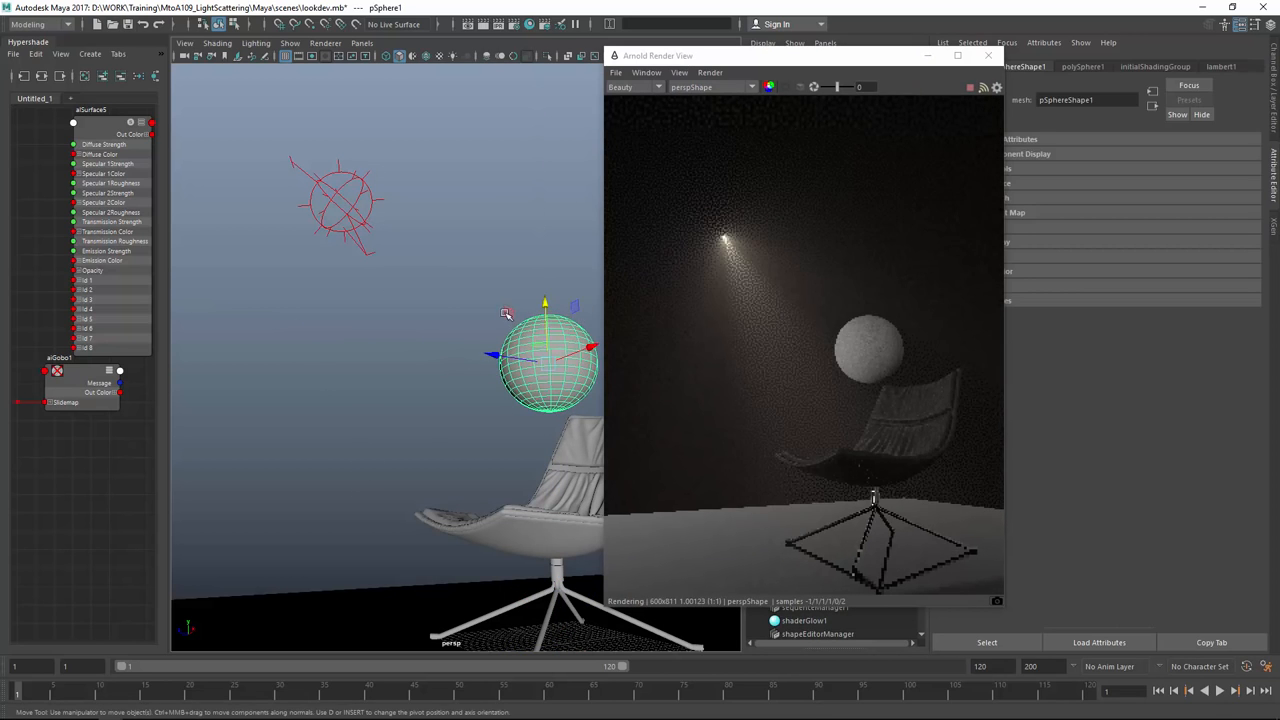
- Move the small sphere up and into the spotlight's beam to check the hazy volume
drag(545, 360, 420, 295)
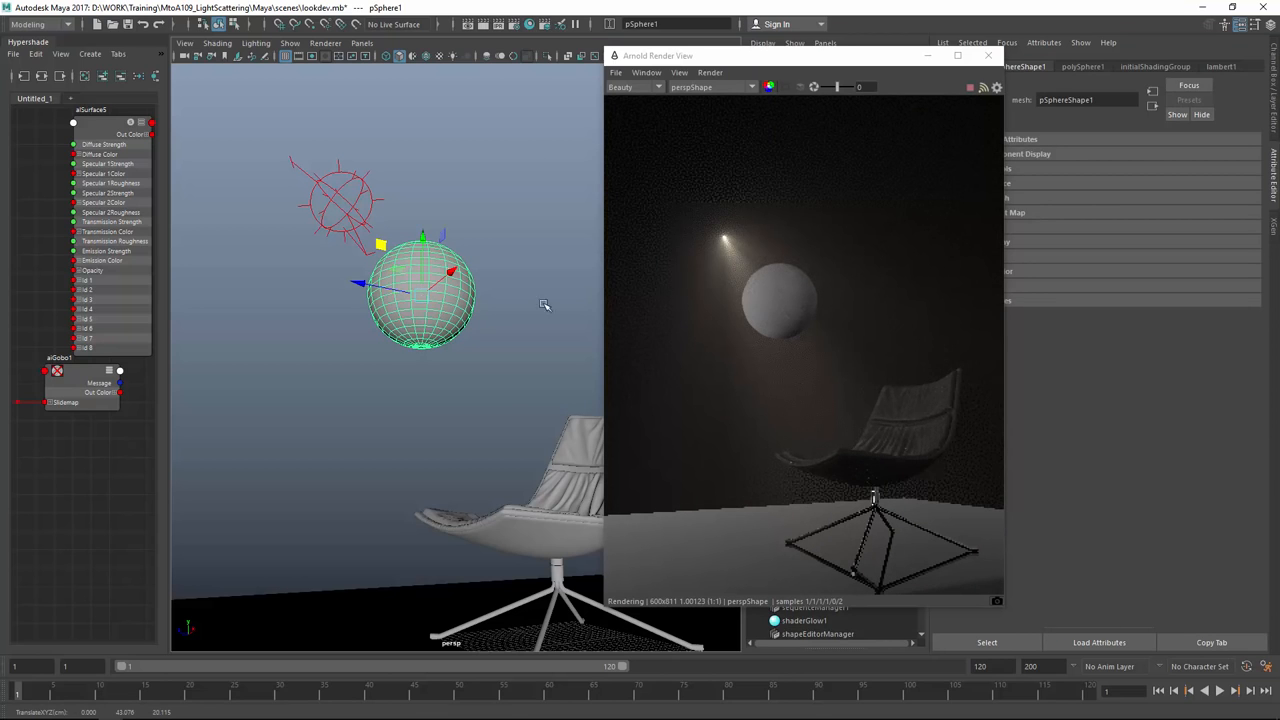
drag(420, 290, 370, 340)
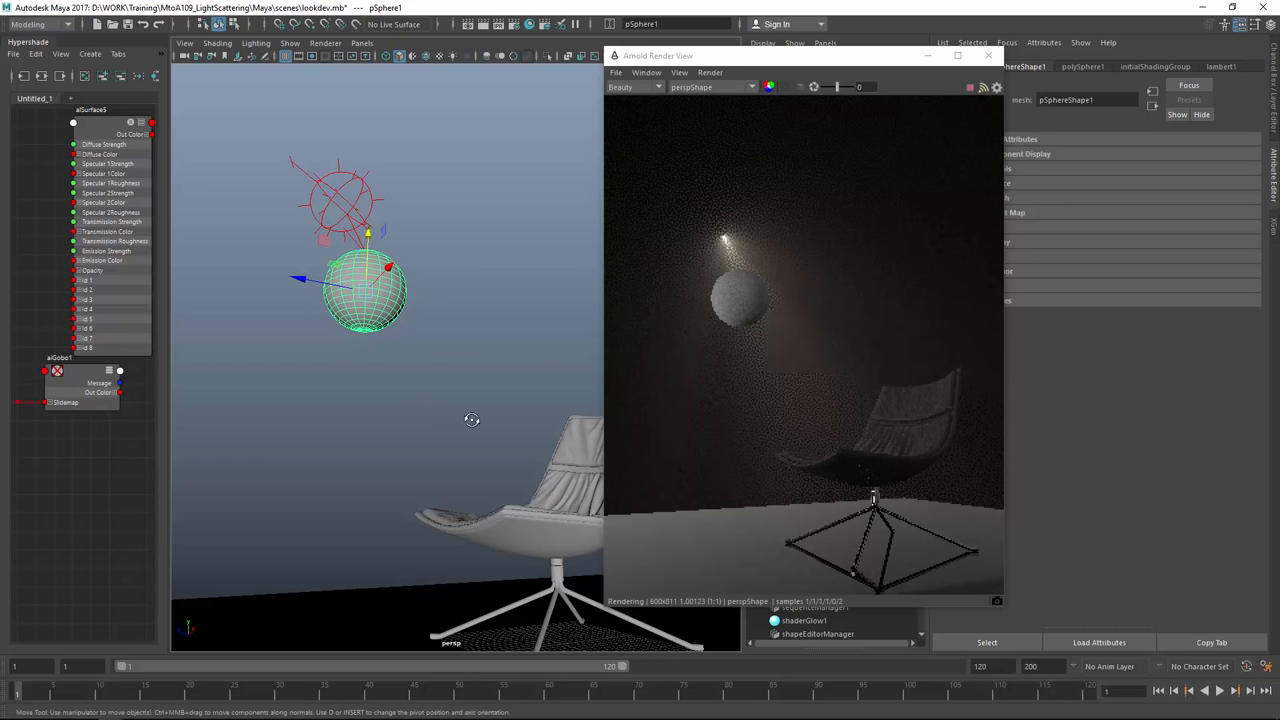
drag(472, 419, 386, 320)
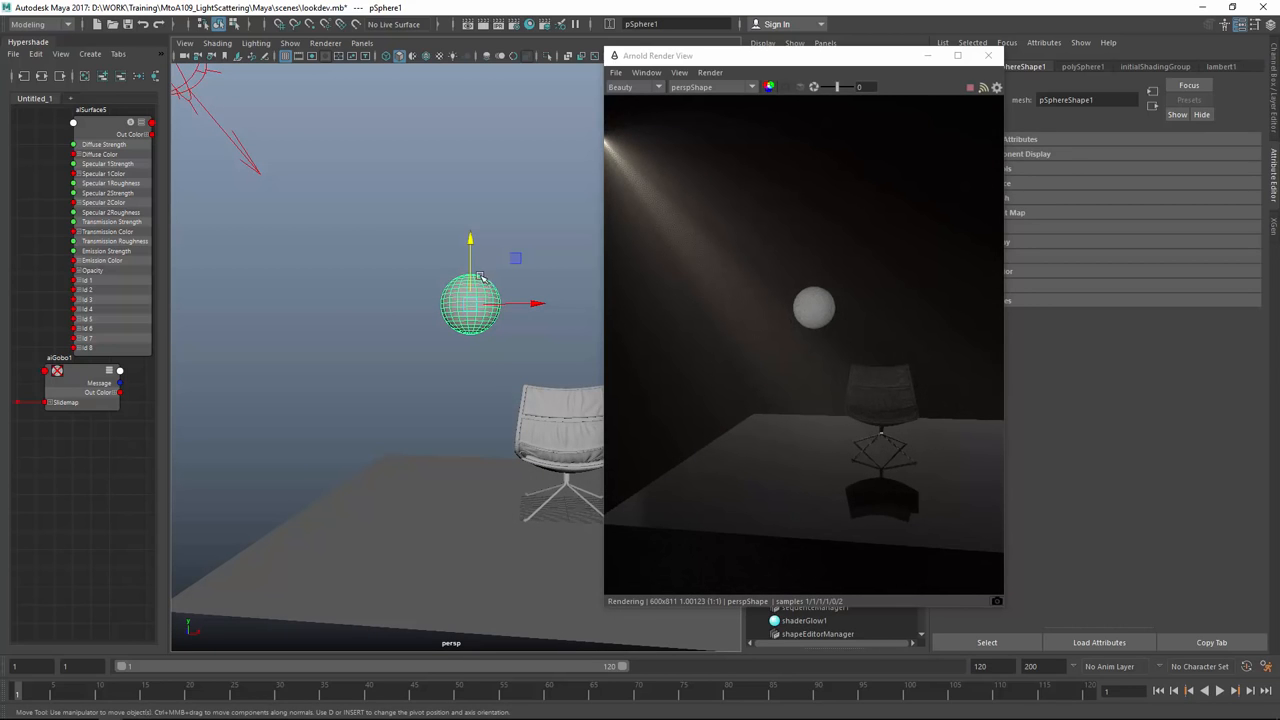
click(442, 383)
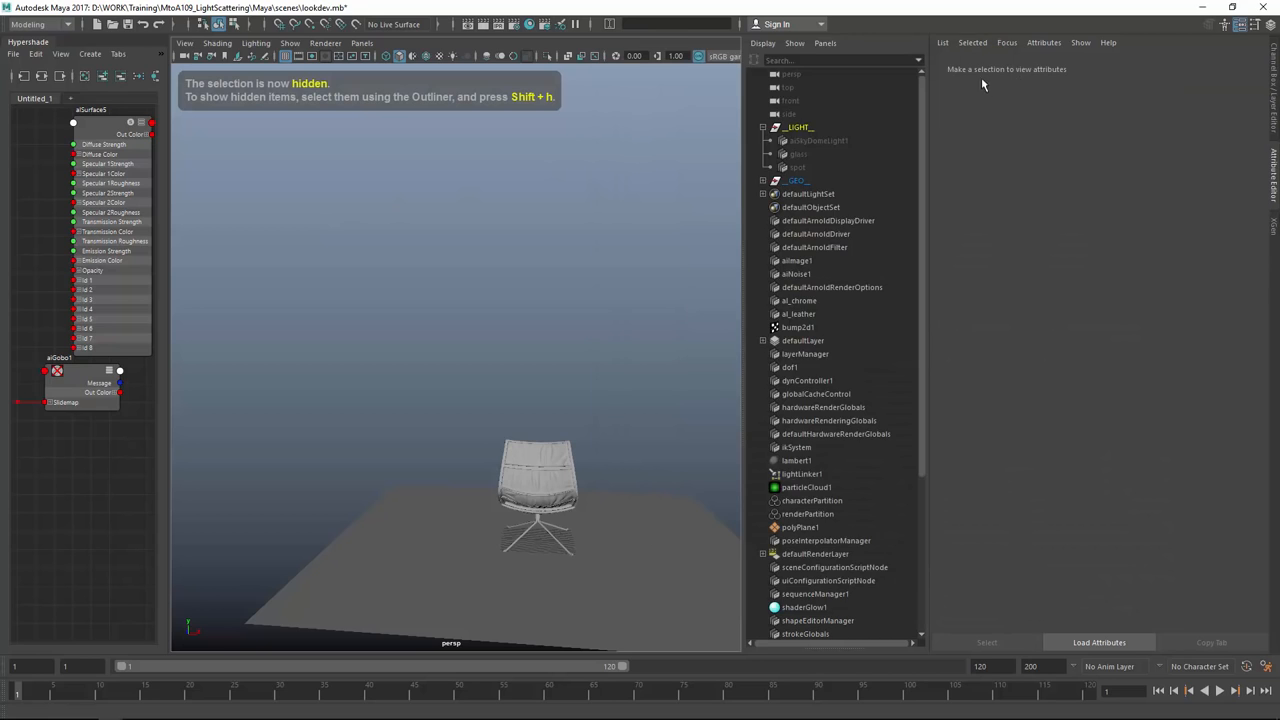
- Unhide the wall, select the gridded window, and drag alSurface4's ramp1 Noise to about 0.410
click(763, 180)
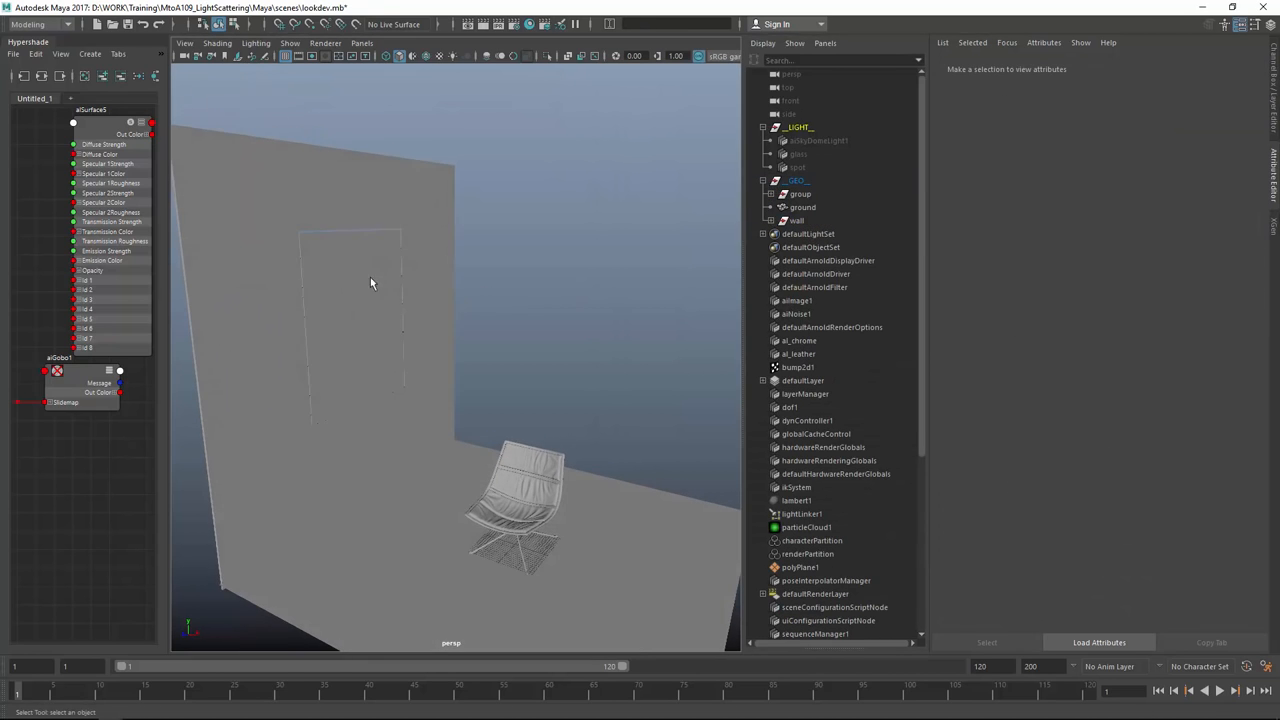
click(350, 320)
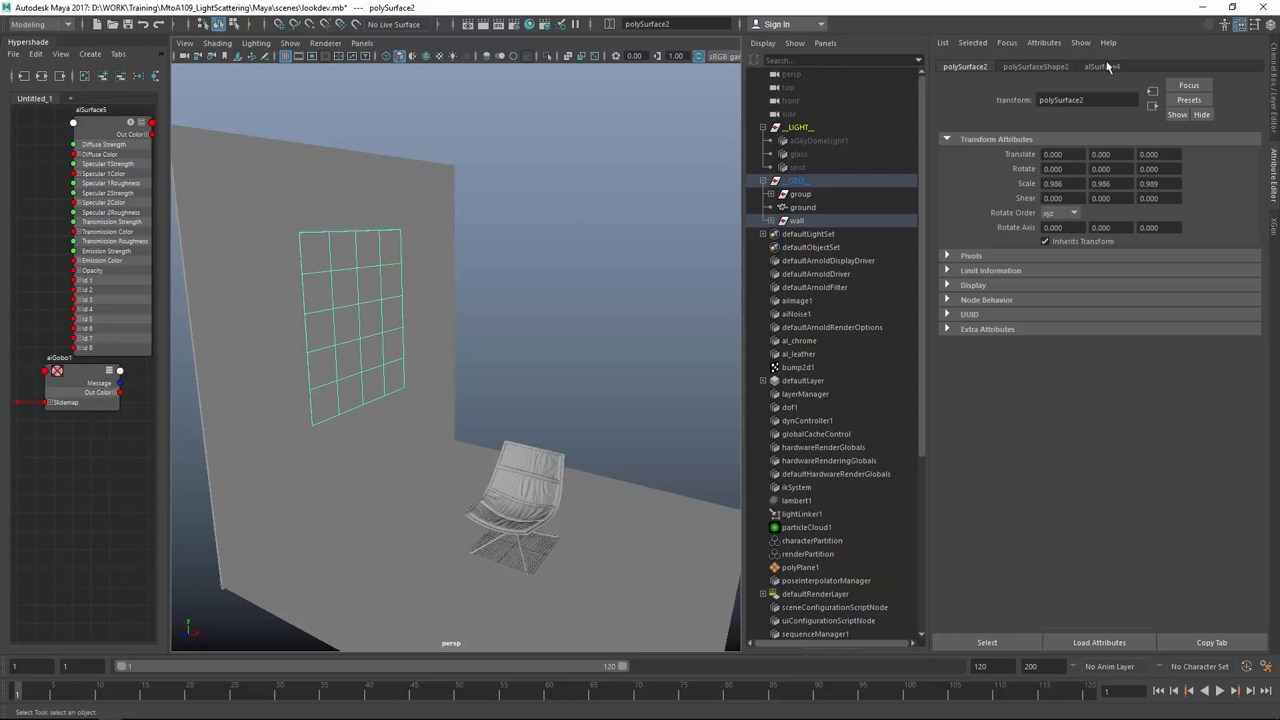
click(1101, 66)
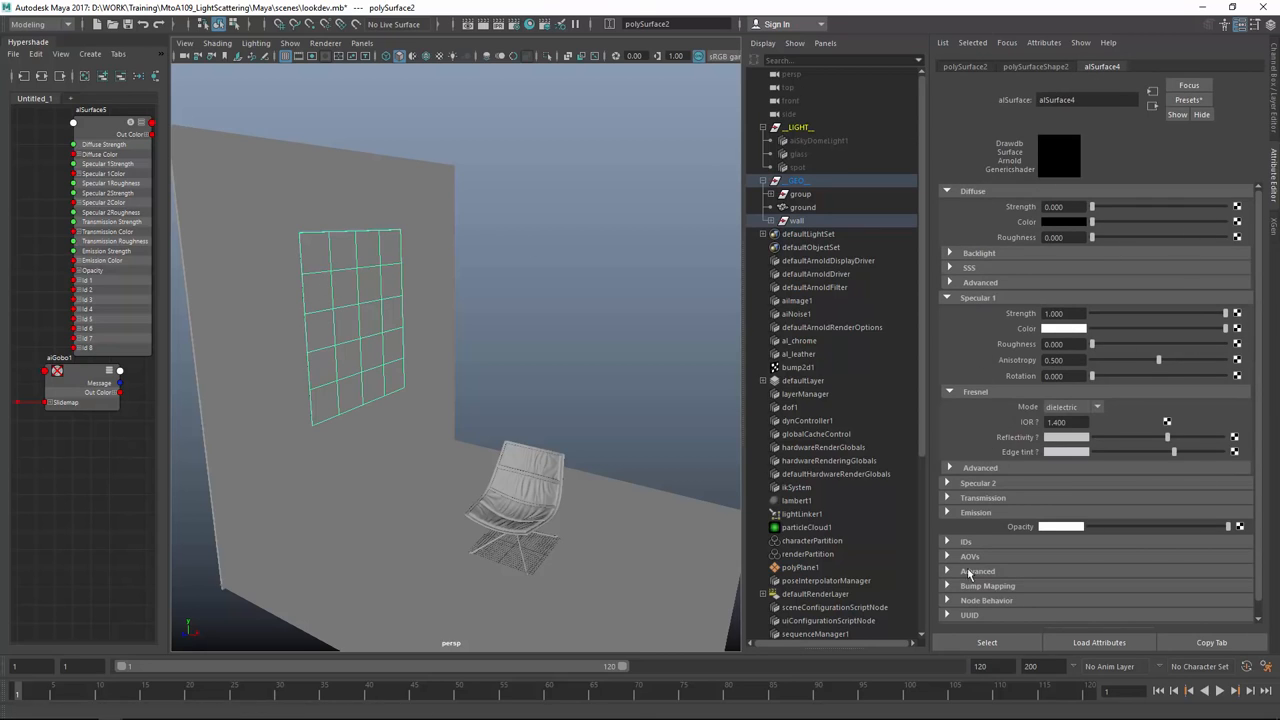
click(982, 497)
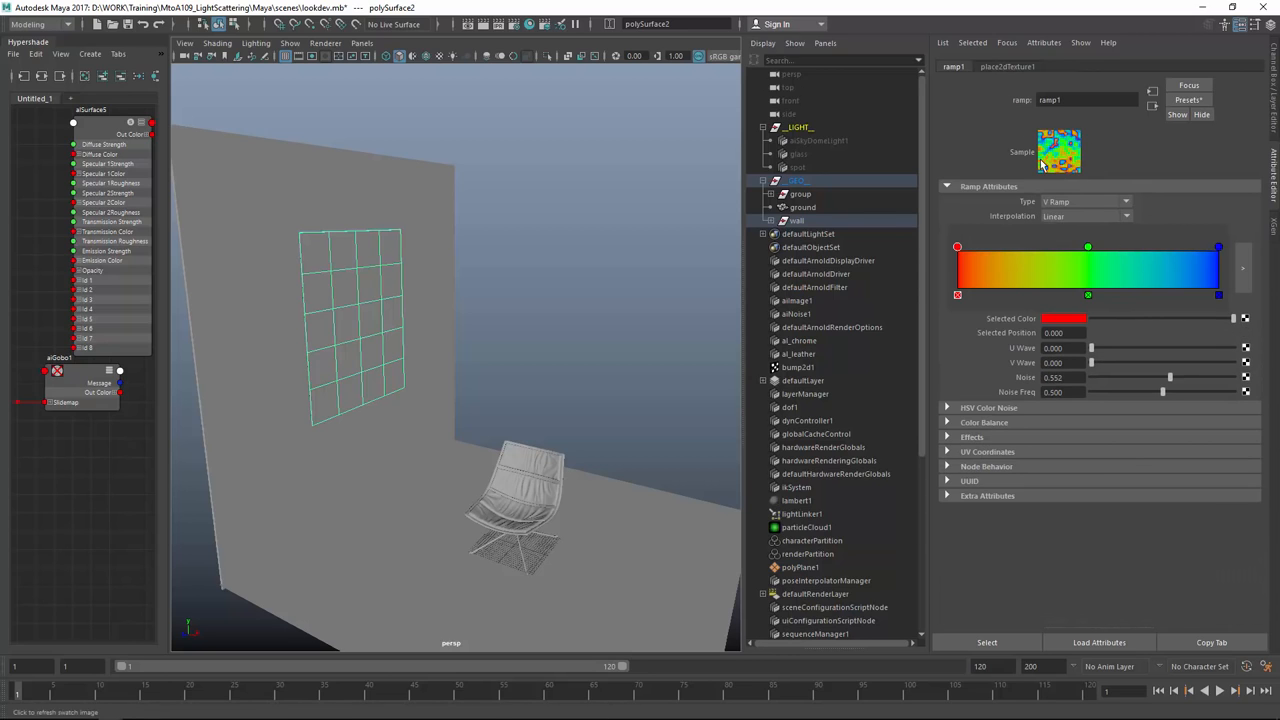
drag(1170, 377, 1166, 377)
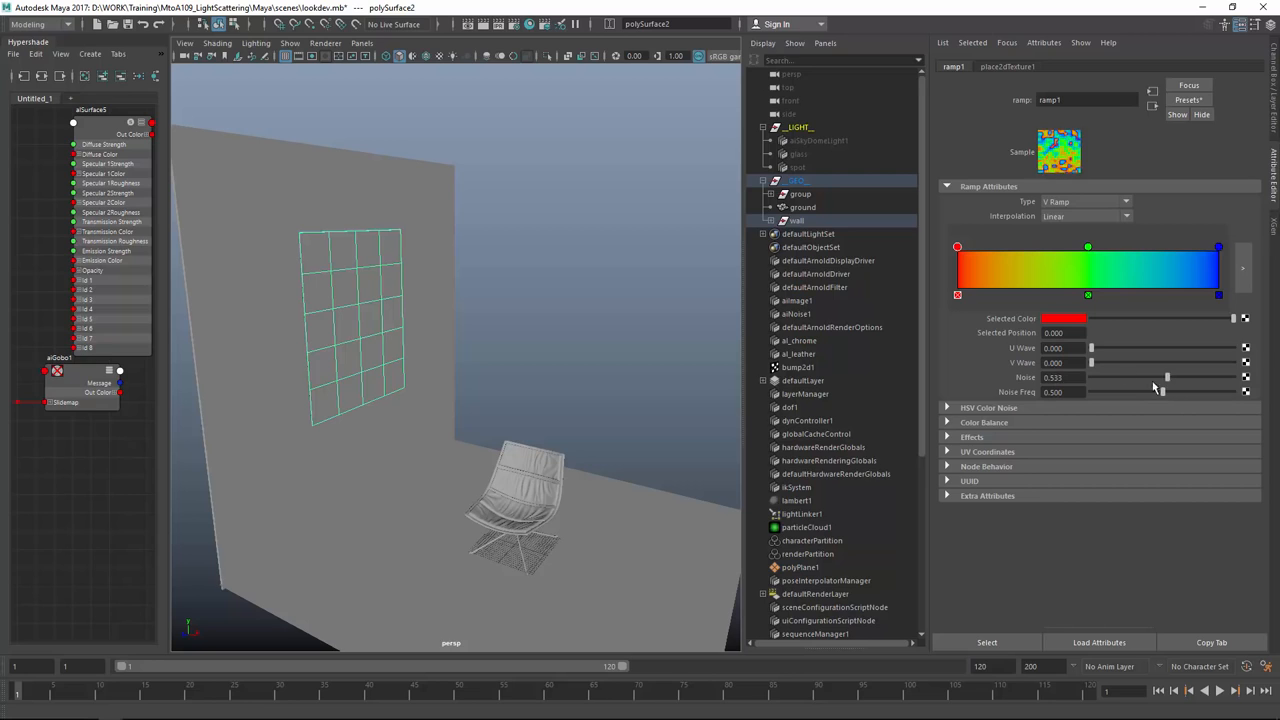
drag(1167, 377, 1149, 377)
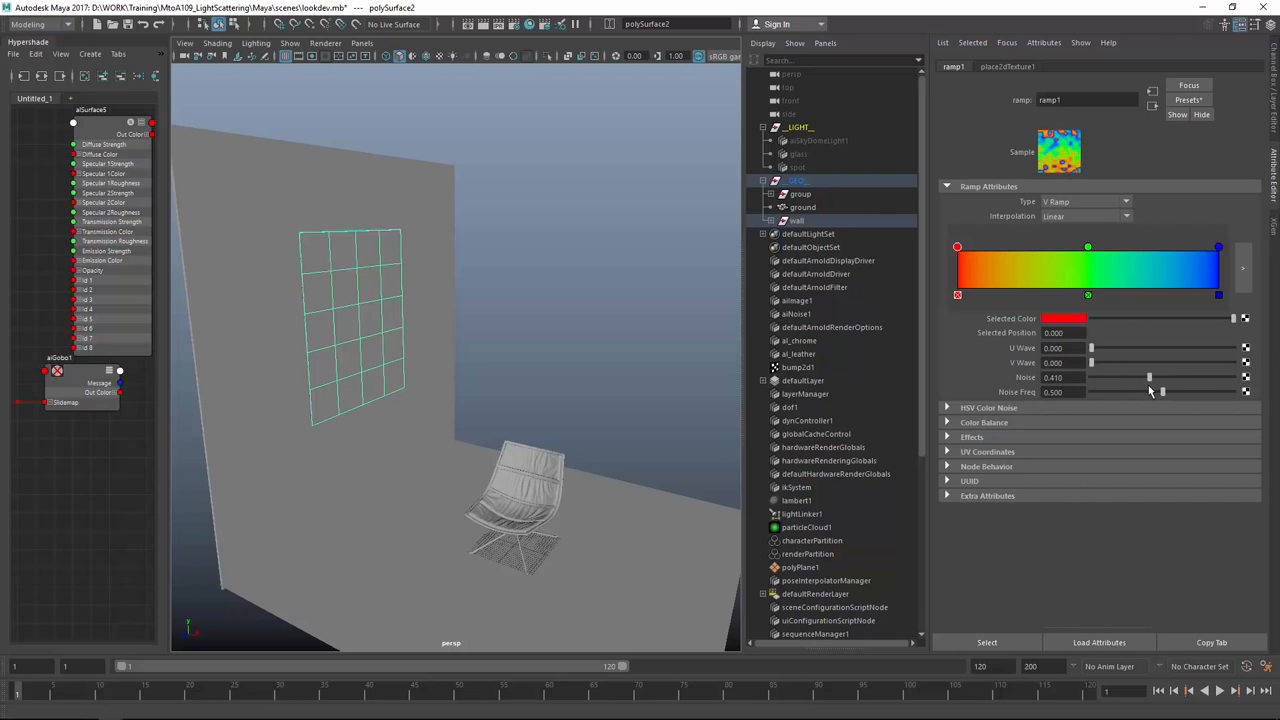
drag(1149, 377, 1189, 377)
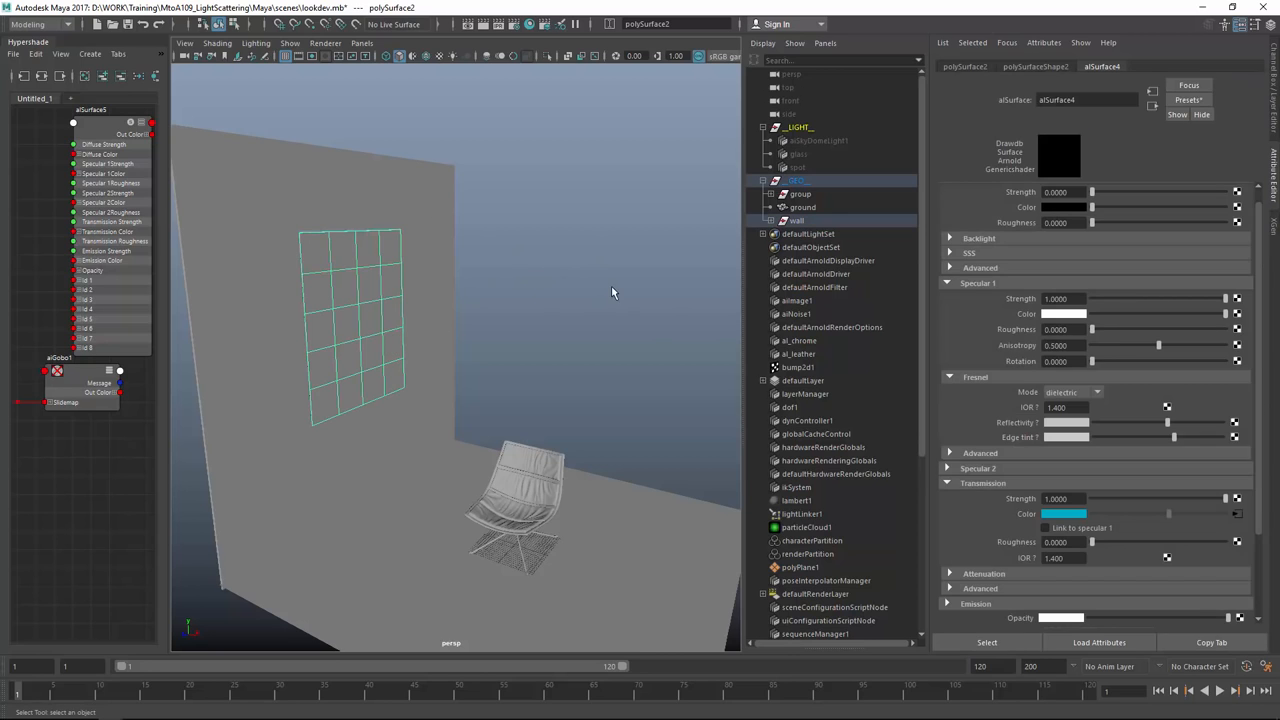
- Check the window mesh's polySurfaceShape2 Arnold settings and orbit to face the wall
click(1035, 66)
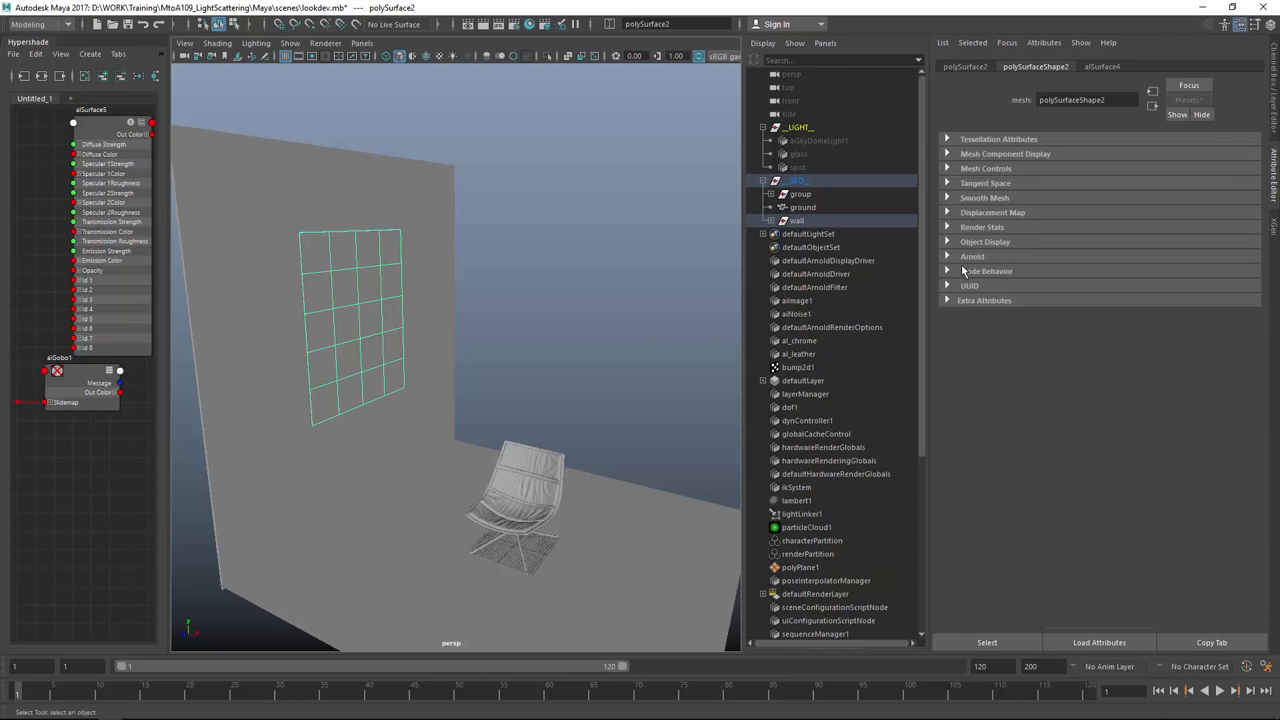
click(972, 256)
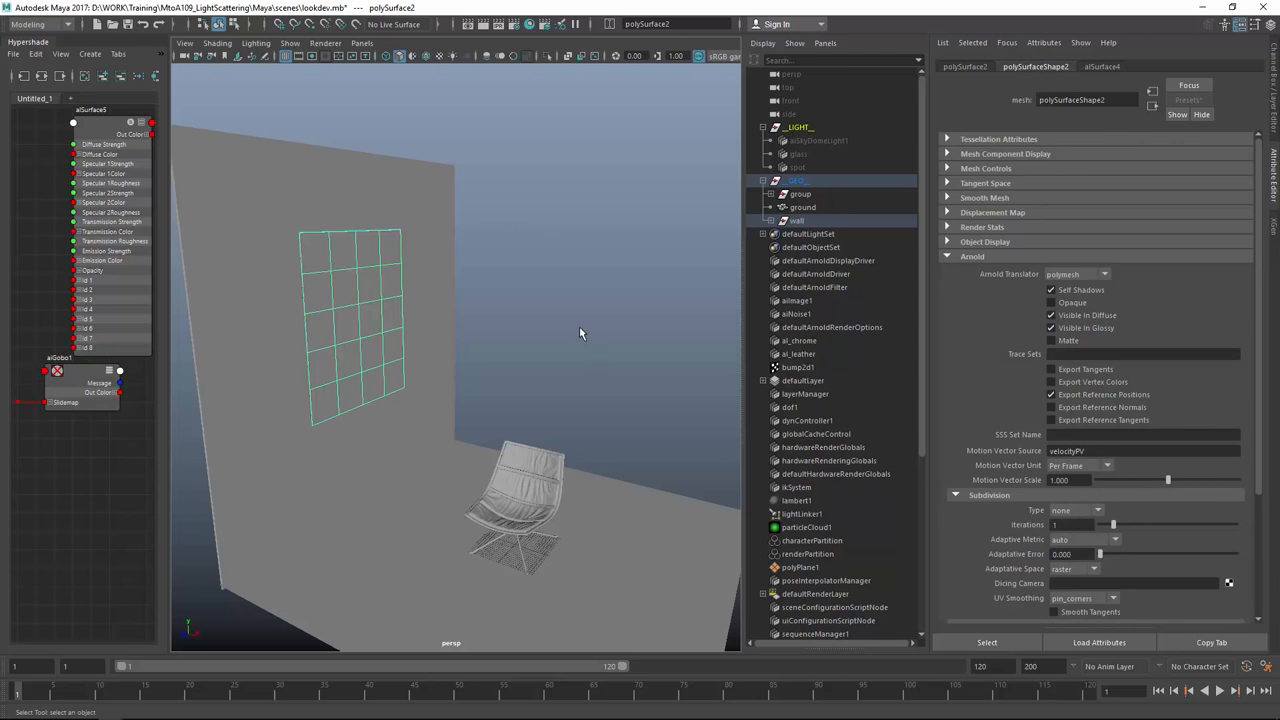
drag(580, 333, 548, 311)
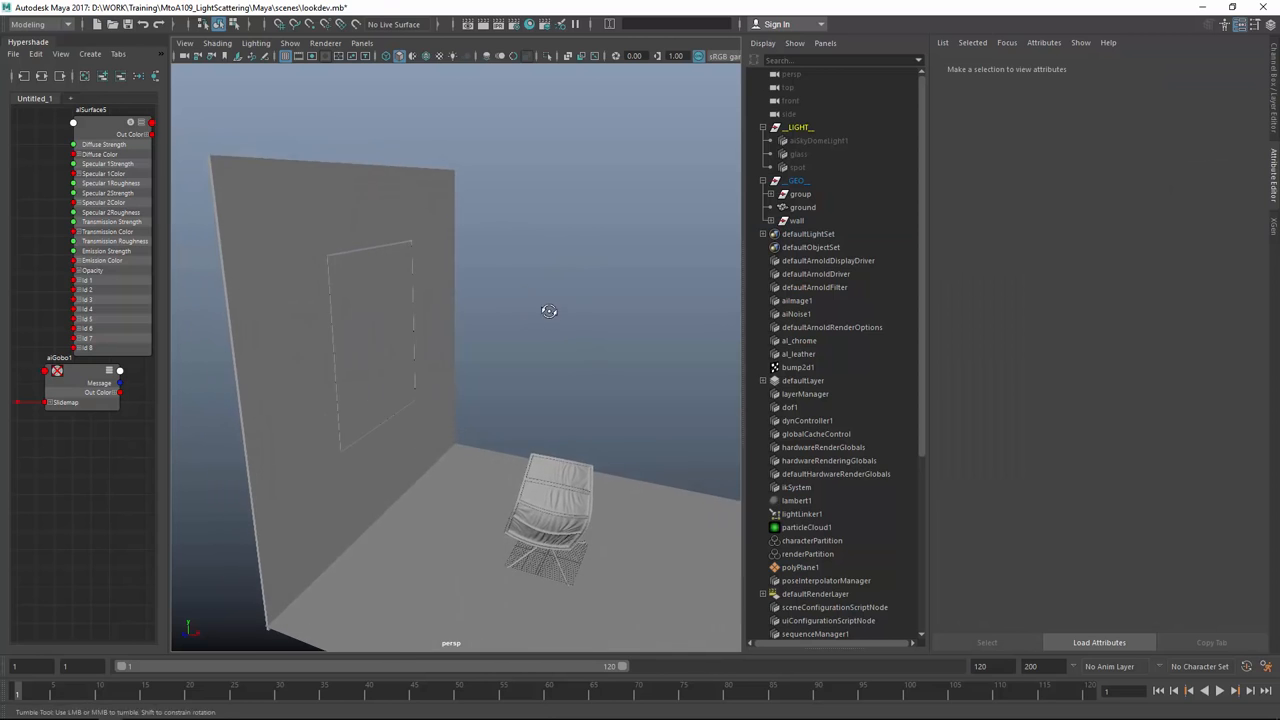
drag(548, 311, 540, 307)
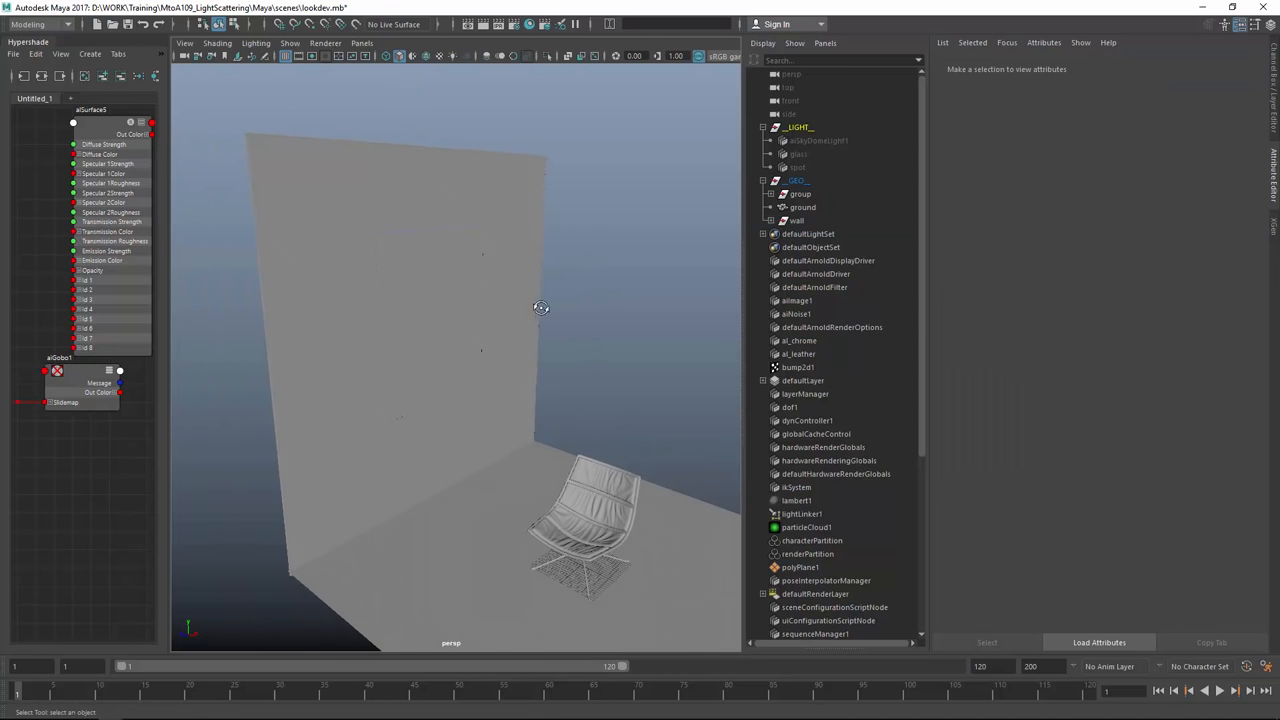
- Select the glass light, then the spot light to show its photometric attributes
click(797, 154)
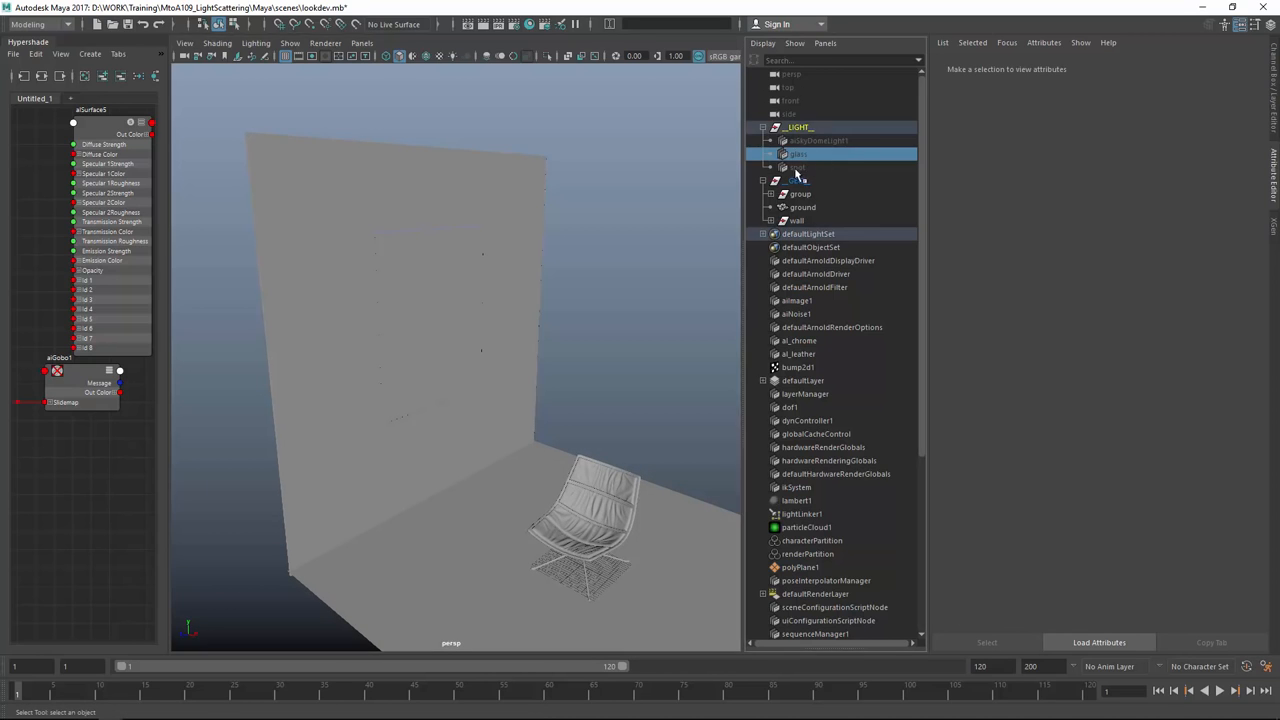
click(798, 153)
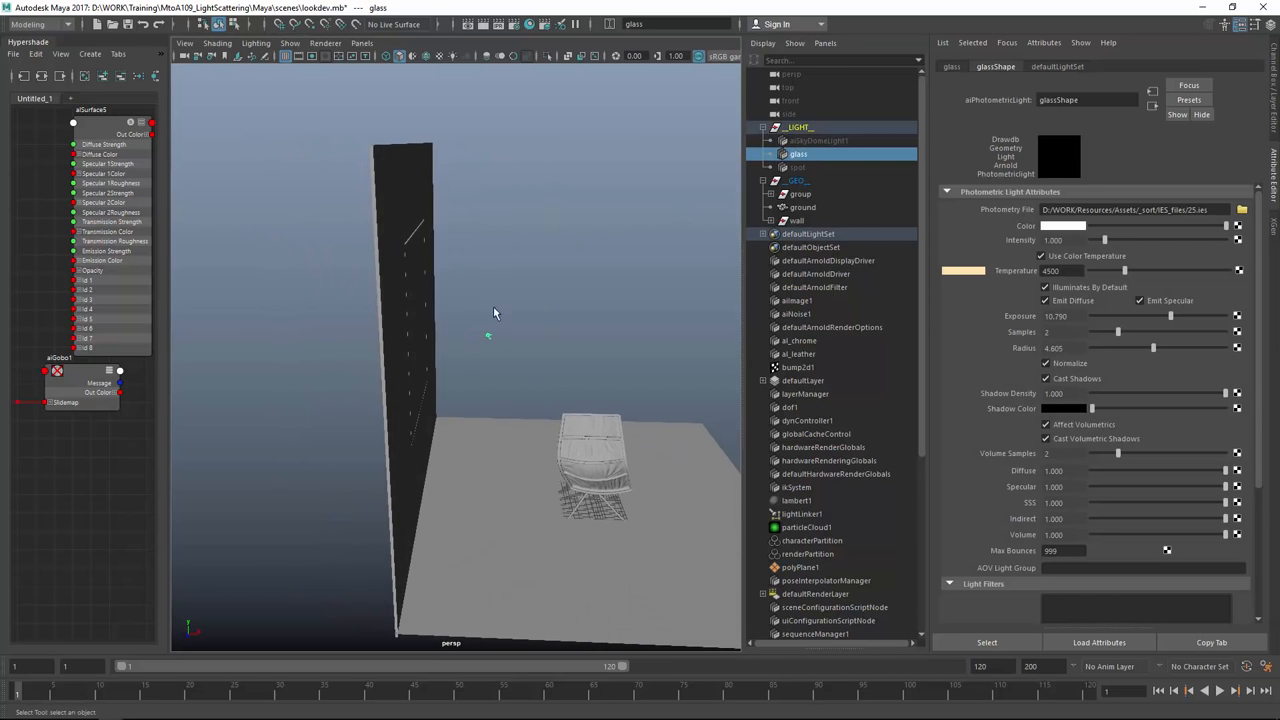
click(797, 167)
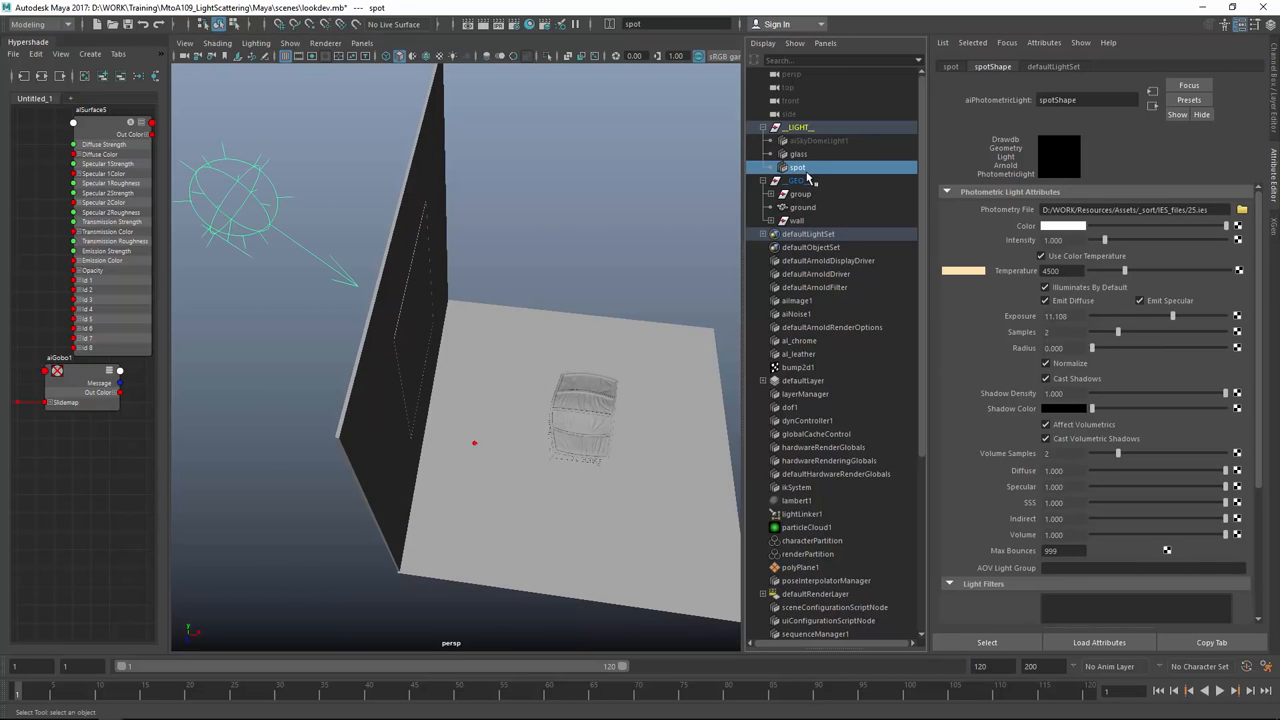
- Hide the glass light, select the spot light, and bring up the Arnold menu
click(696, 188)
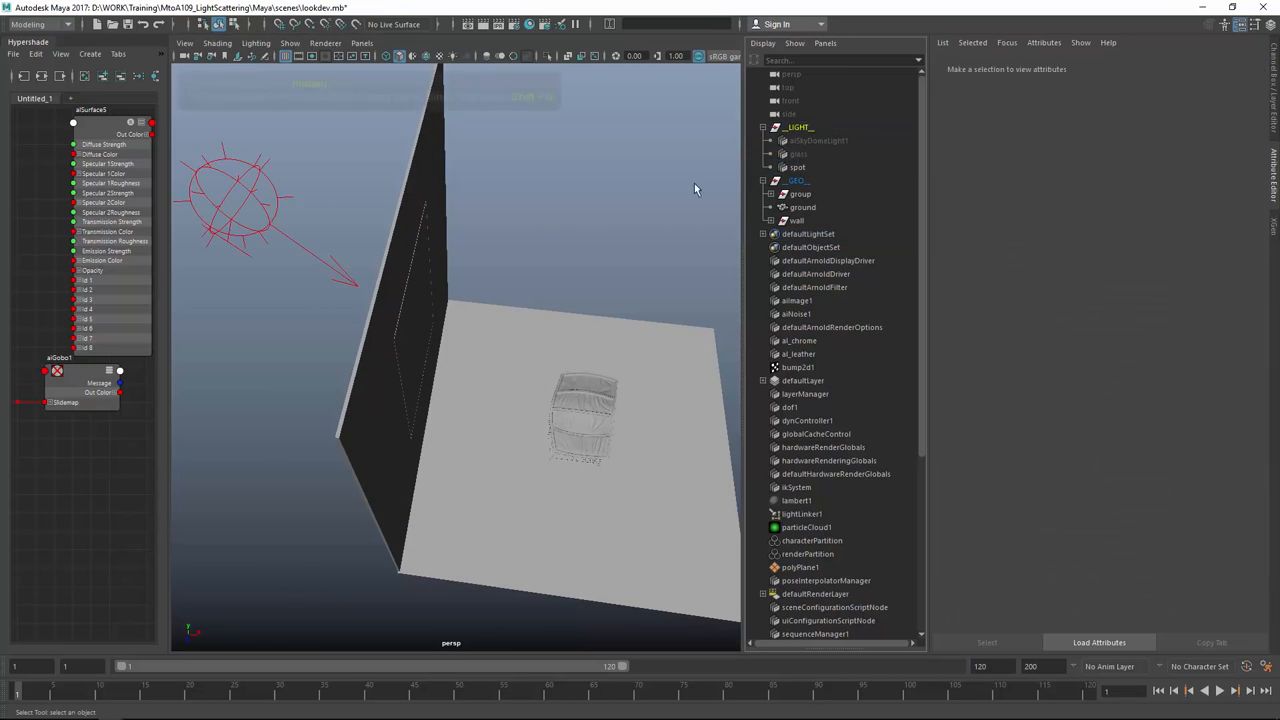
click(795, 167)
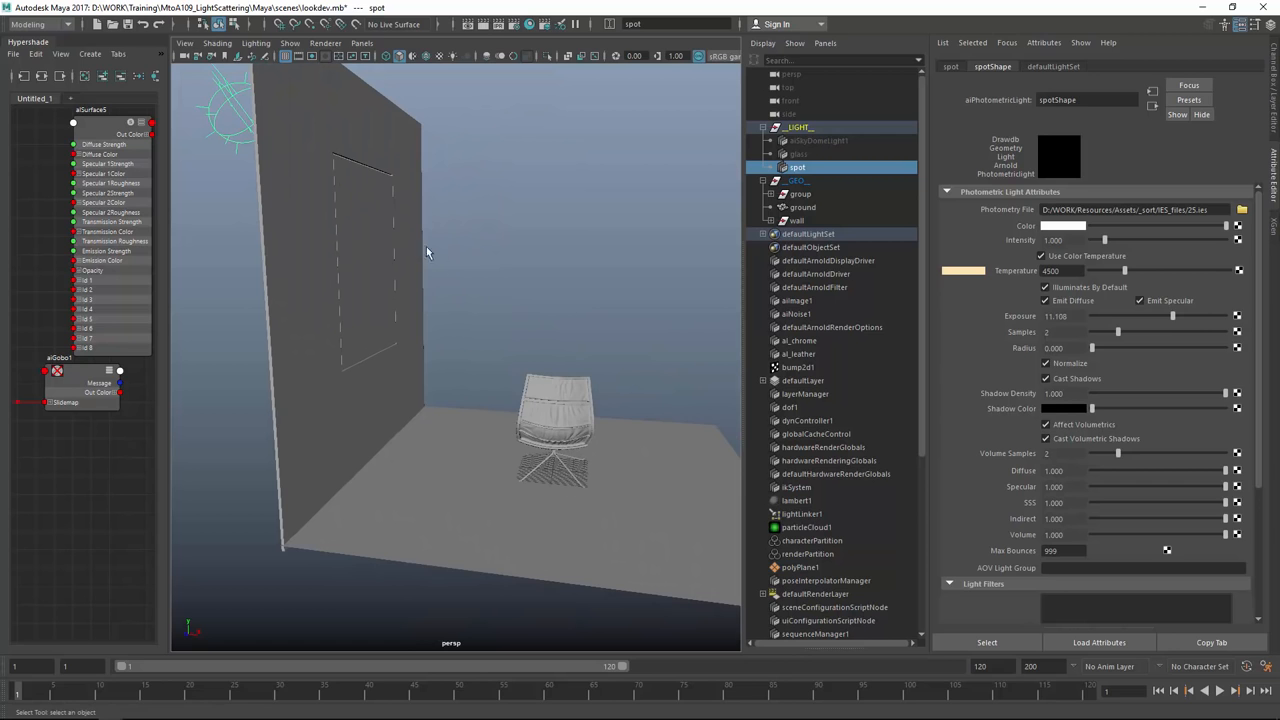
click(758, 213)
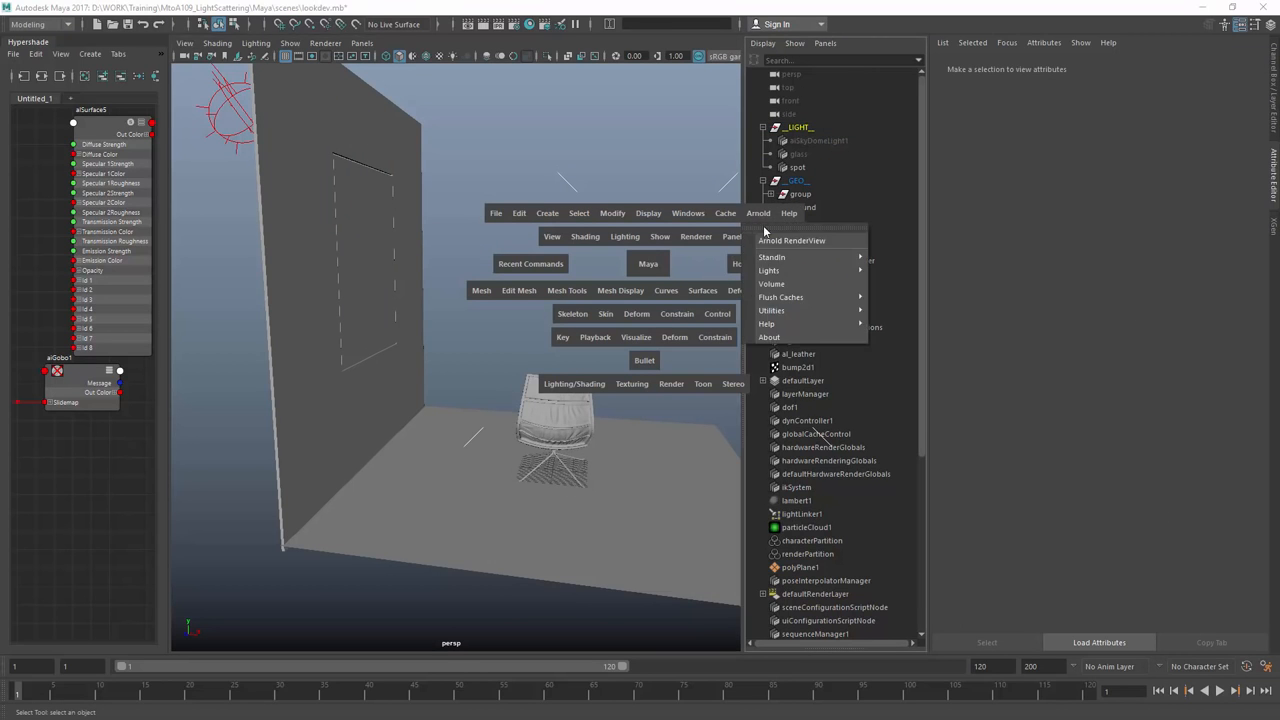
- Start the Arnold RenderView and orbit the persp camera to reframe the rendered shot
click(791, 240)
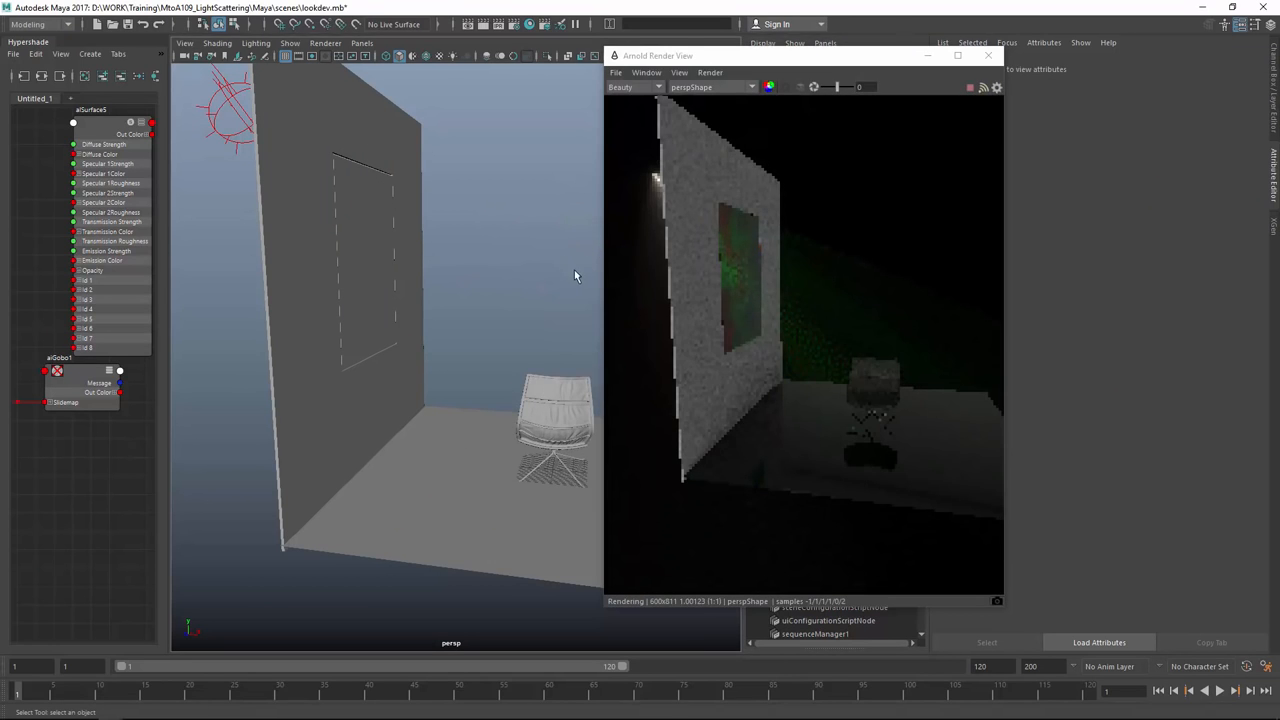
drag(575, 275, 360, 373)
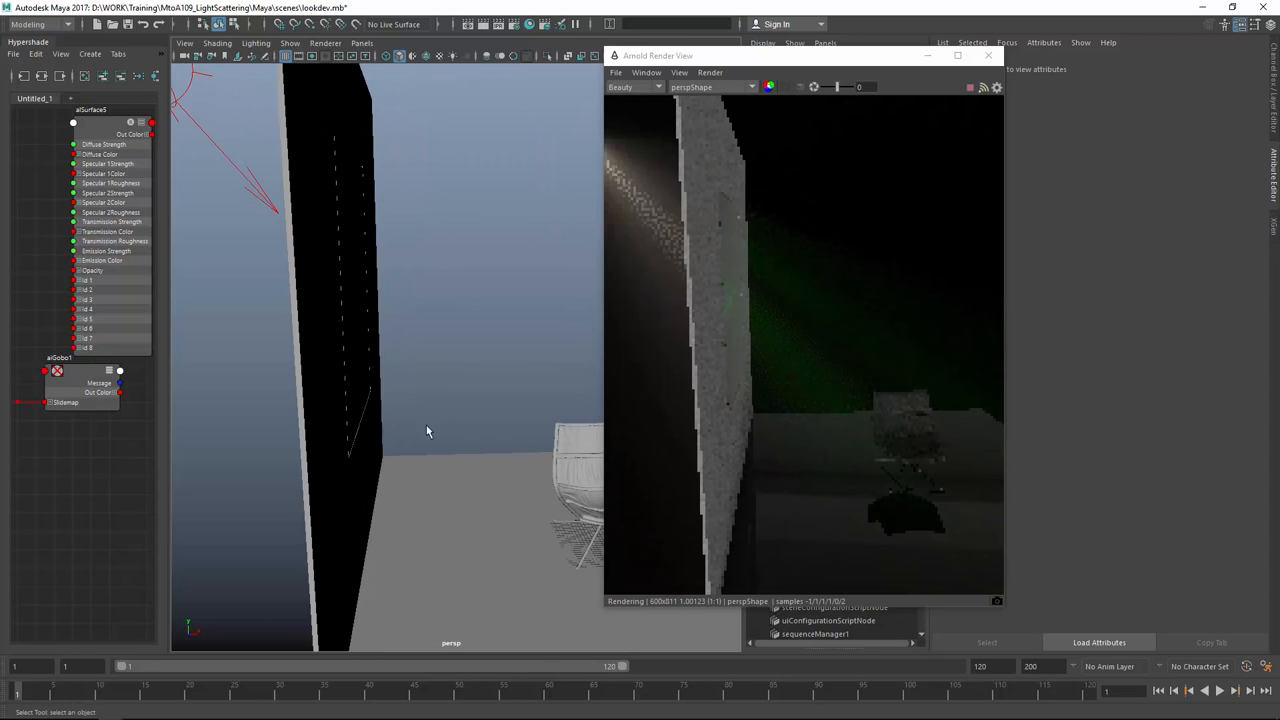
drag(427, 431, 275, 364)
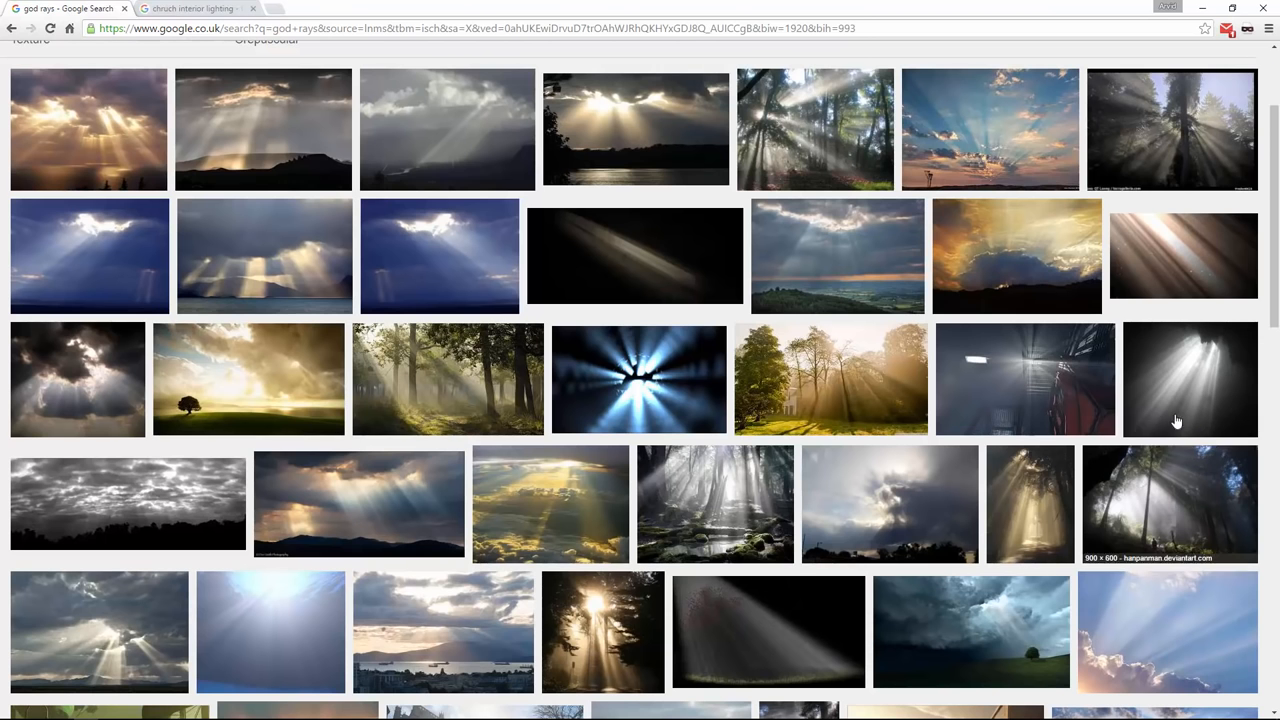
mouse_move(1160, 403)
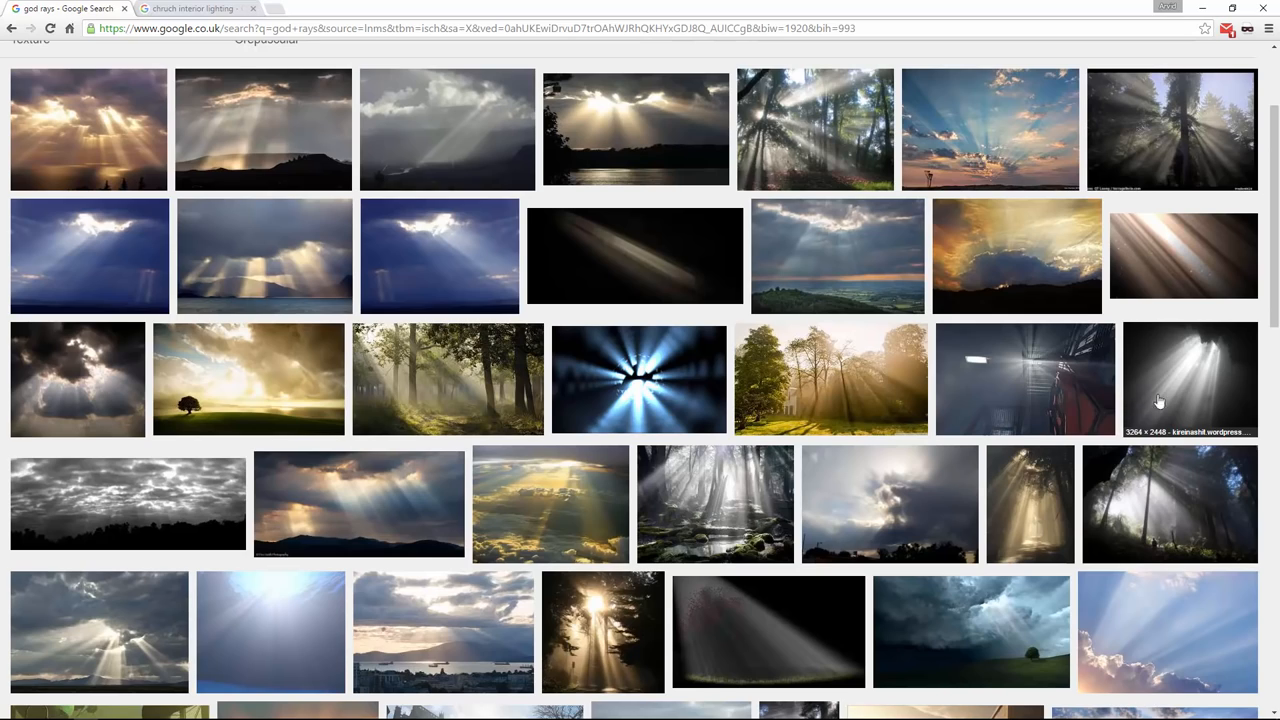
mouse_move(1205, 343)
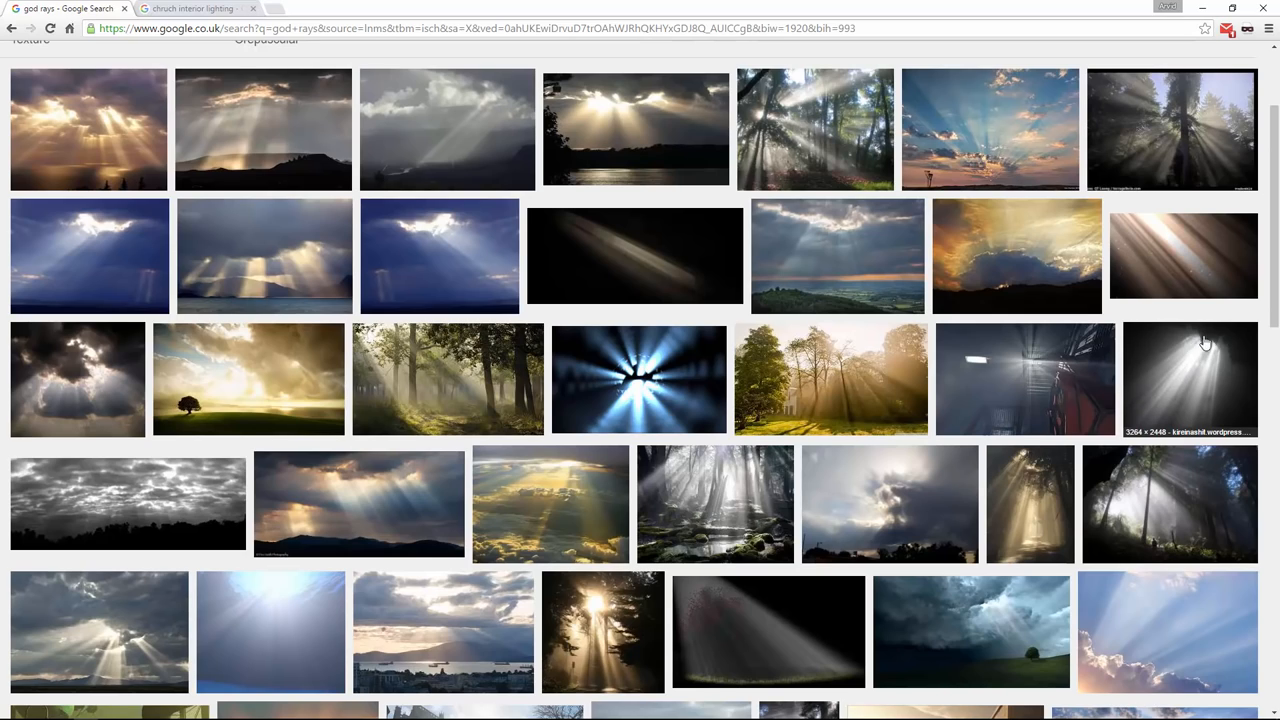
mouse_move(1170, 442)
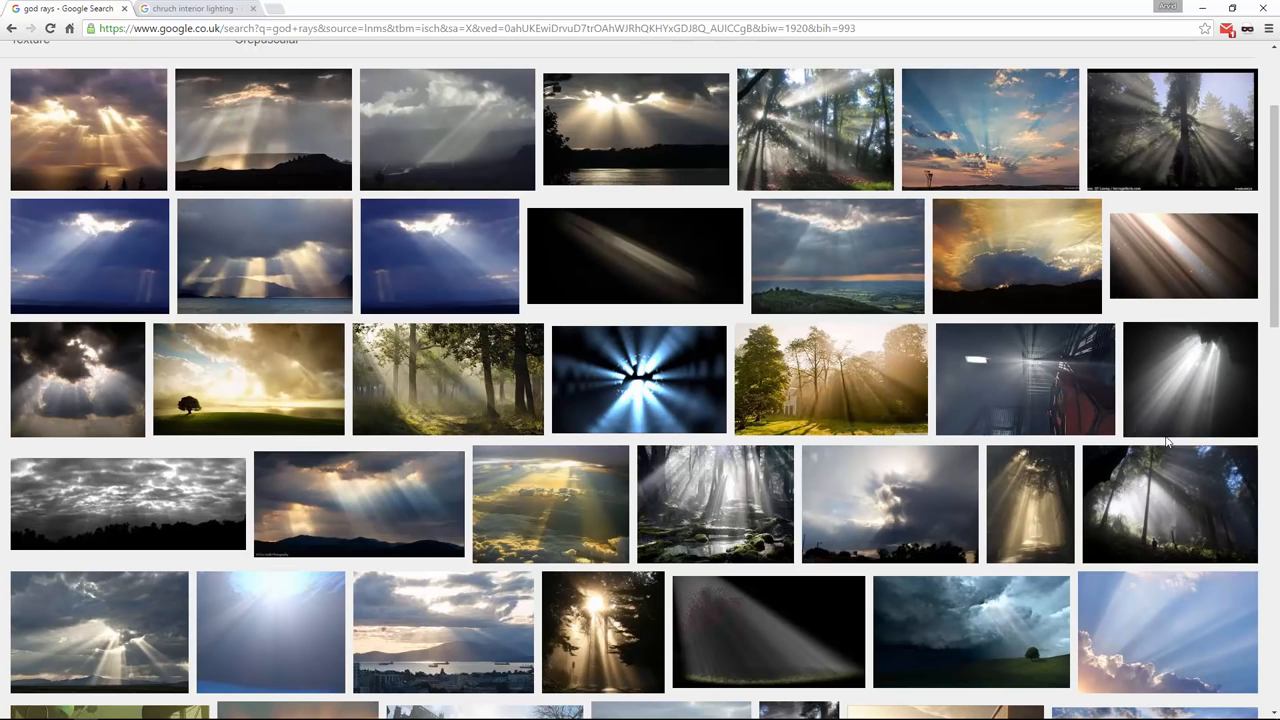
mouse_move(1178, 405)
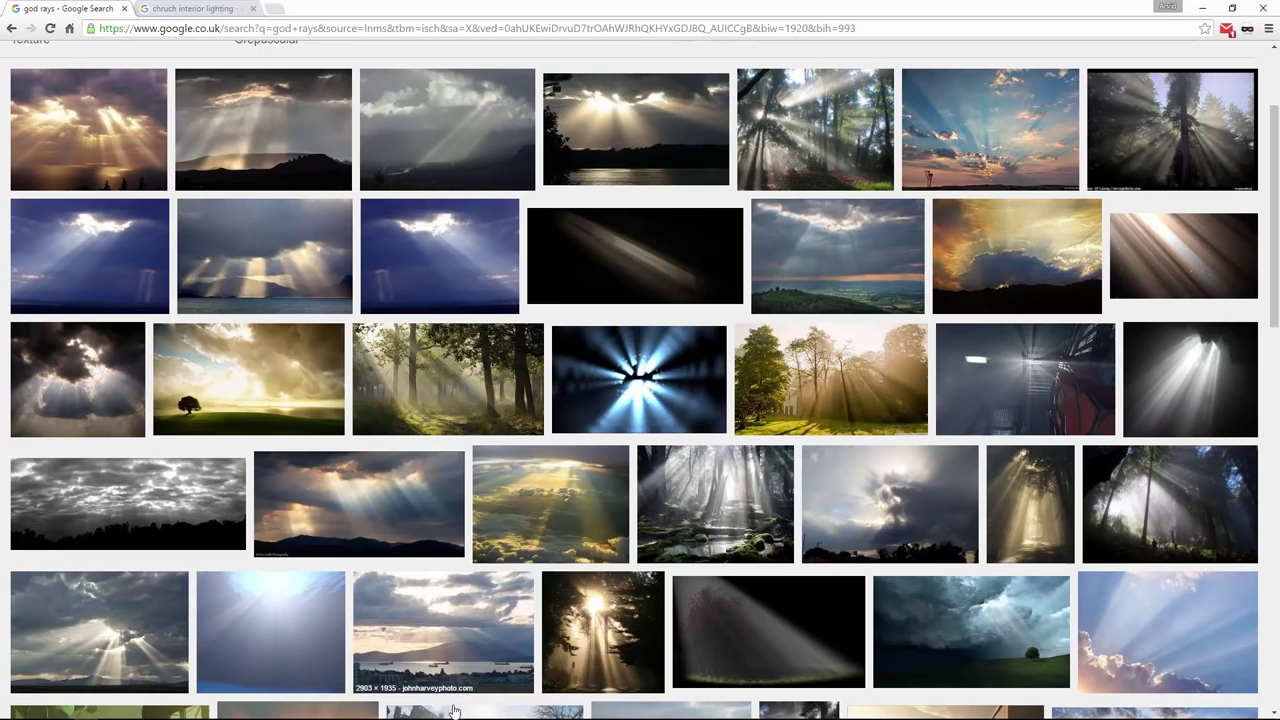
mouse_move(133, 710)
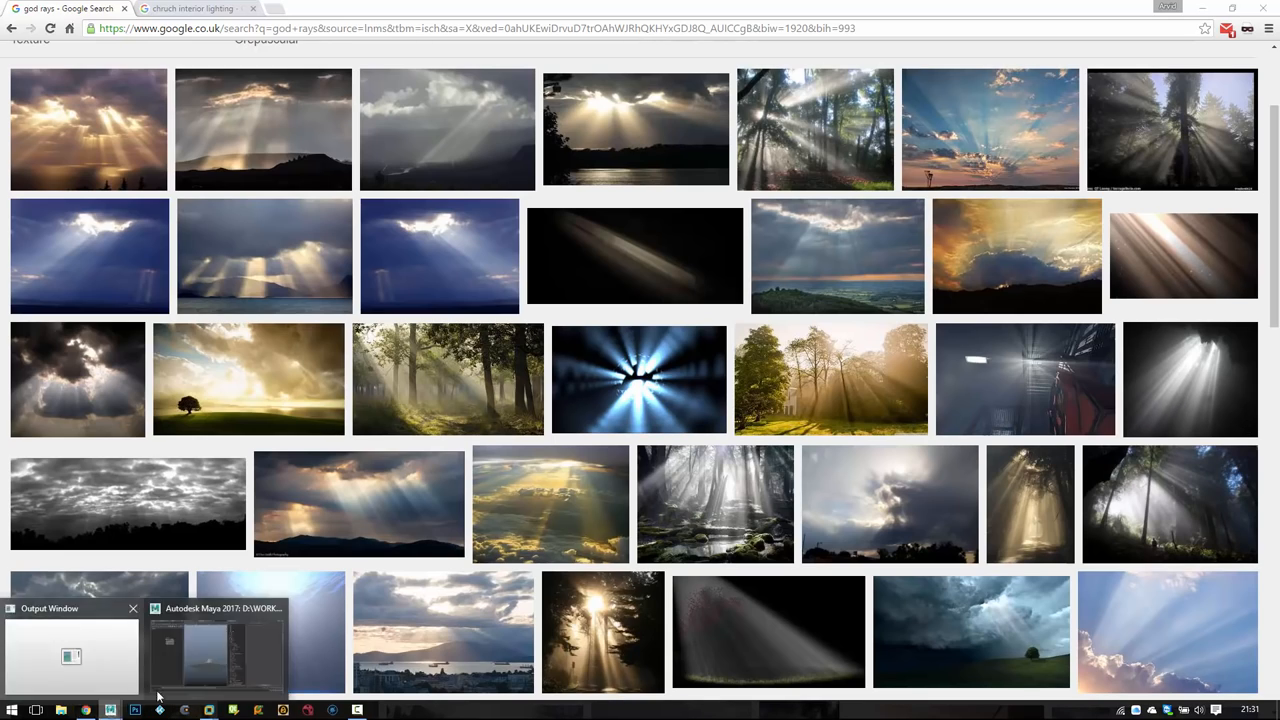
- Return to Maya and tilt spotLight1 down toward the chair with the rotate manipulator
click(215, 650)
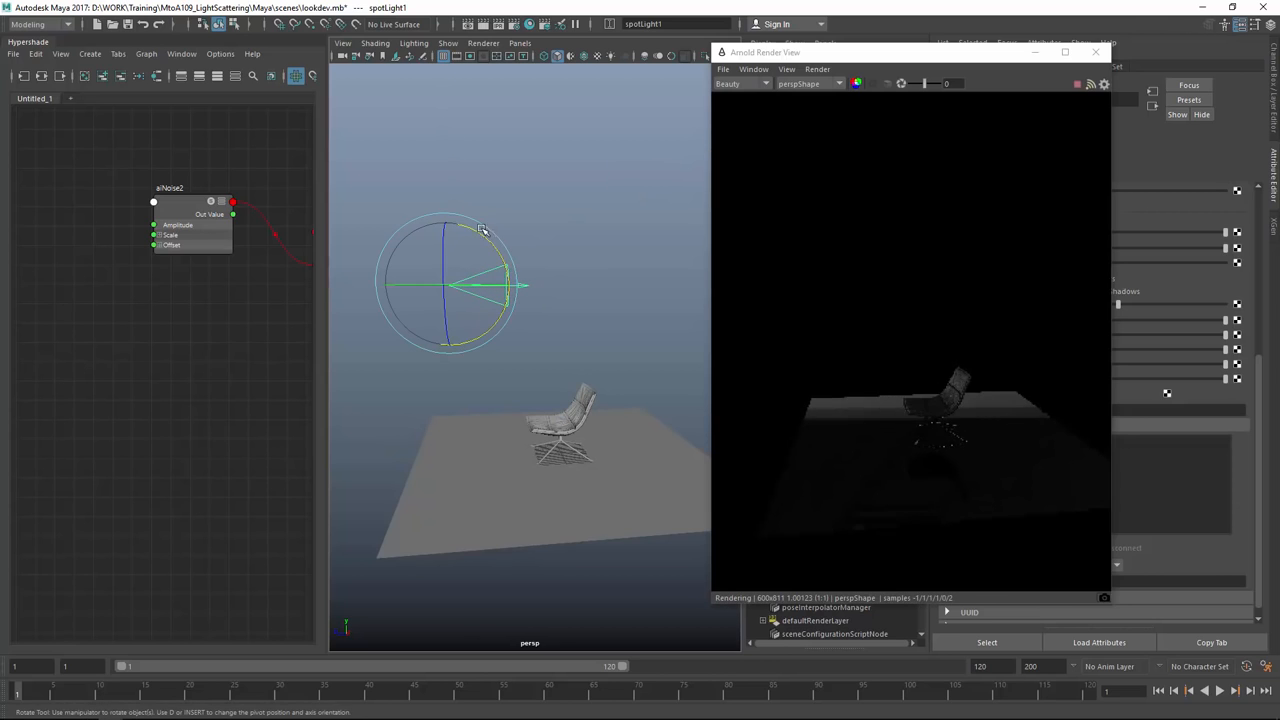
drag(485, 228, 520, 270)
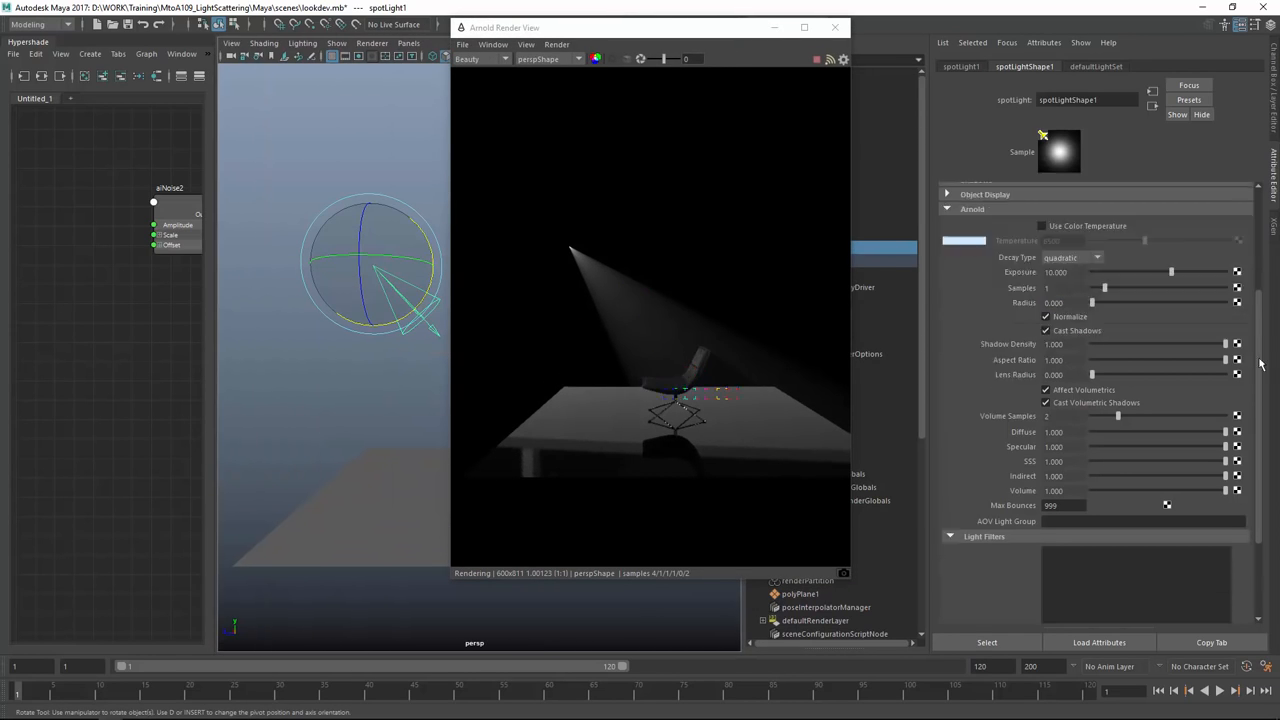
- Scroll to spotLightShape's Light Filters and add an aiGobo filter (aiGobo2)
scroll(down, 3)
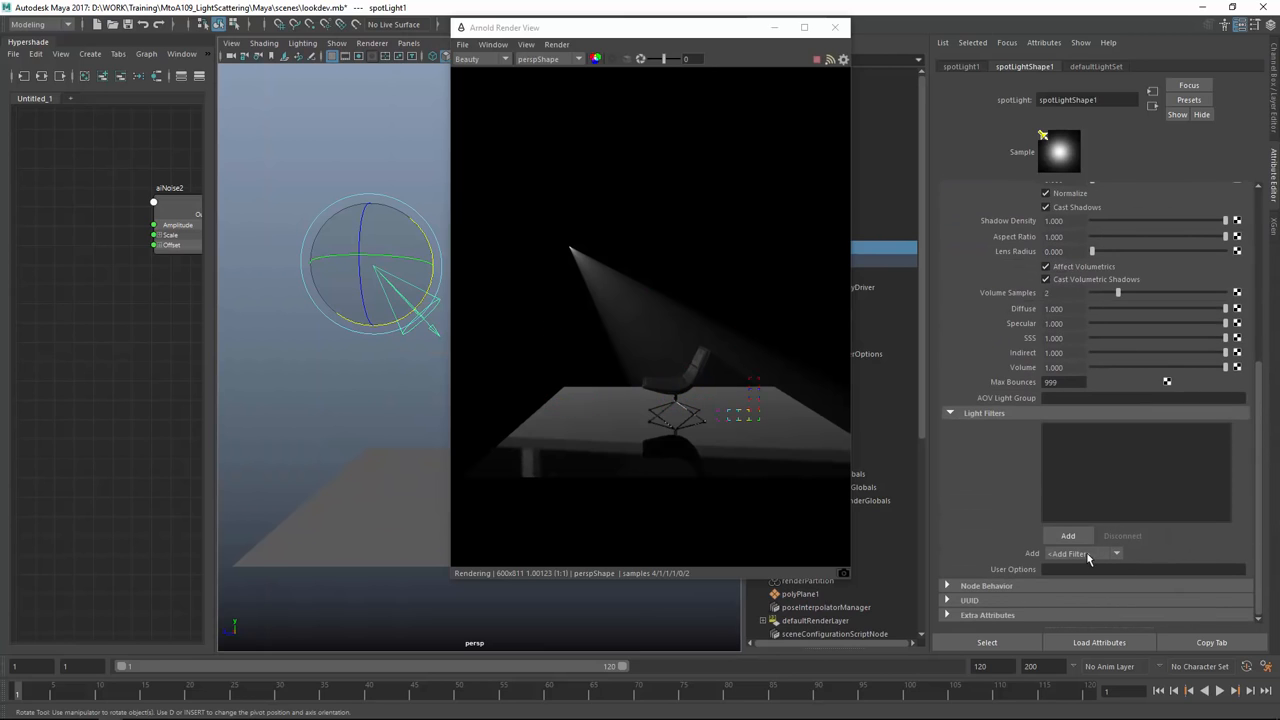
click(1115, 554)
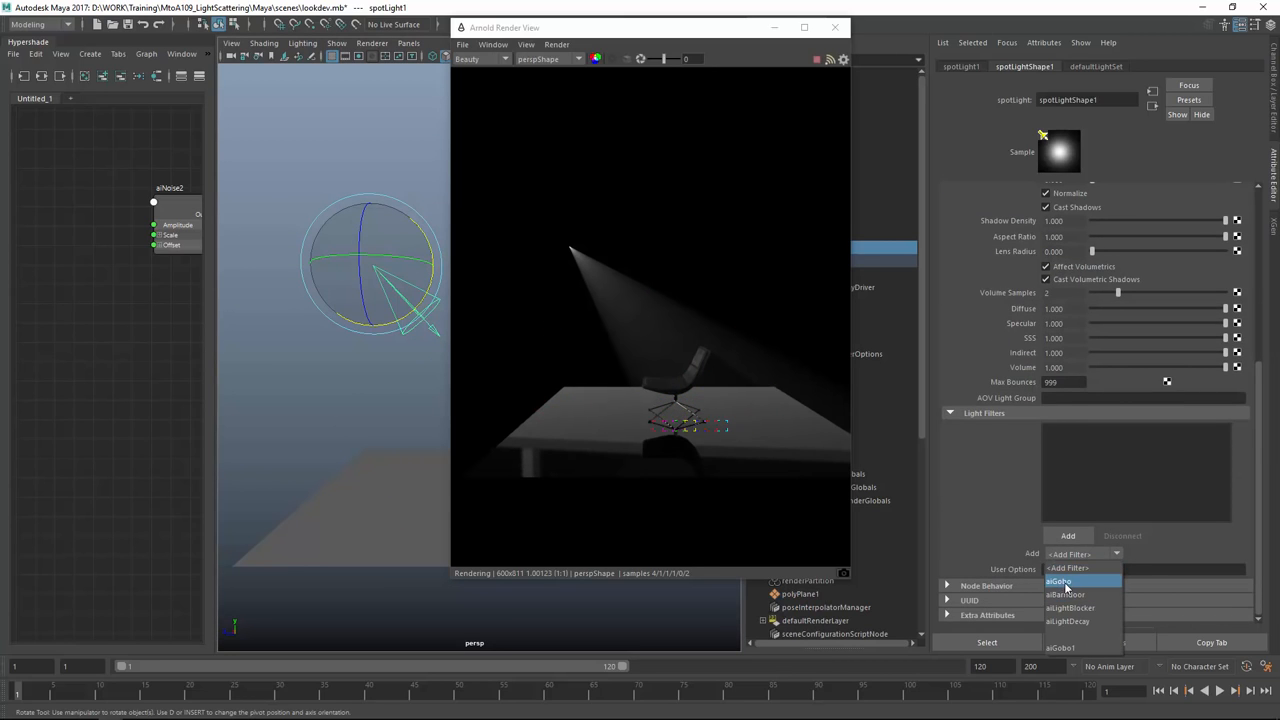
click(1058, 581)
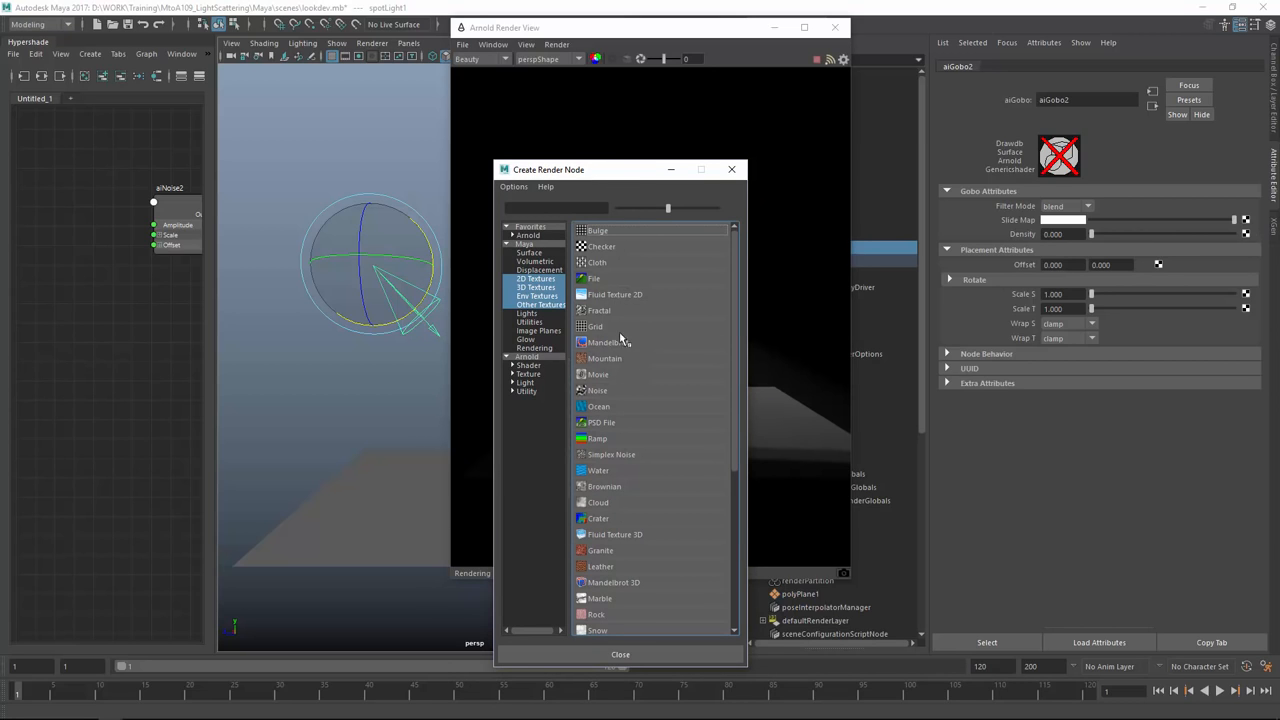
mouse_move(617, 342)
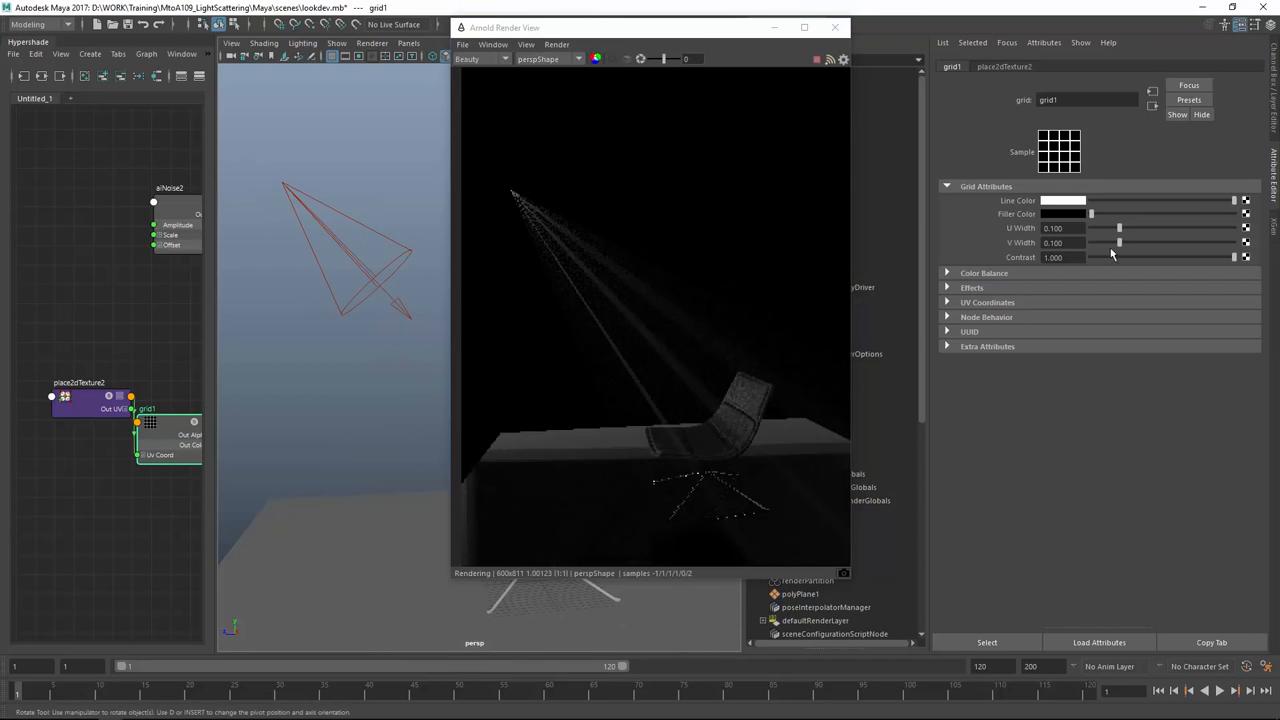
- Widen the grid's U and V line widths and begin setting place2dTexture2 Repeat UV to 25
drag(1118, 228, 1123, 228)
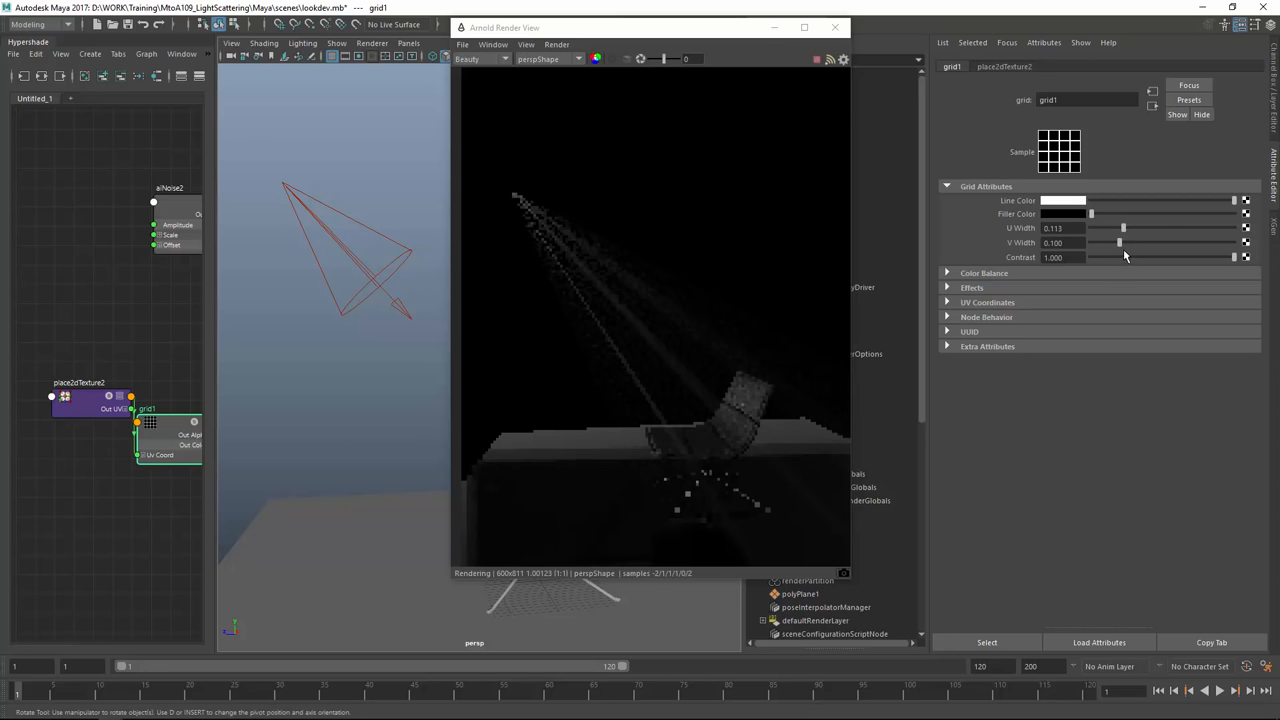
drag(1119, 242, 1155, 242)
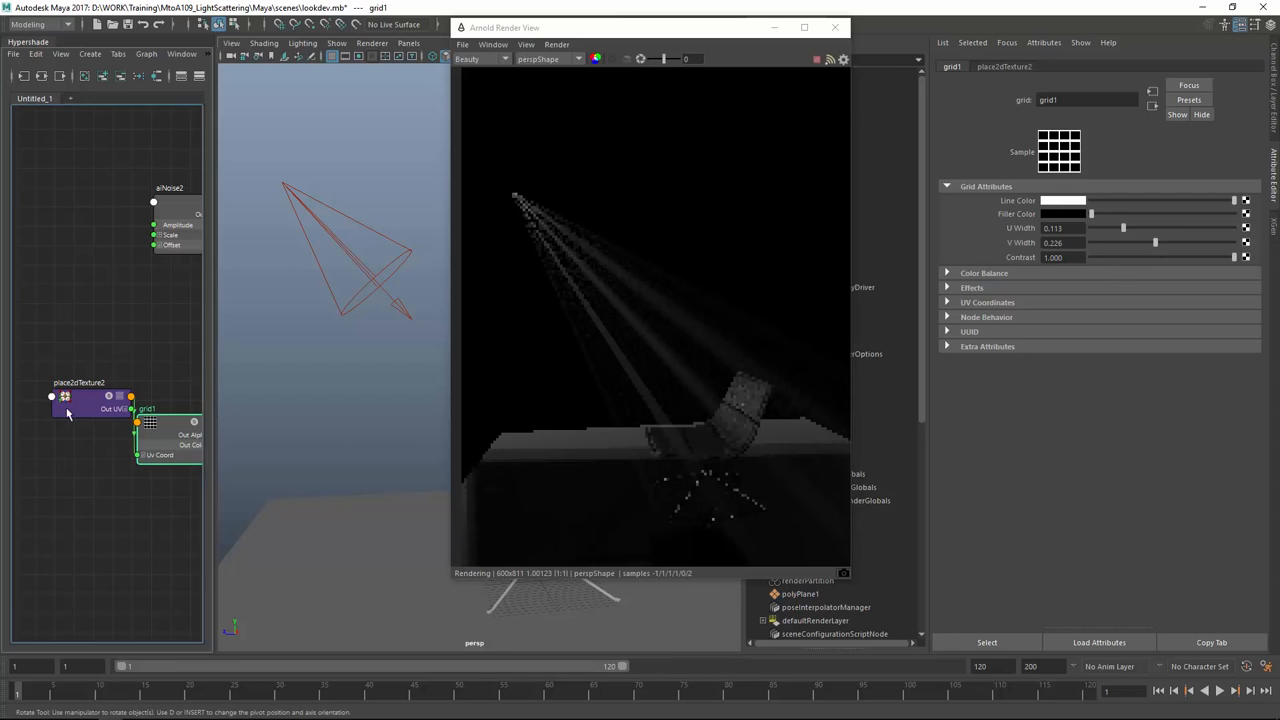
click(78, 400)
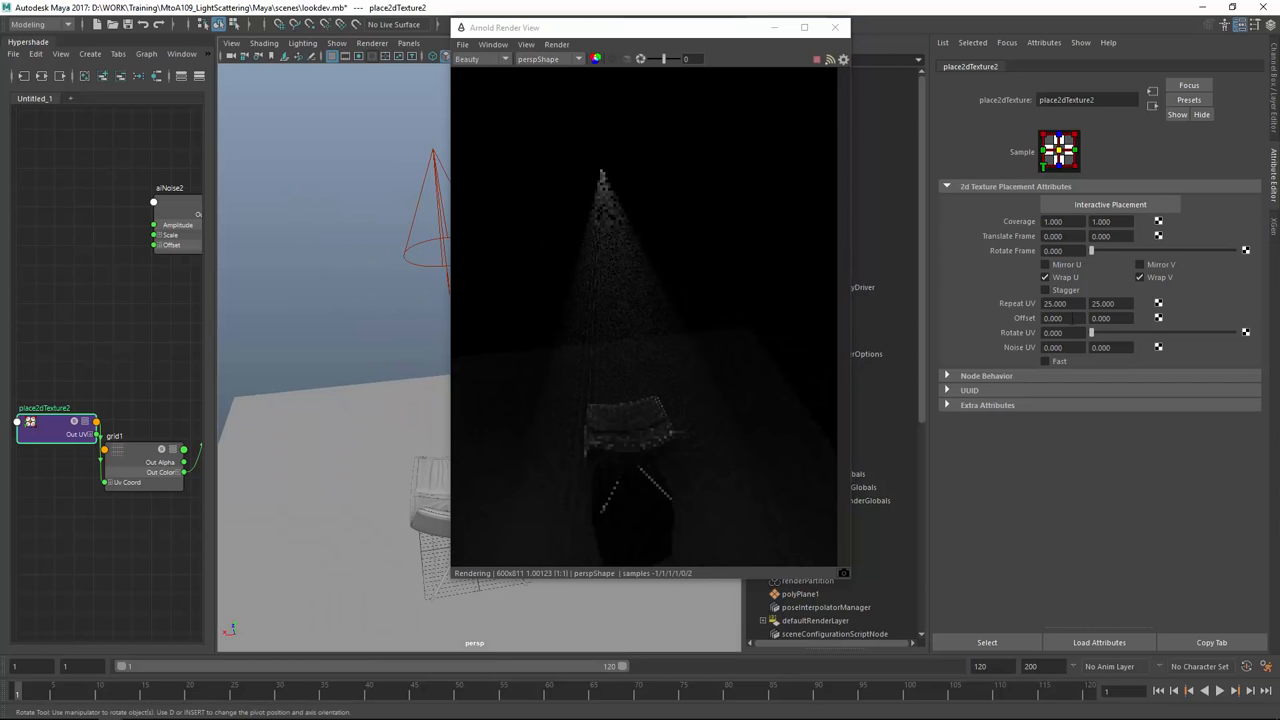
triple_click(1103, 303)
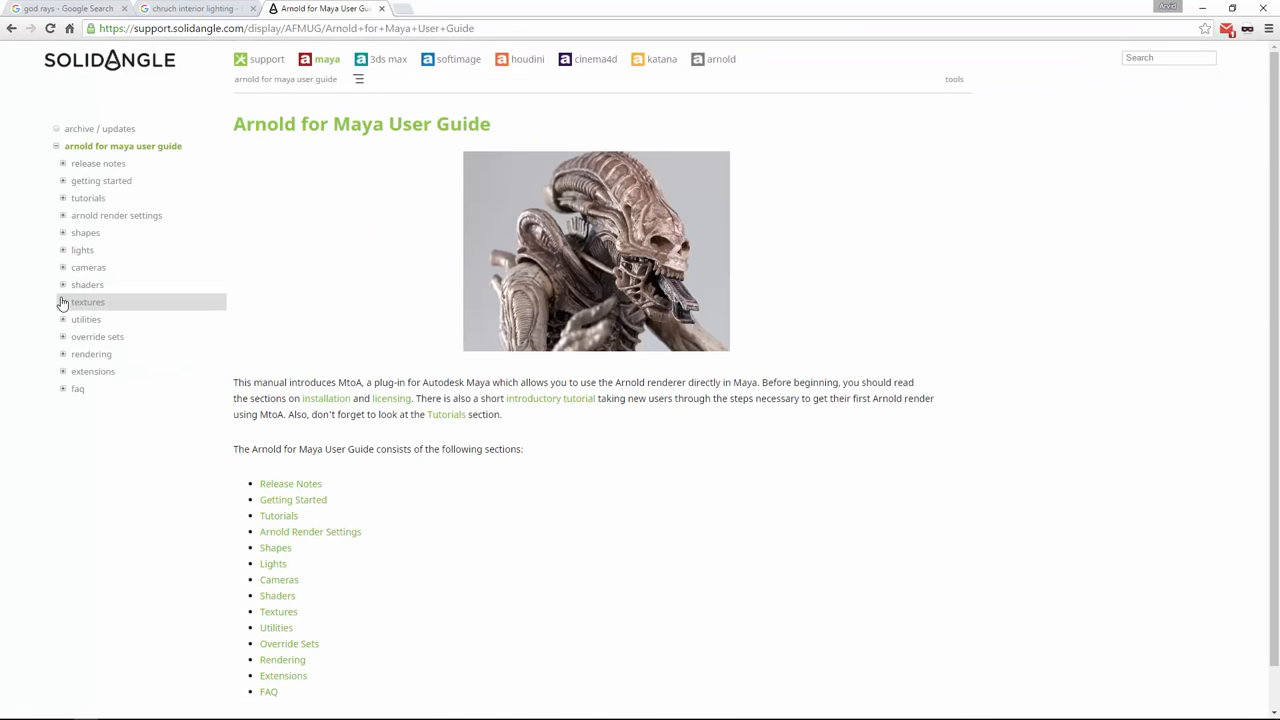
- Navigate the guide sidebar through Lights and Light Filters to the Gobo page
click(62, 250)
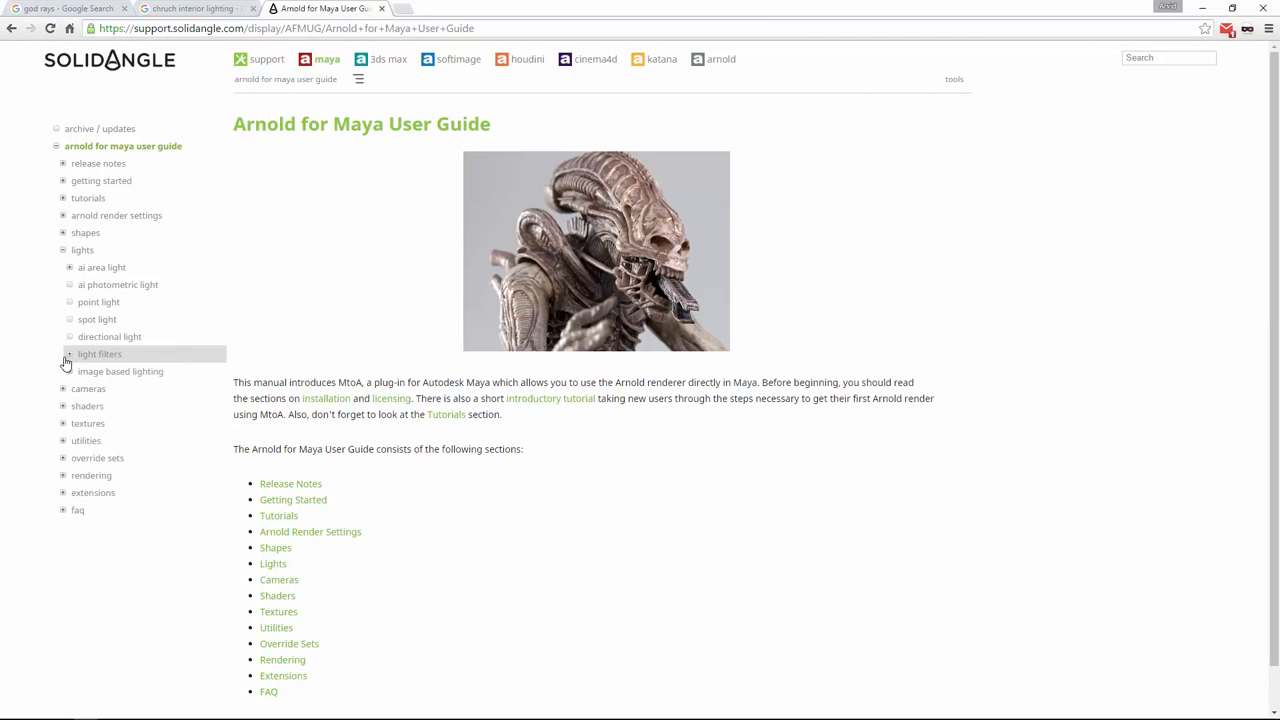
click(63, 354)
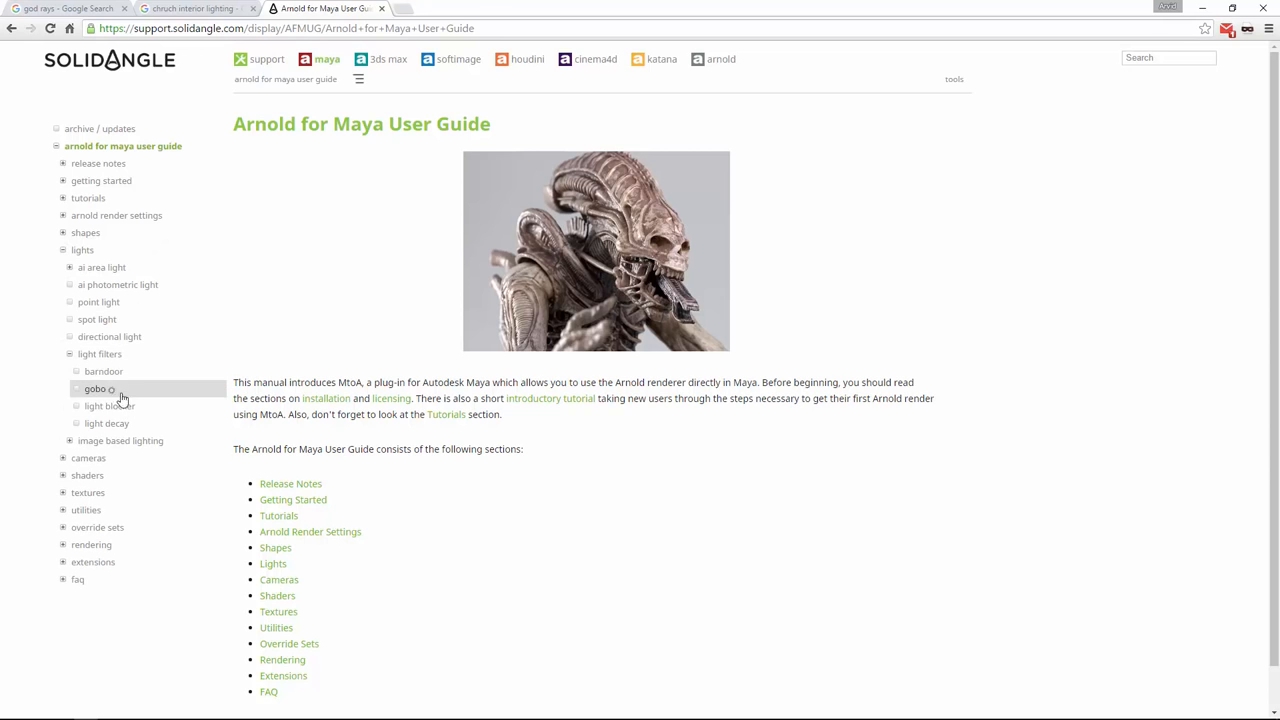
click(95, 389)
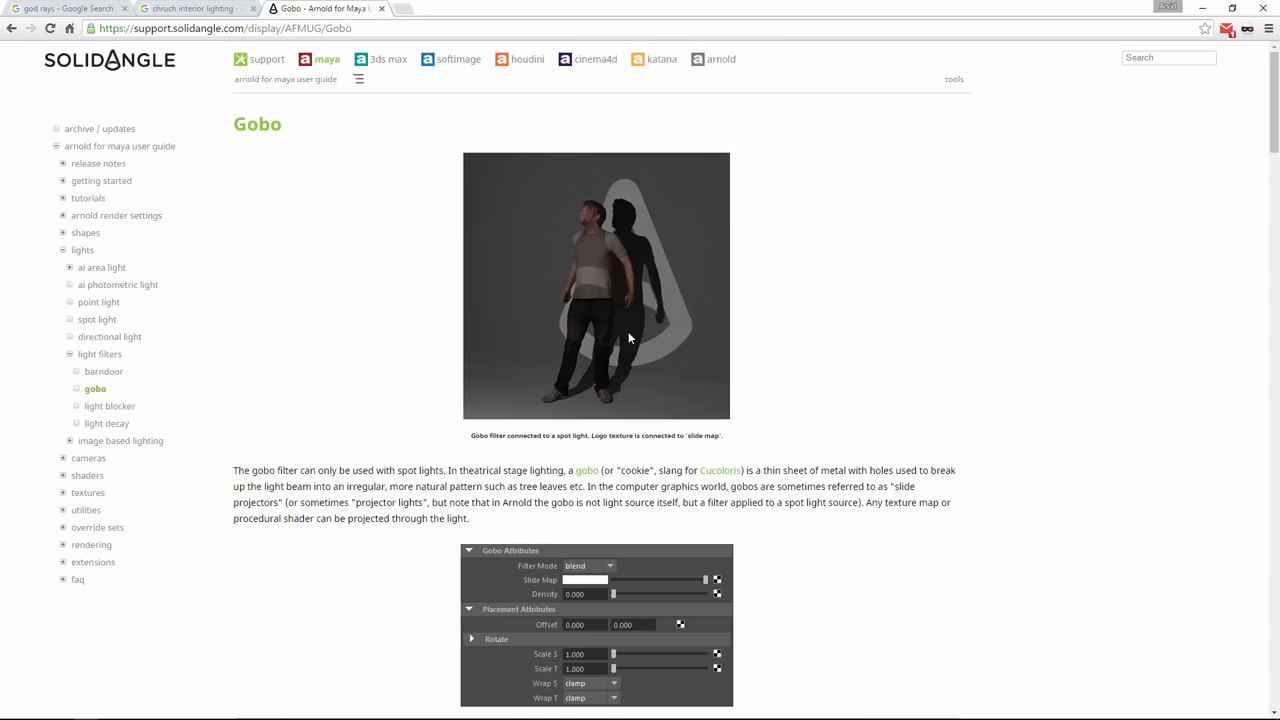
scroll(down, 3)
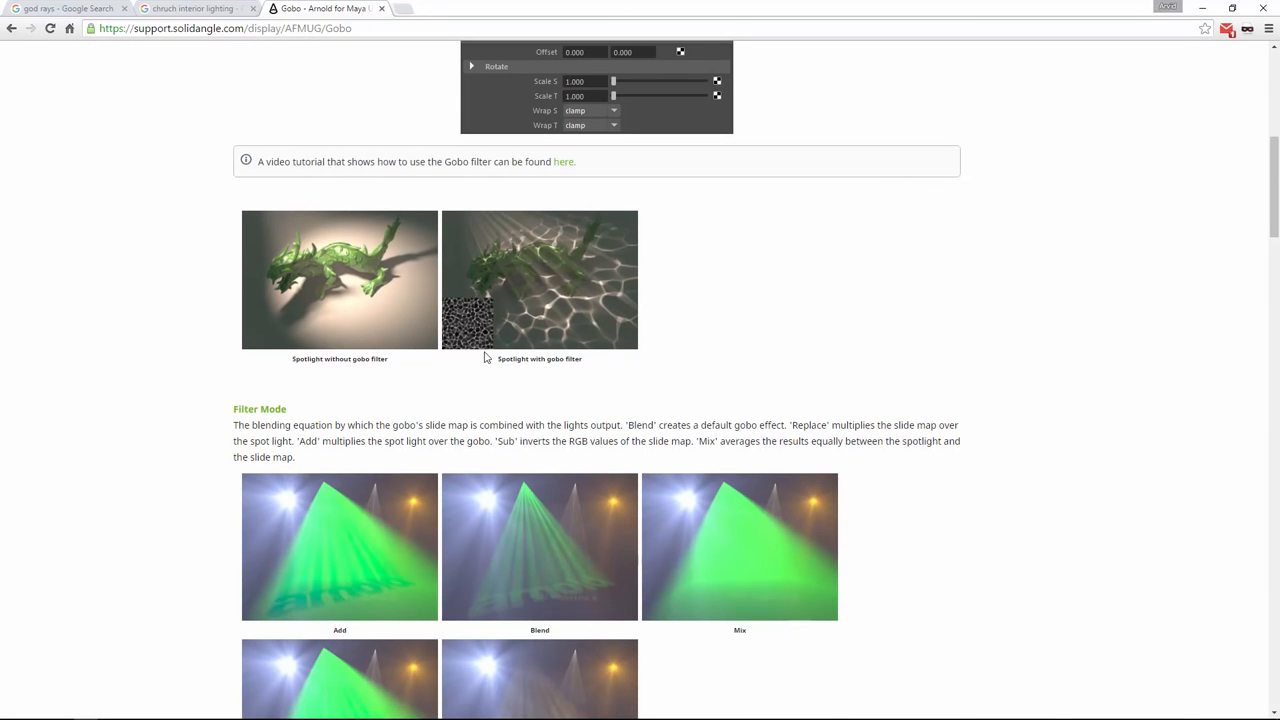
mouse_move(463, 351)
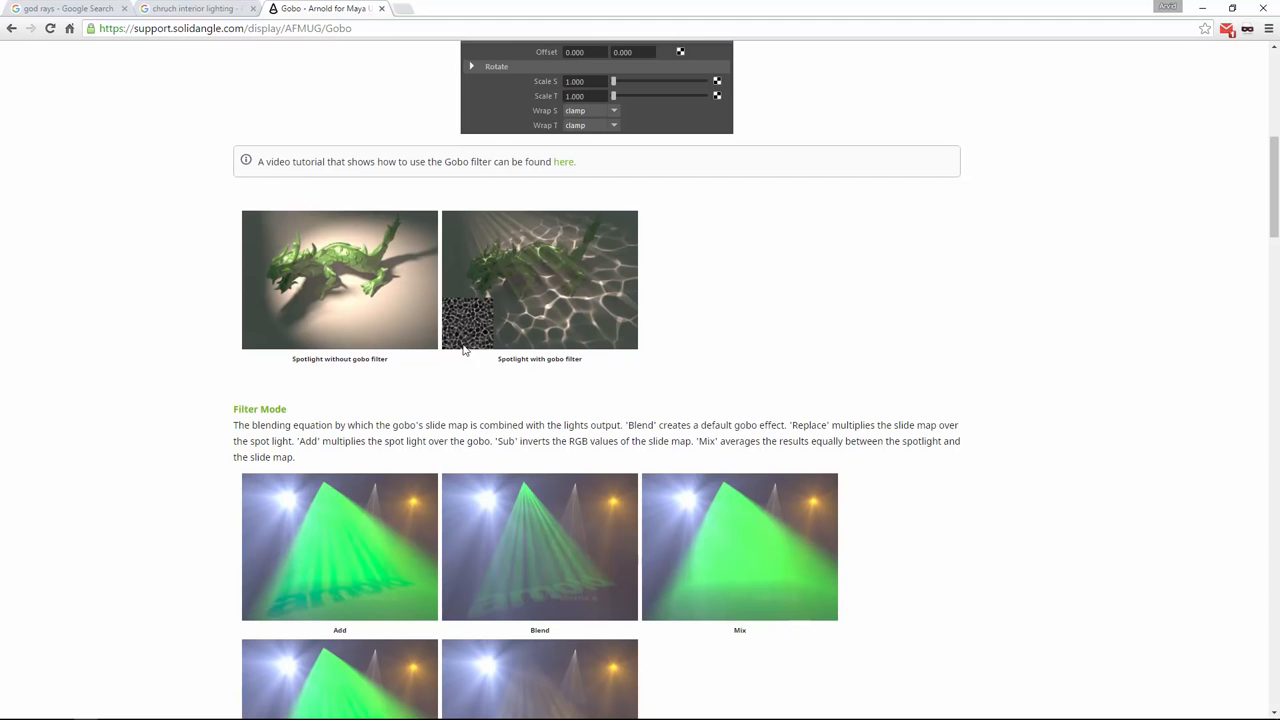
mouse_move(1267, 189)
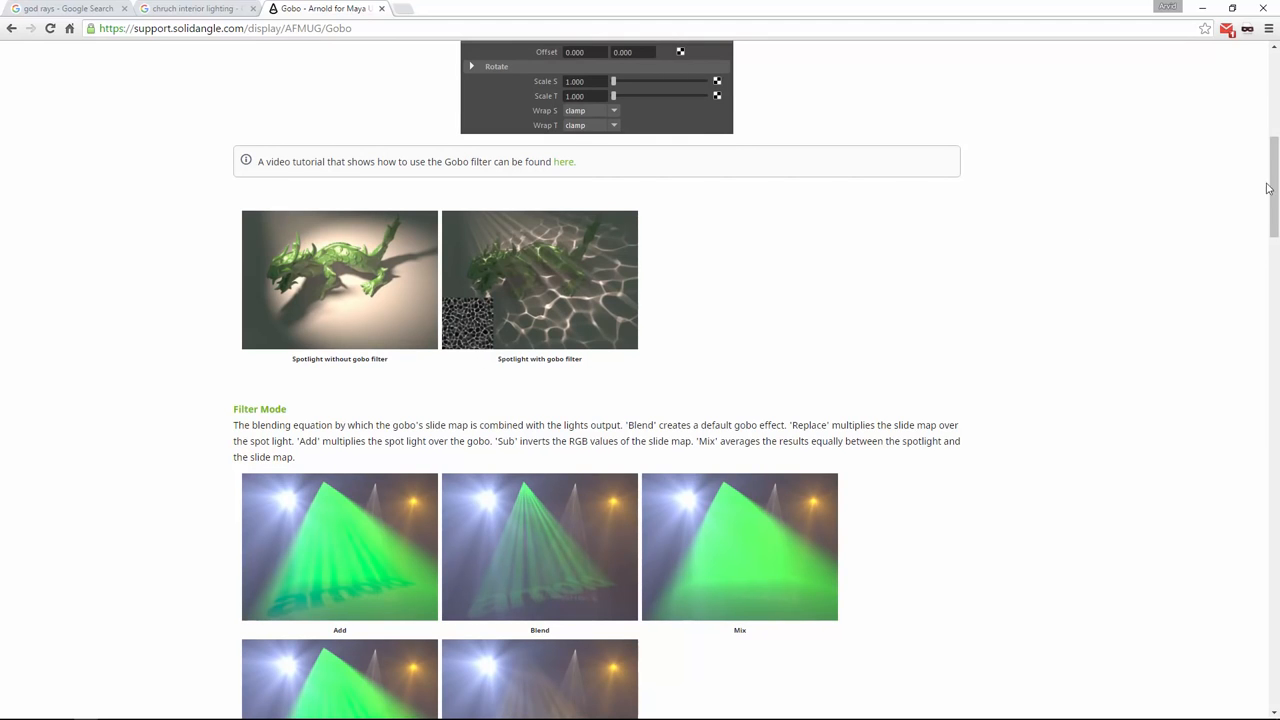
scroll(down, 3)
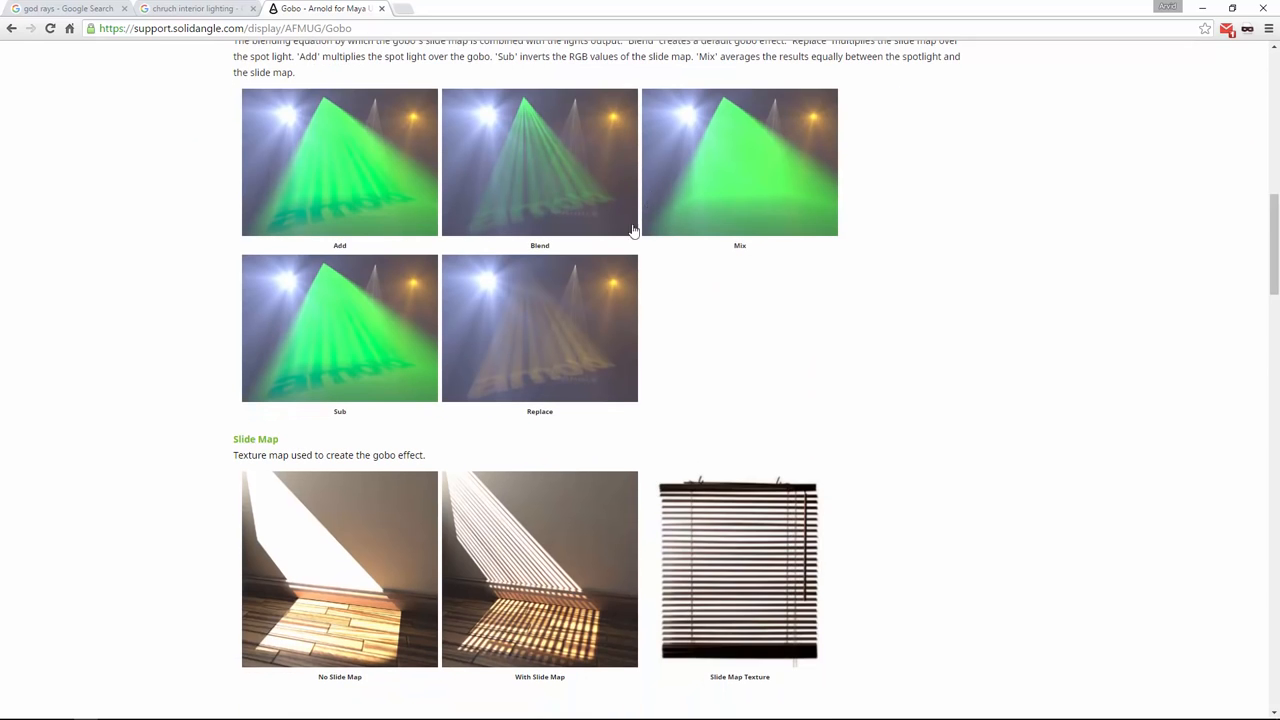
mouse_move(295, 535)
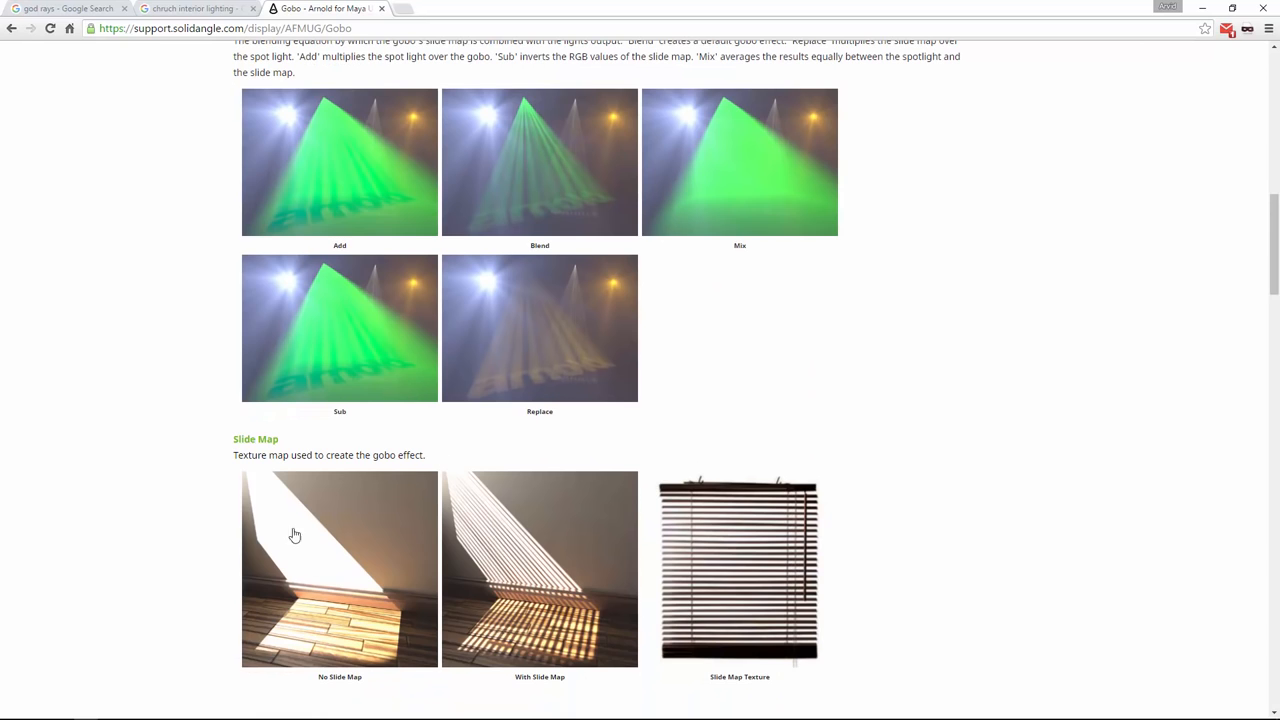
scroll(down, 3)
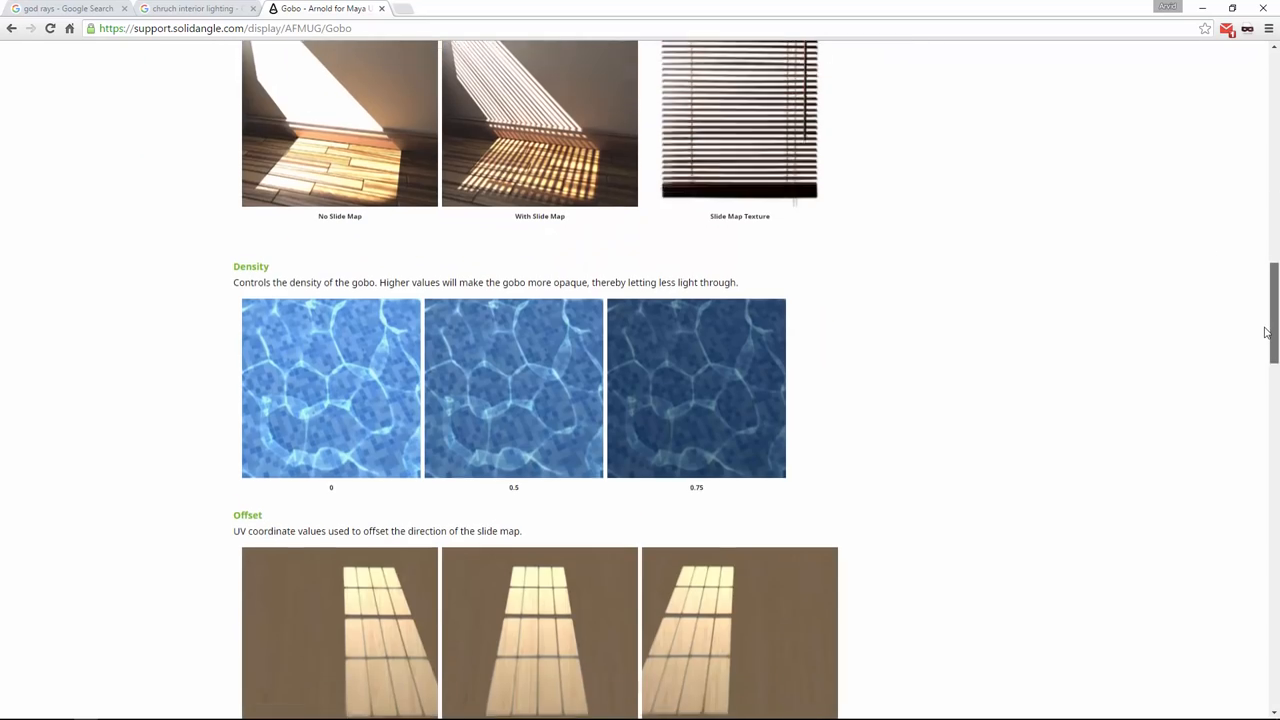
scroll(down, 3)
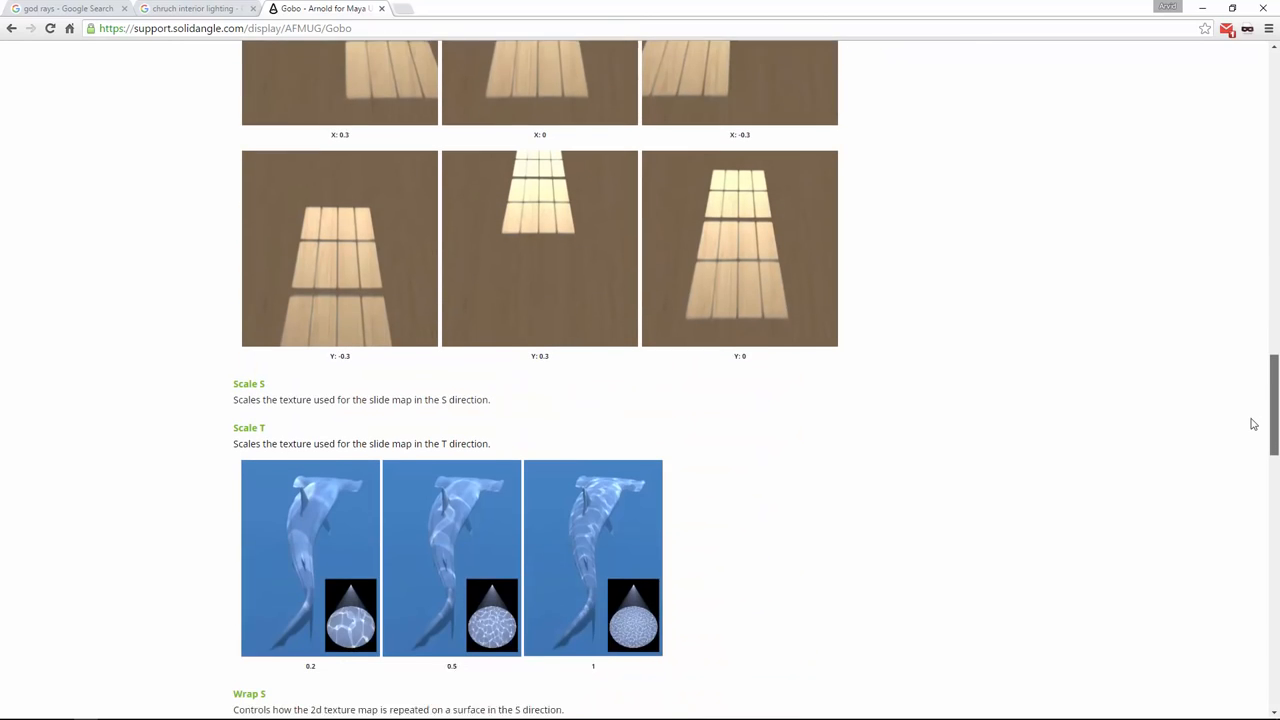
scroll(down, 3)
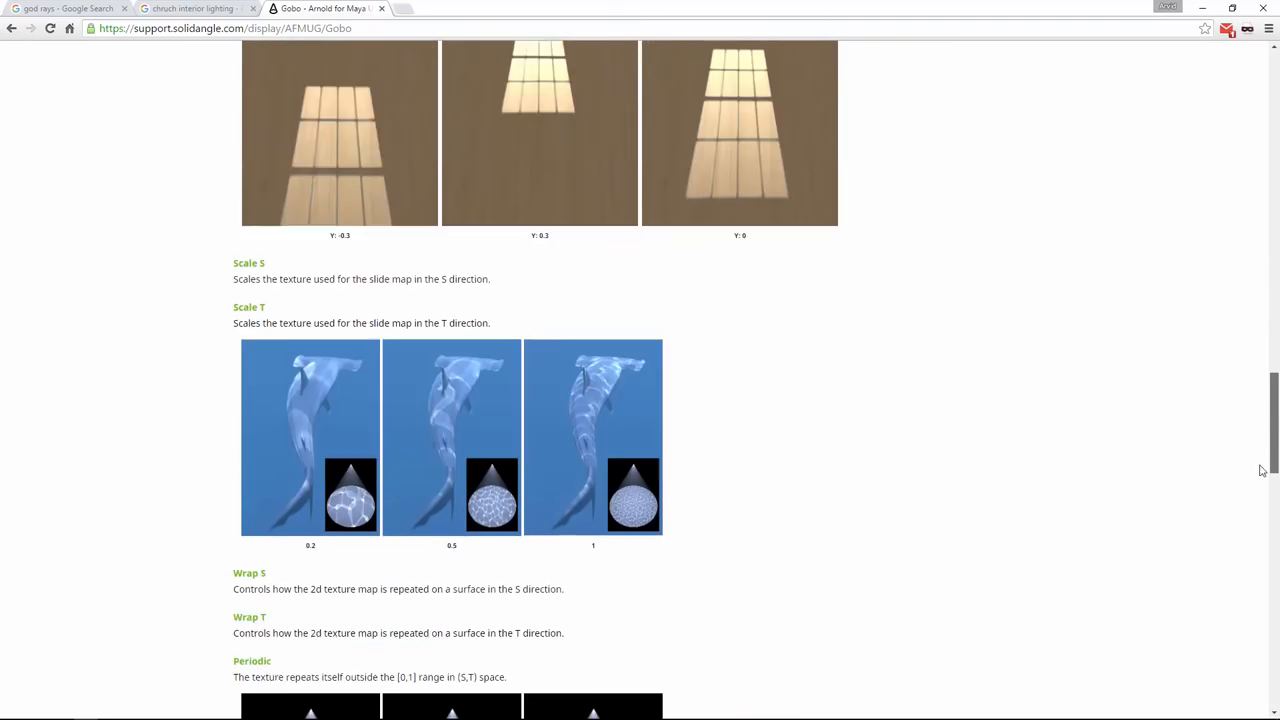
scroll(down, 3)
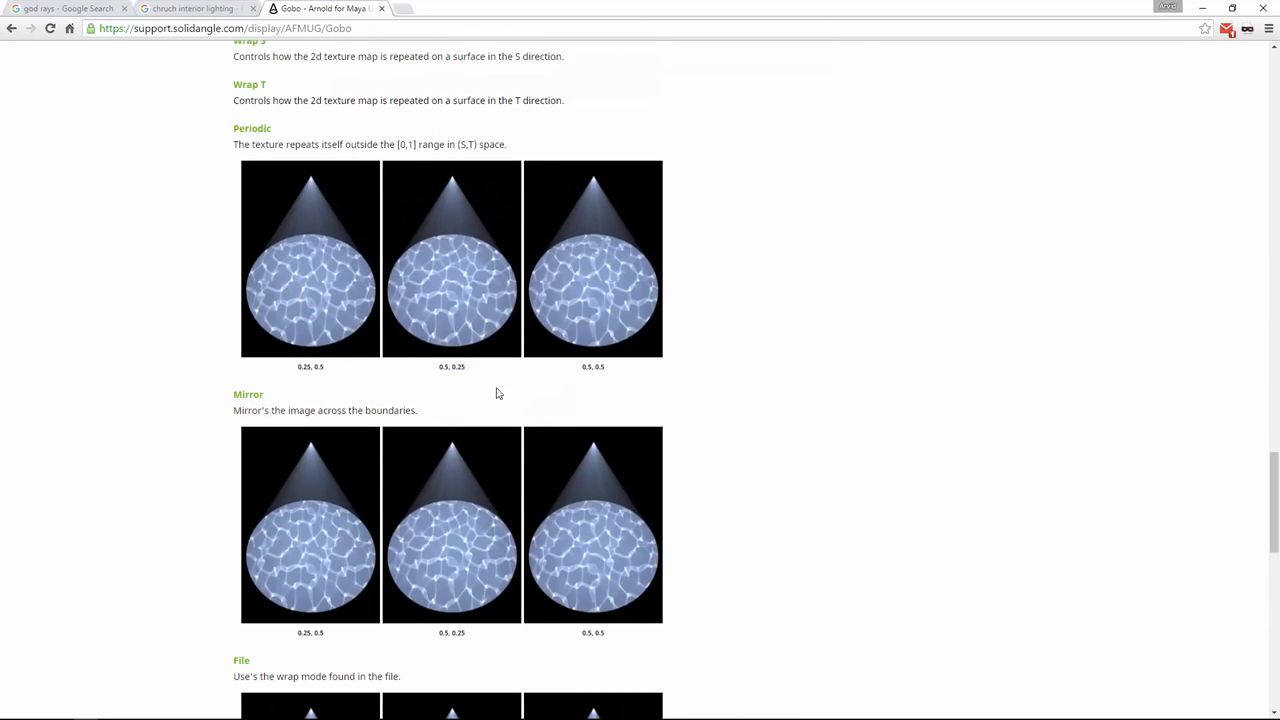
mouse_move(701, 256)
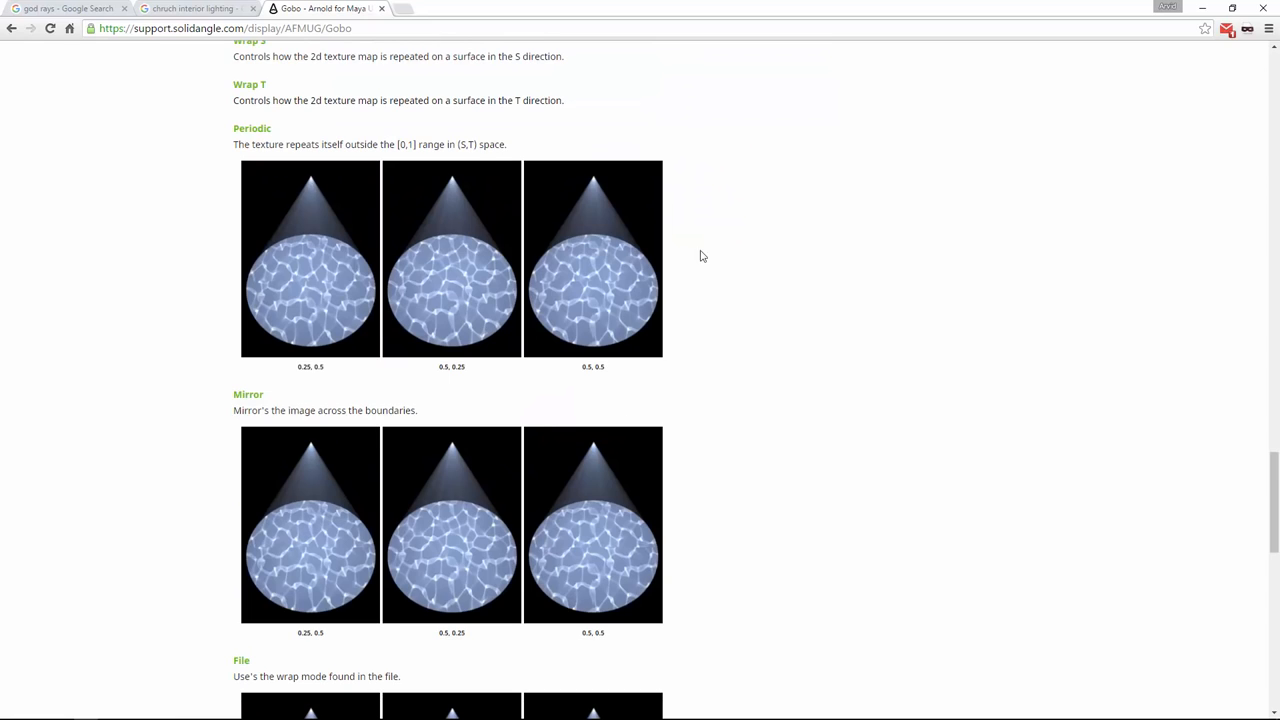
mouse_move(689, 274)
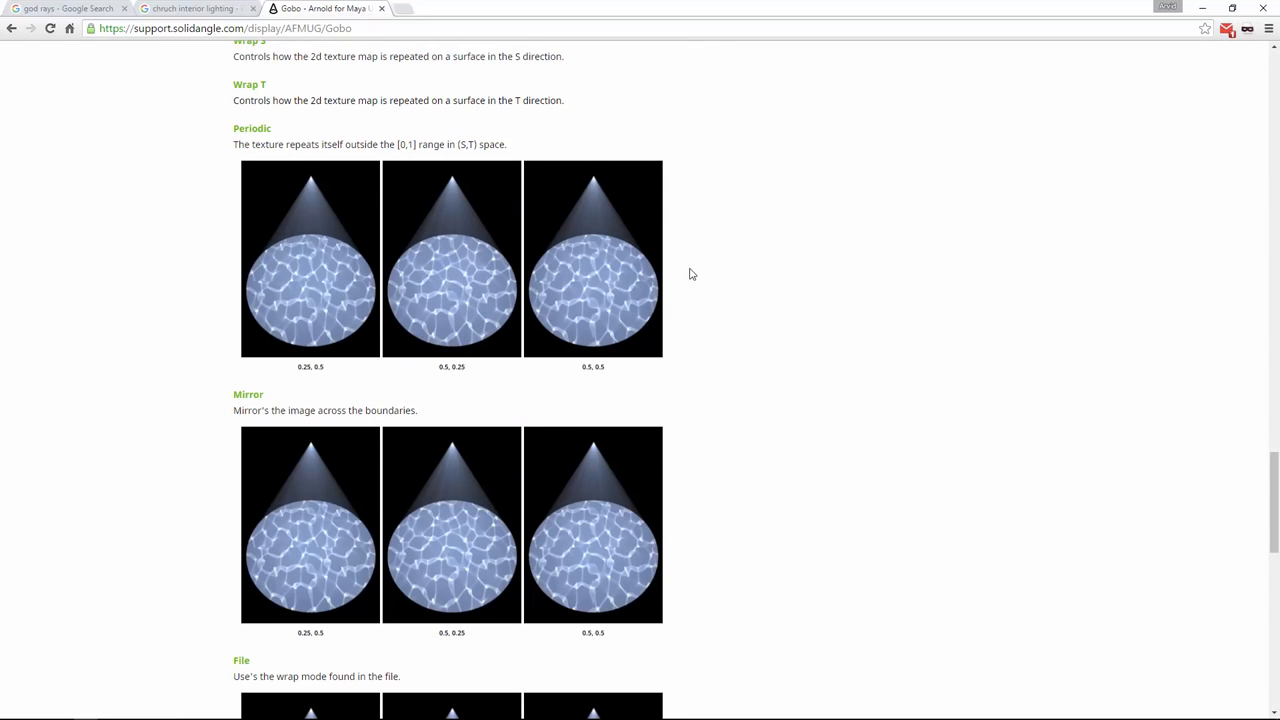